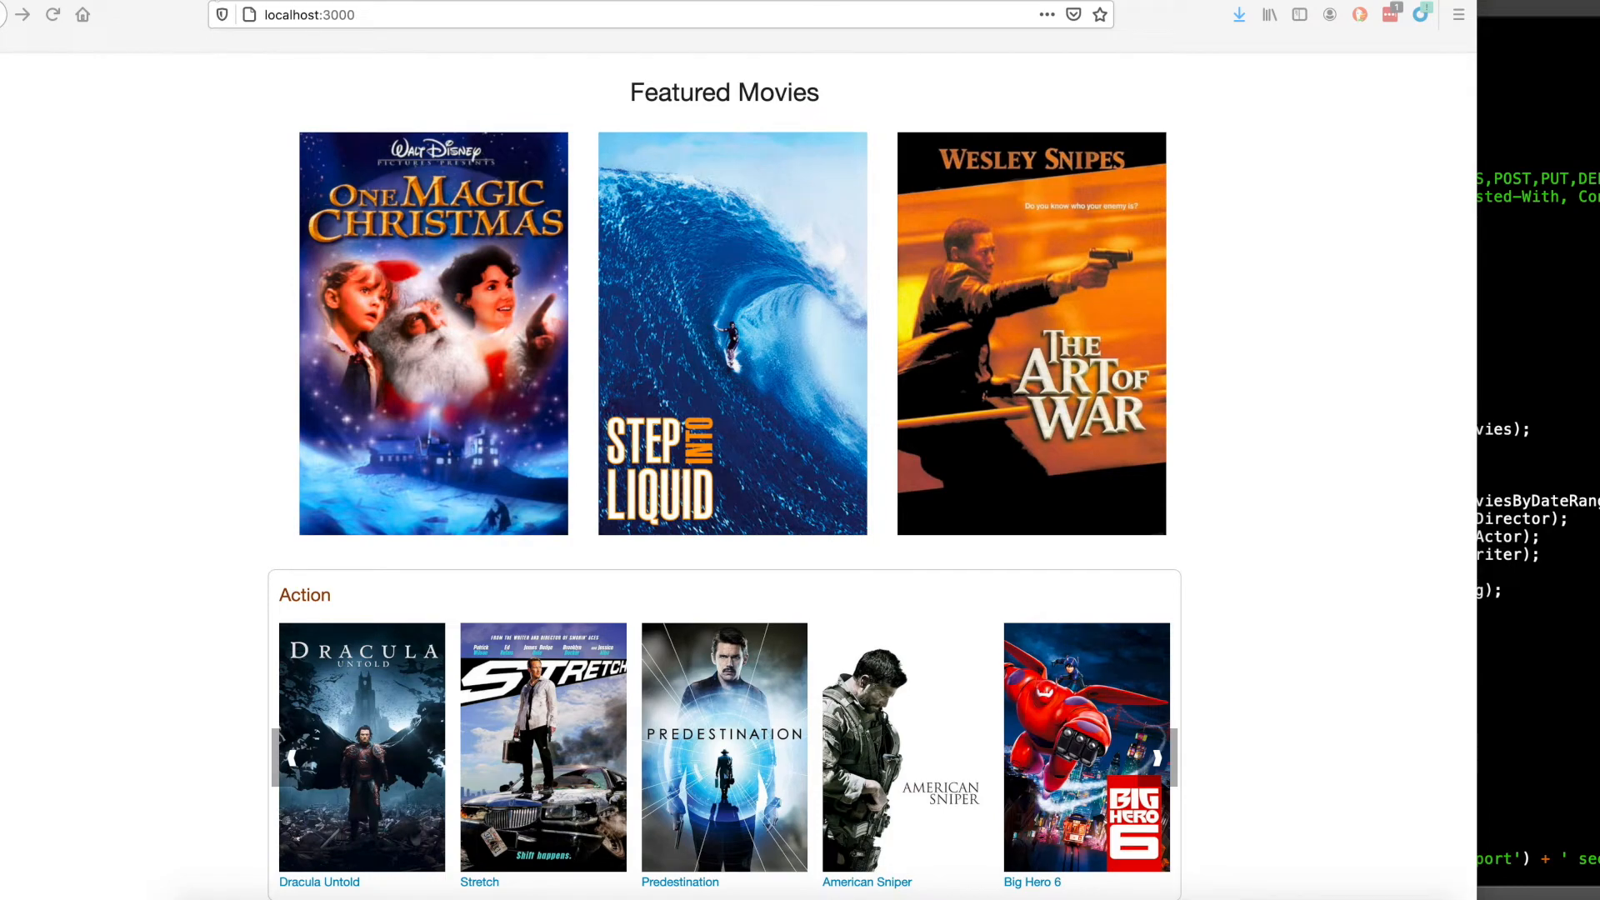
# Scroll the home page through Featured Movies and the Action carousel toward the Stretch poster.
pyautogui.scroll(3)
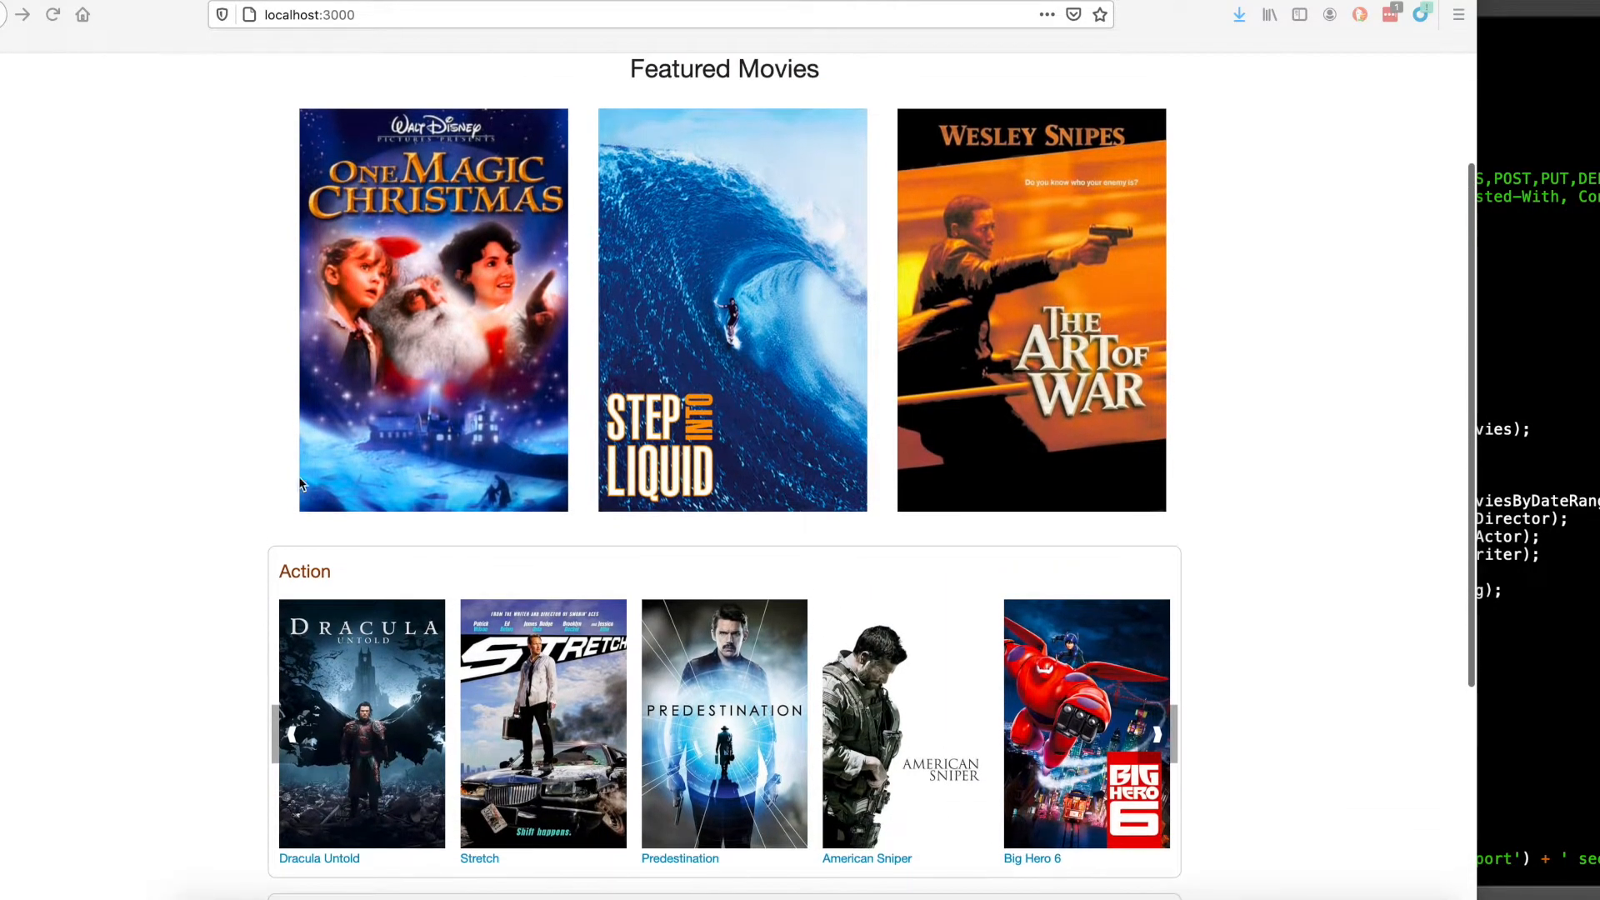
pyautogui.moveTo(969, 297)
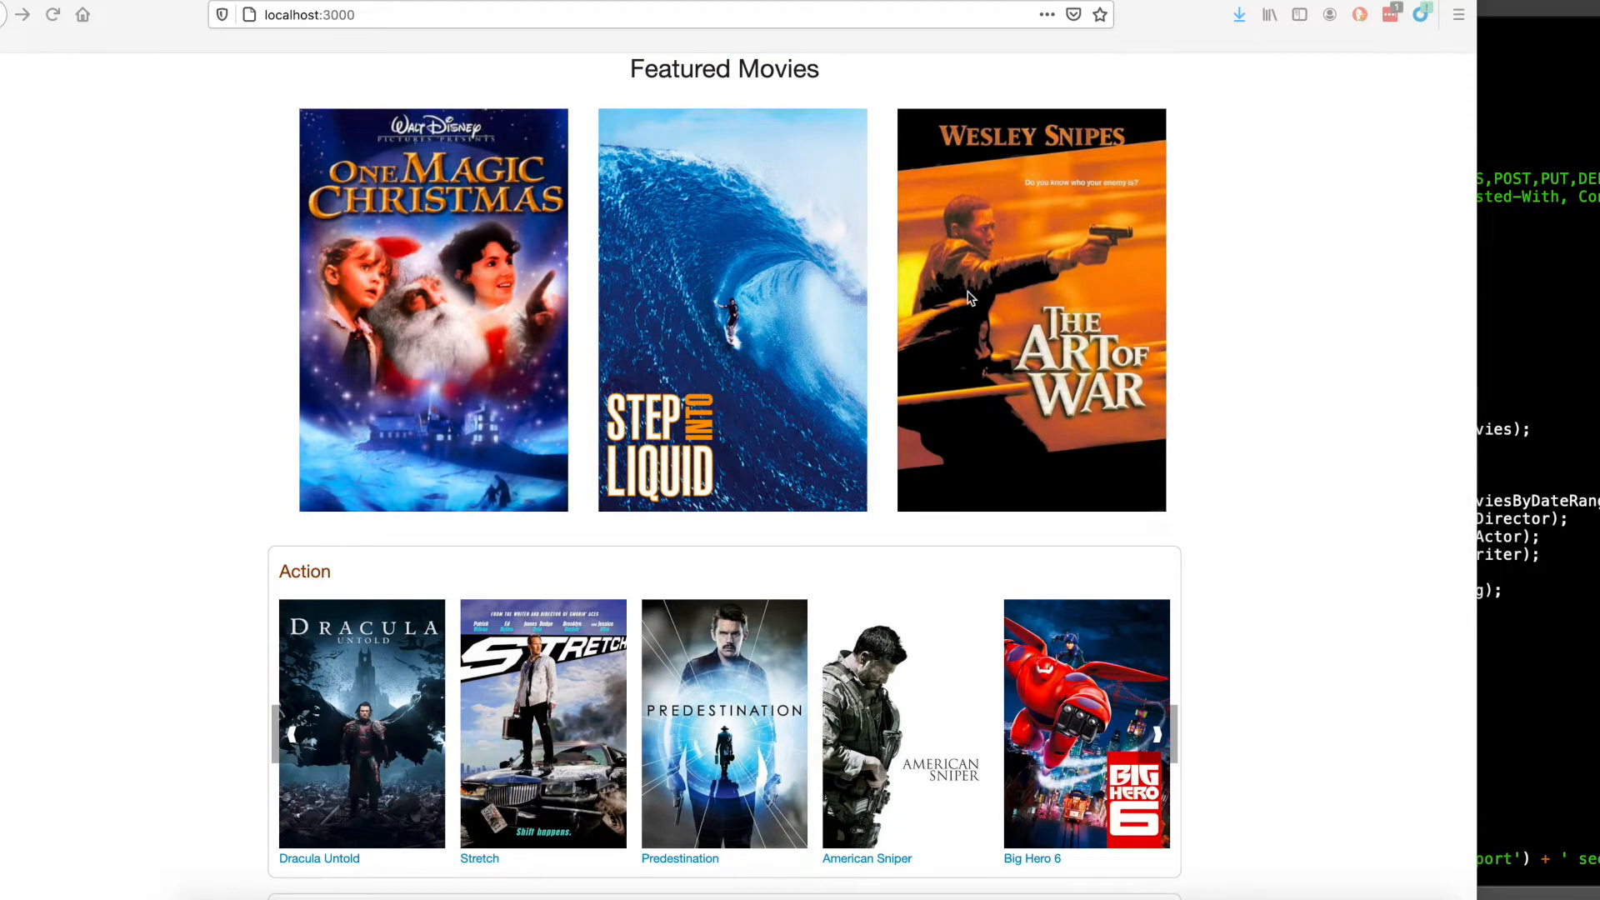
pyautogui.moveTo(275, 437)
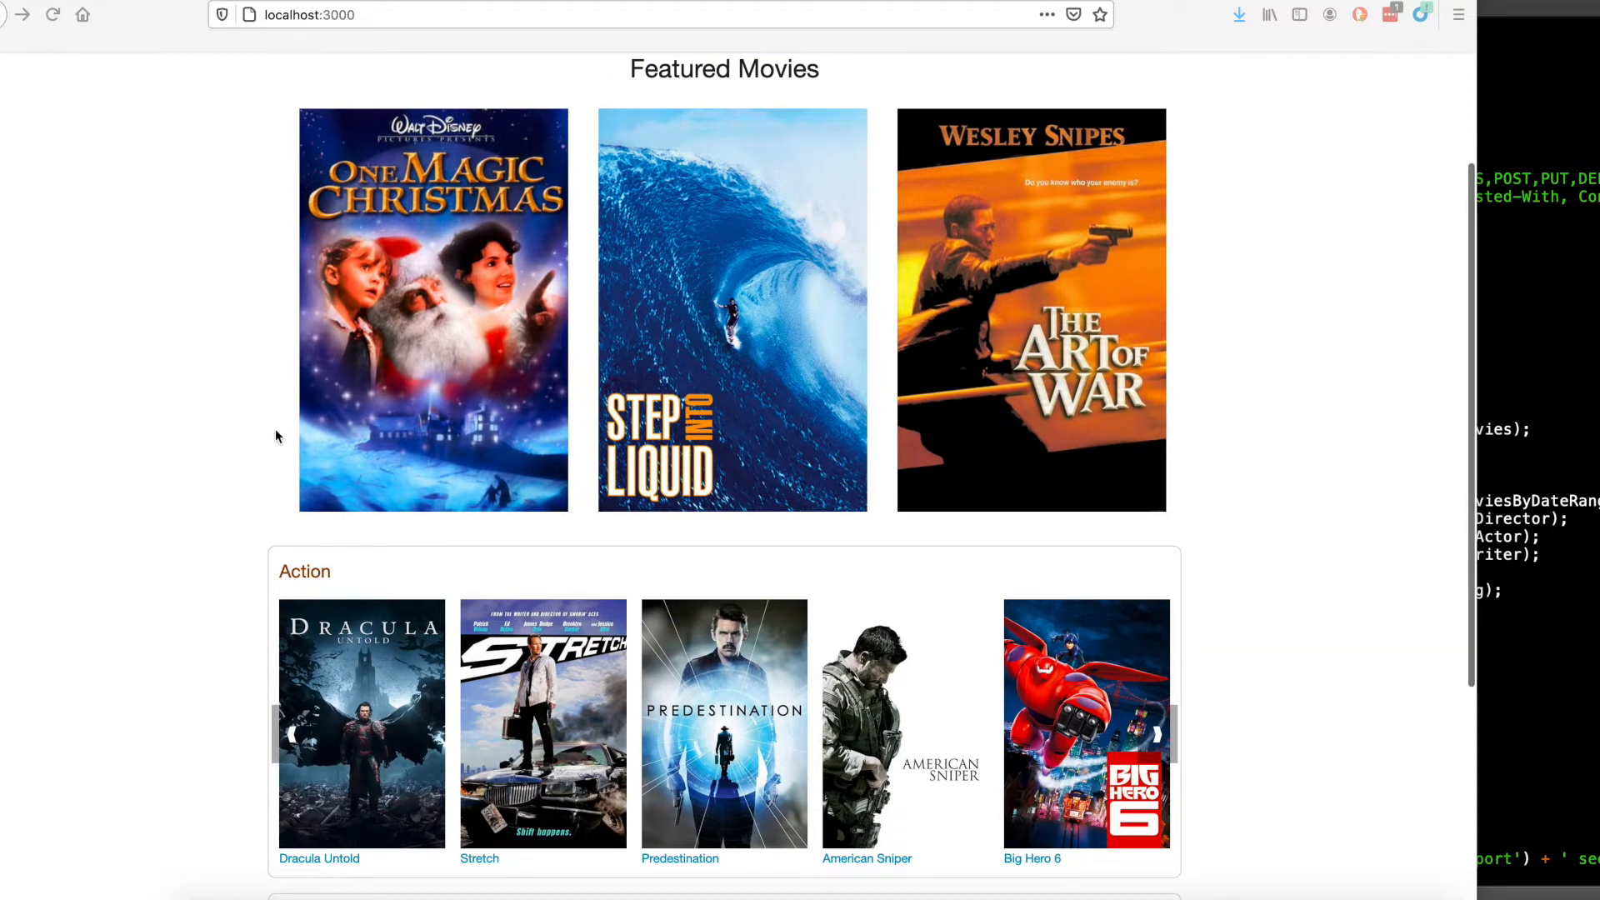
pyautogui.scroll(-3)
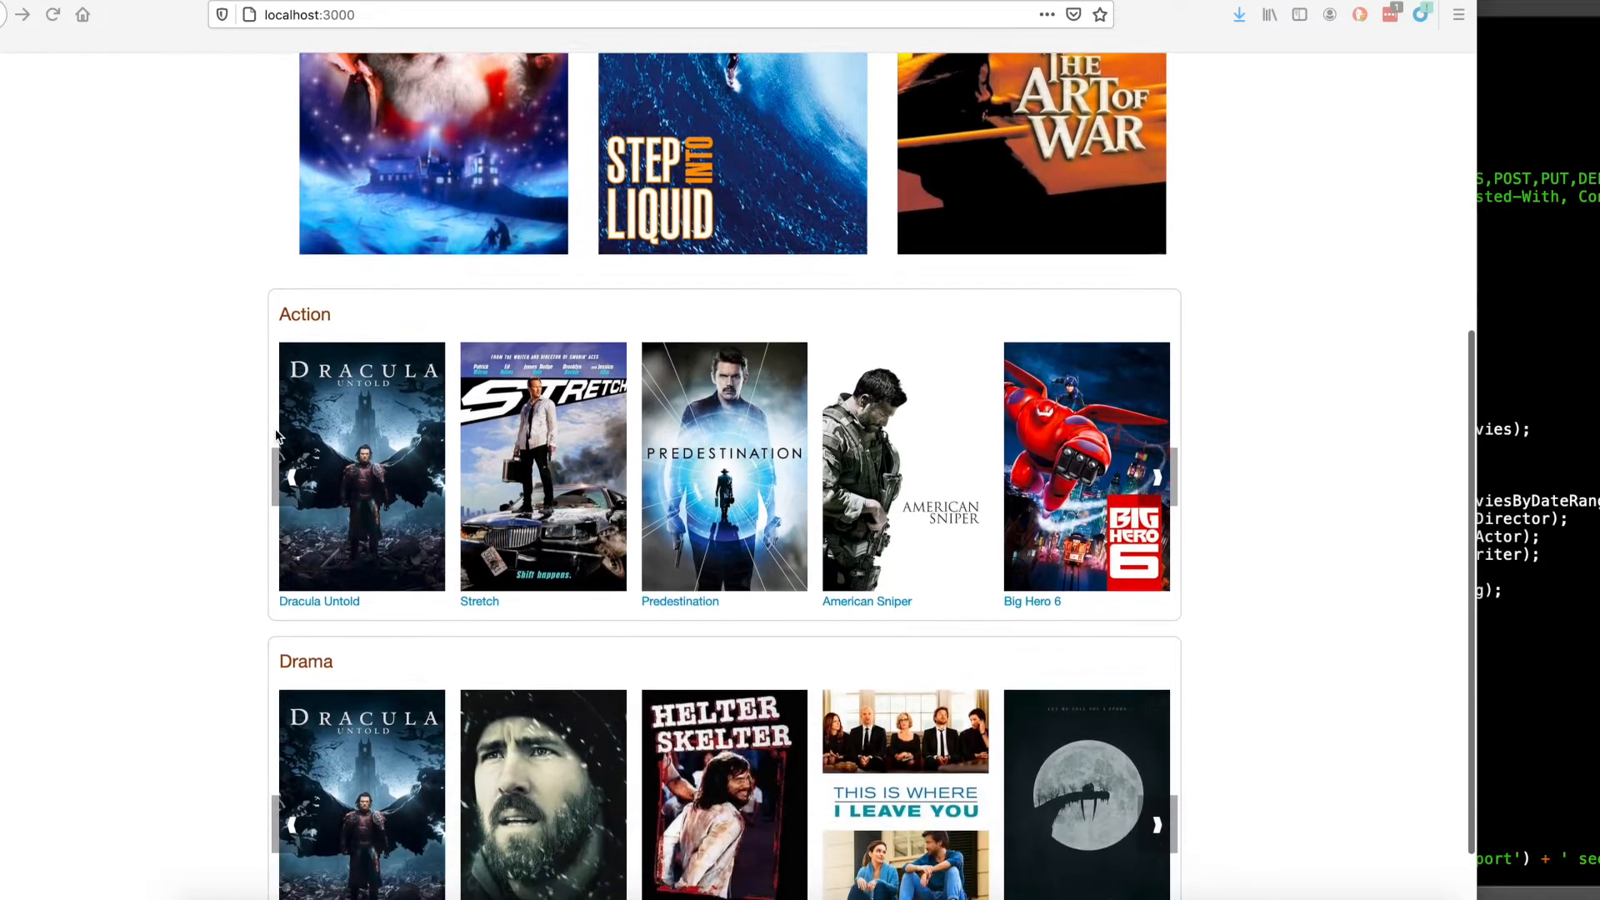
pyautogui.scroll(3)
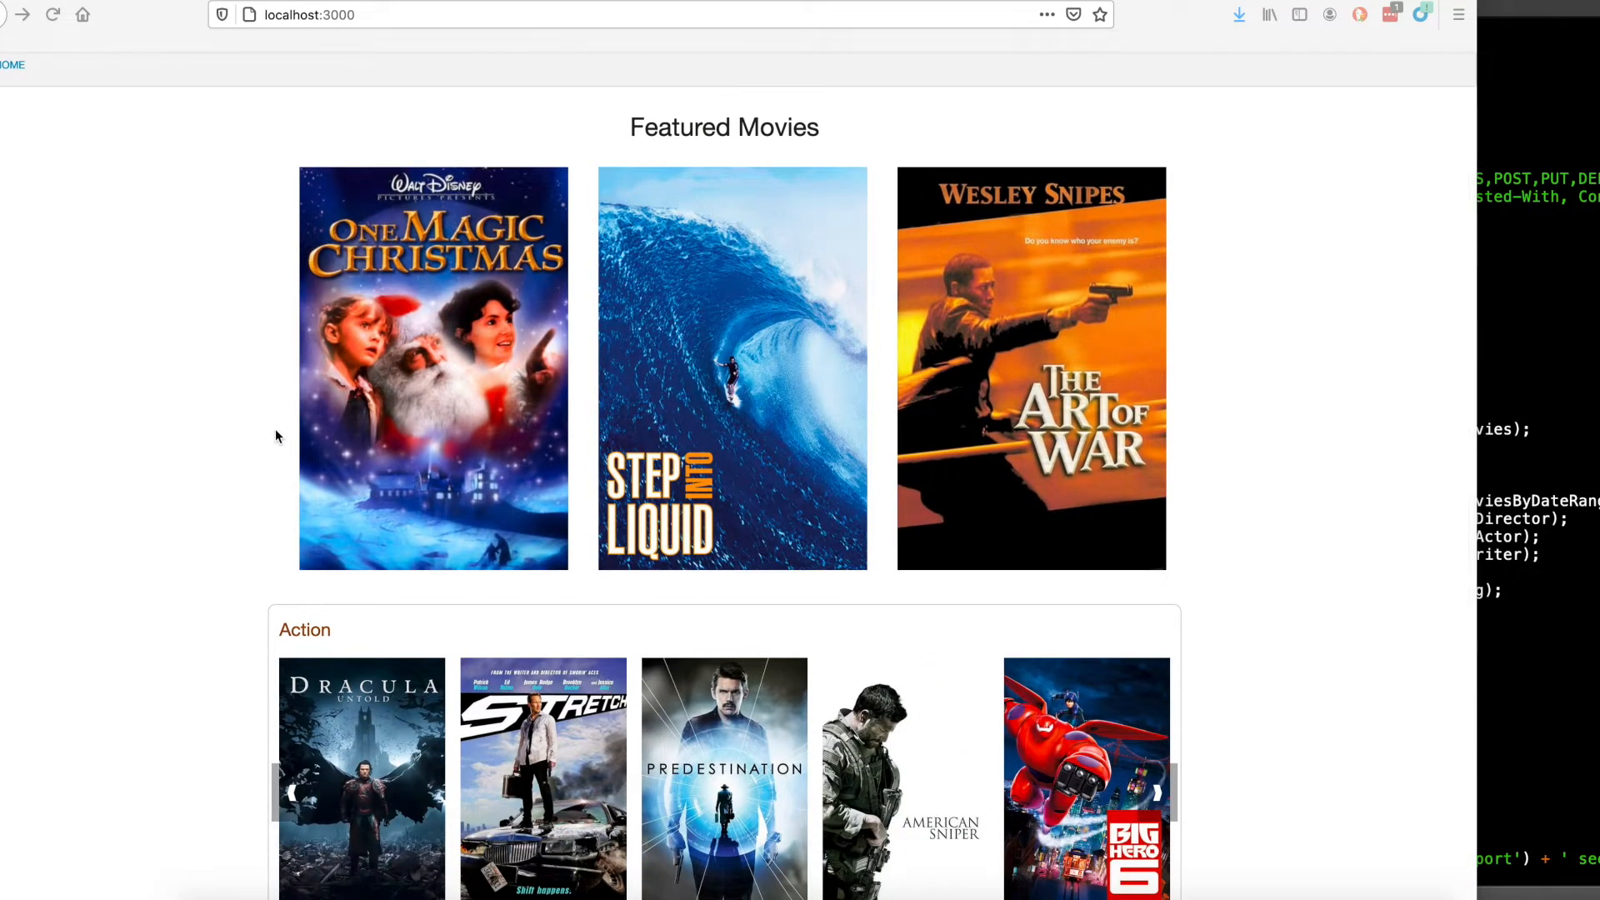
pyautogui.moveTo(457, 184)
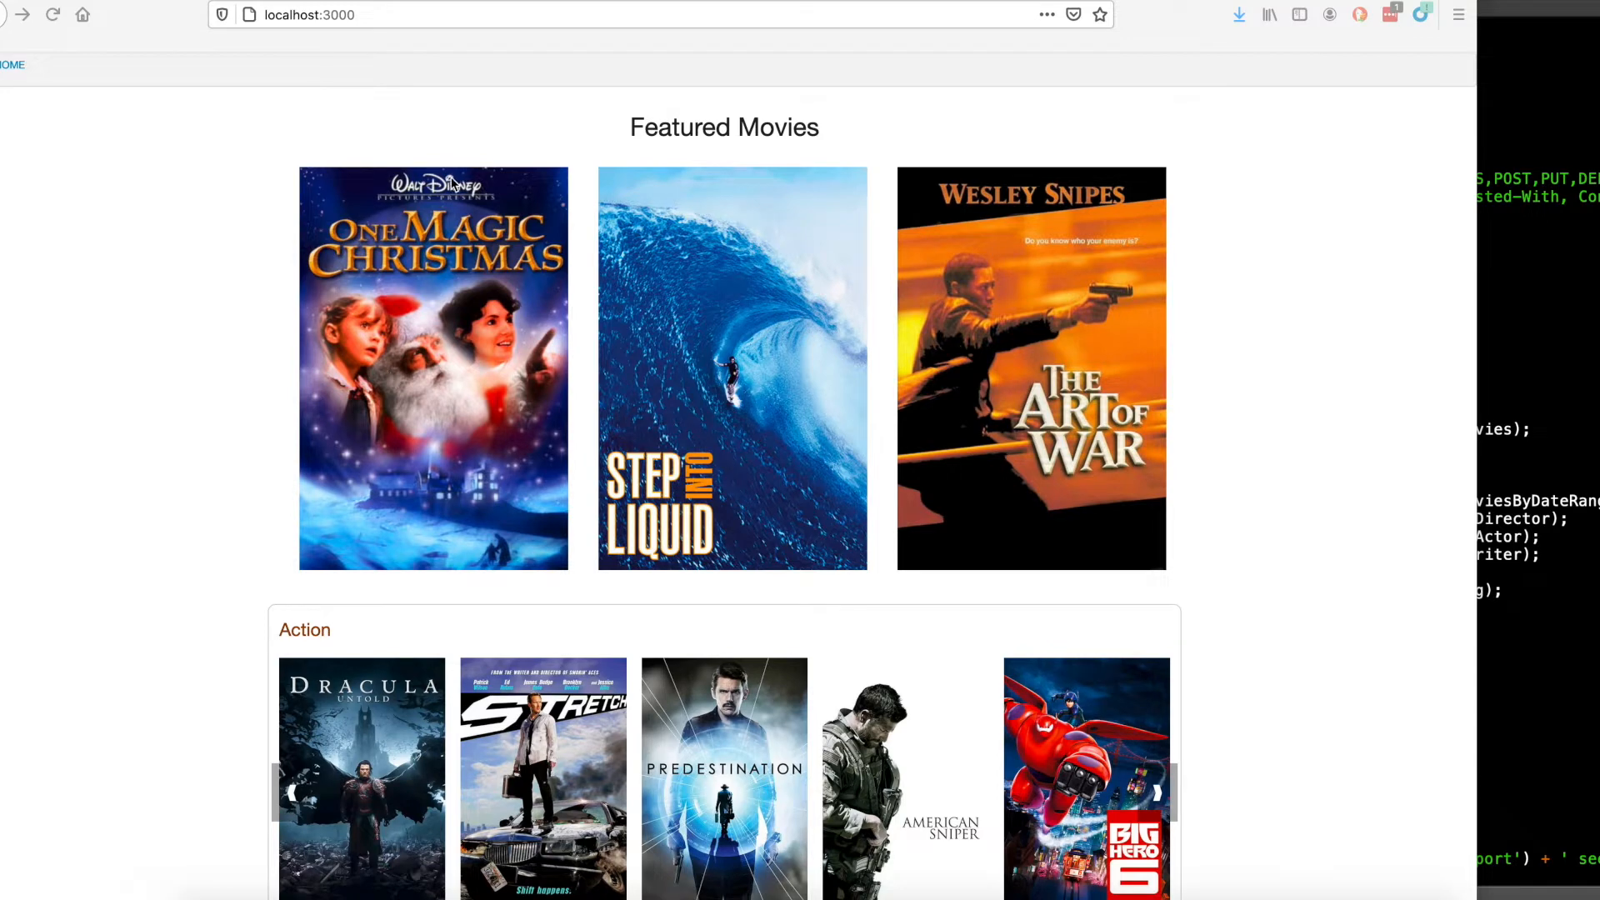
pyautogui.moveTo(840, 260)
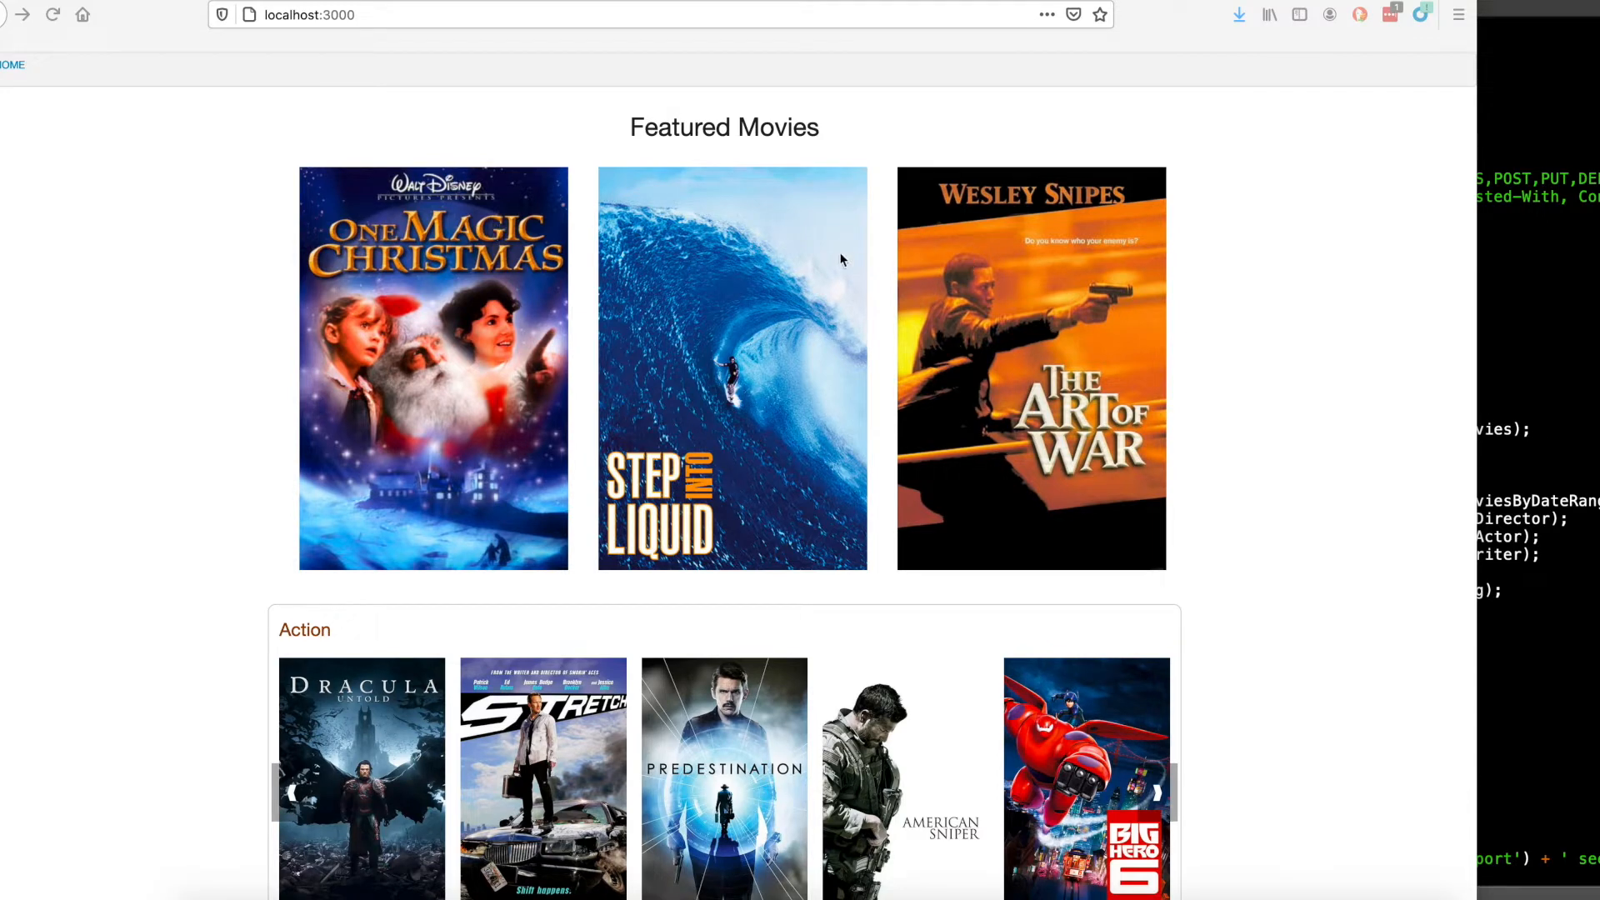
pyautogui.scroll(-3)
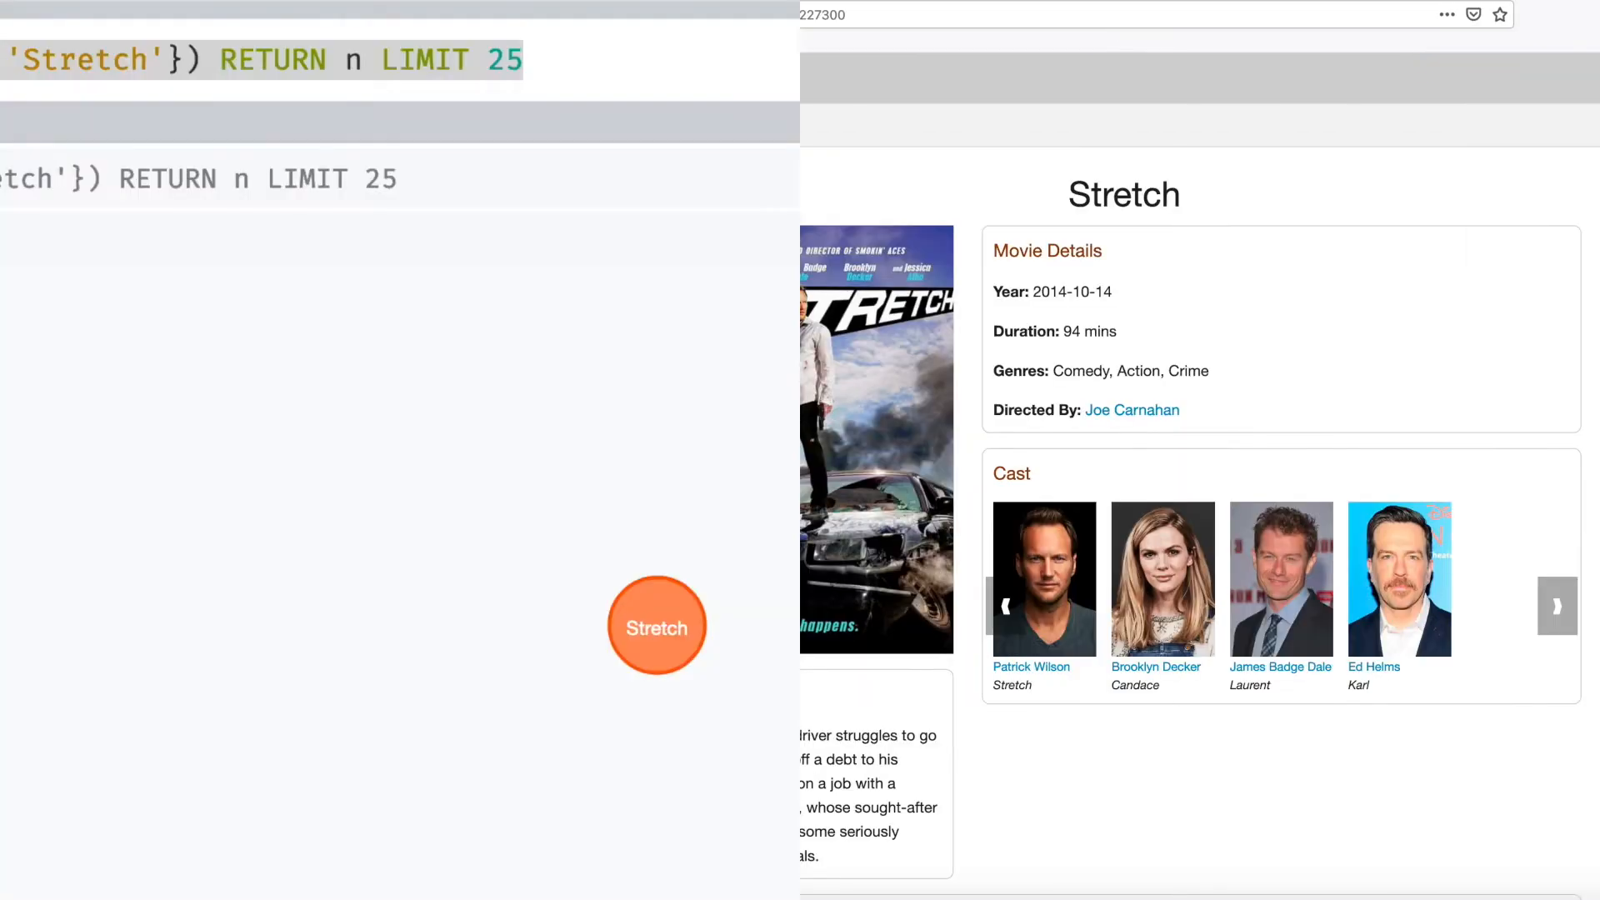
# View the Stretch node as a table, then start editing the ACTED_IN path query to DIRECTED.
pyautogui.click(149, 307)
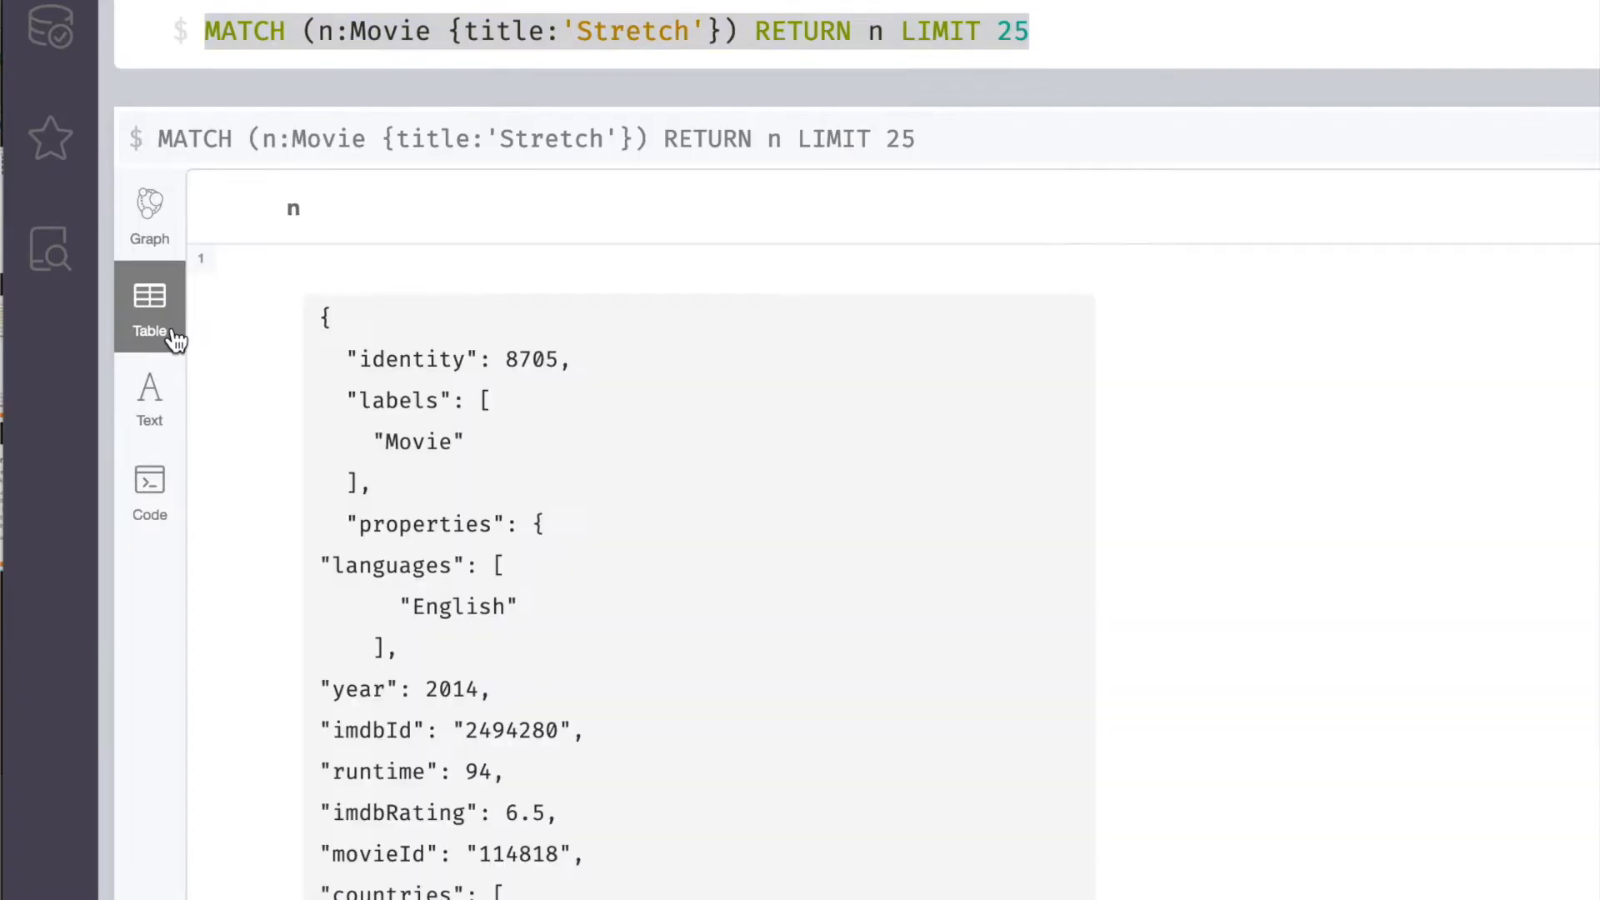
pyautogui.scroll(-3)
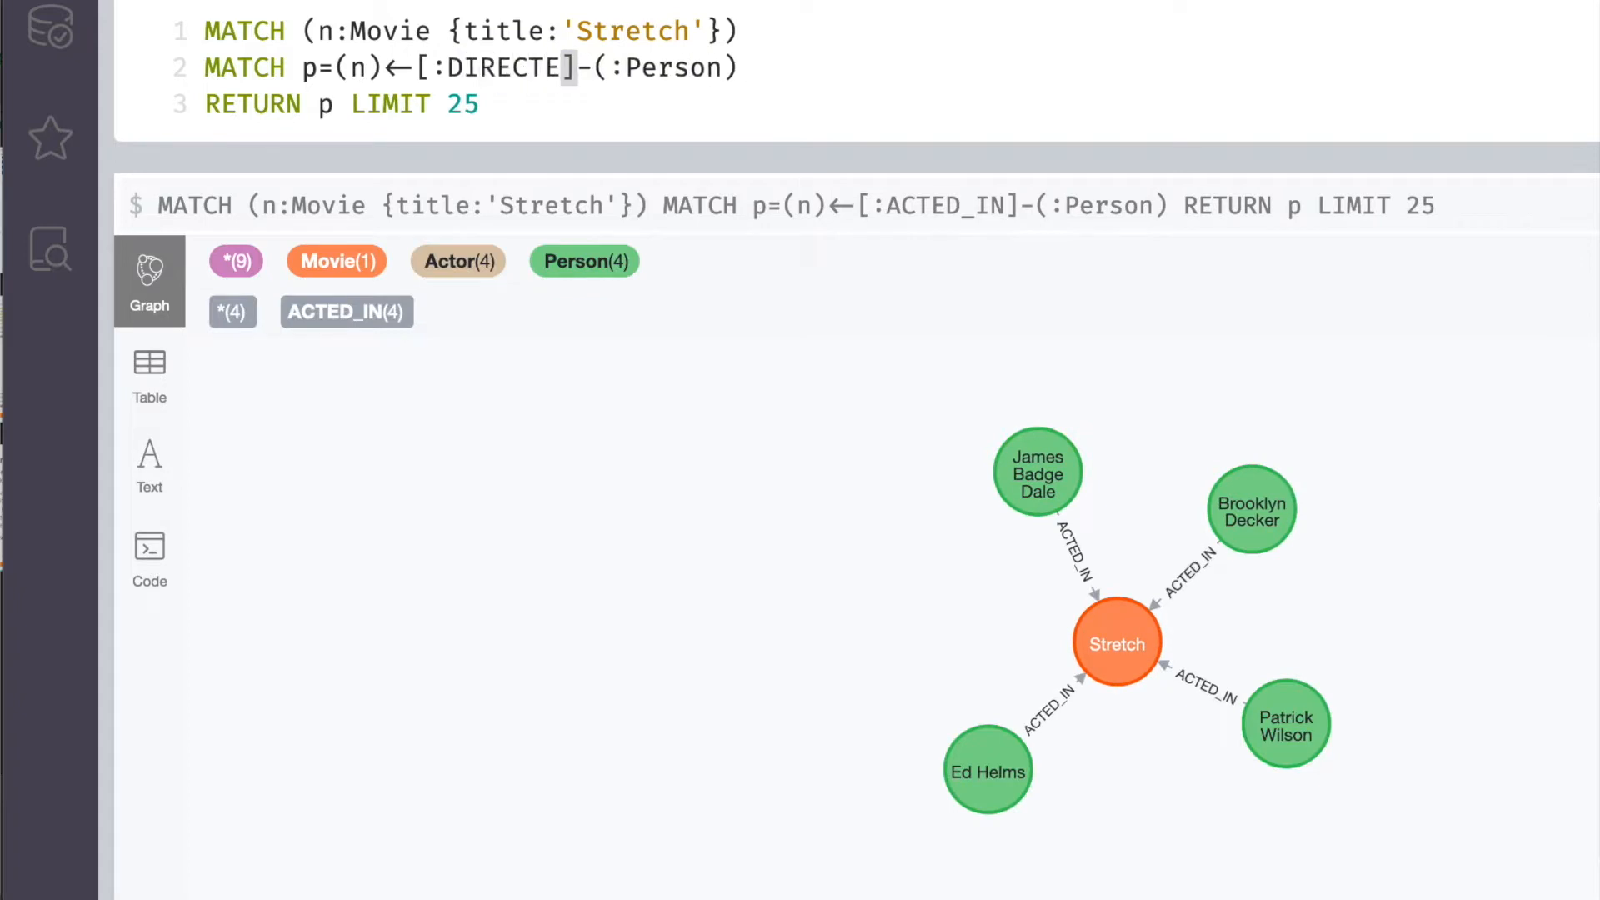
pyautogui.write('D')
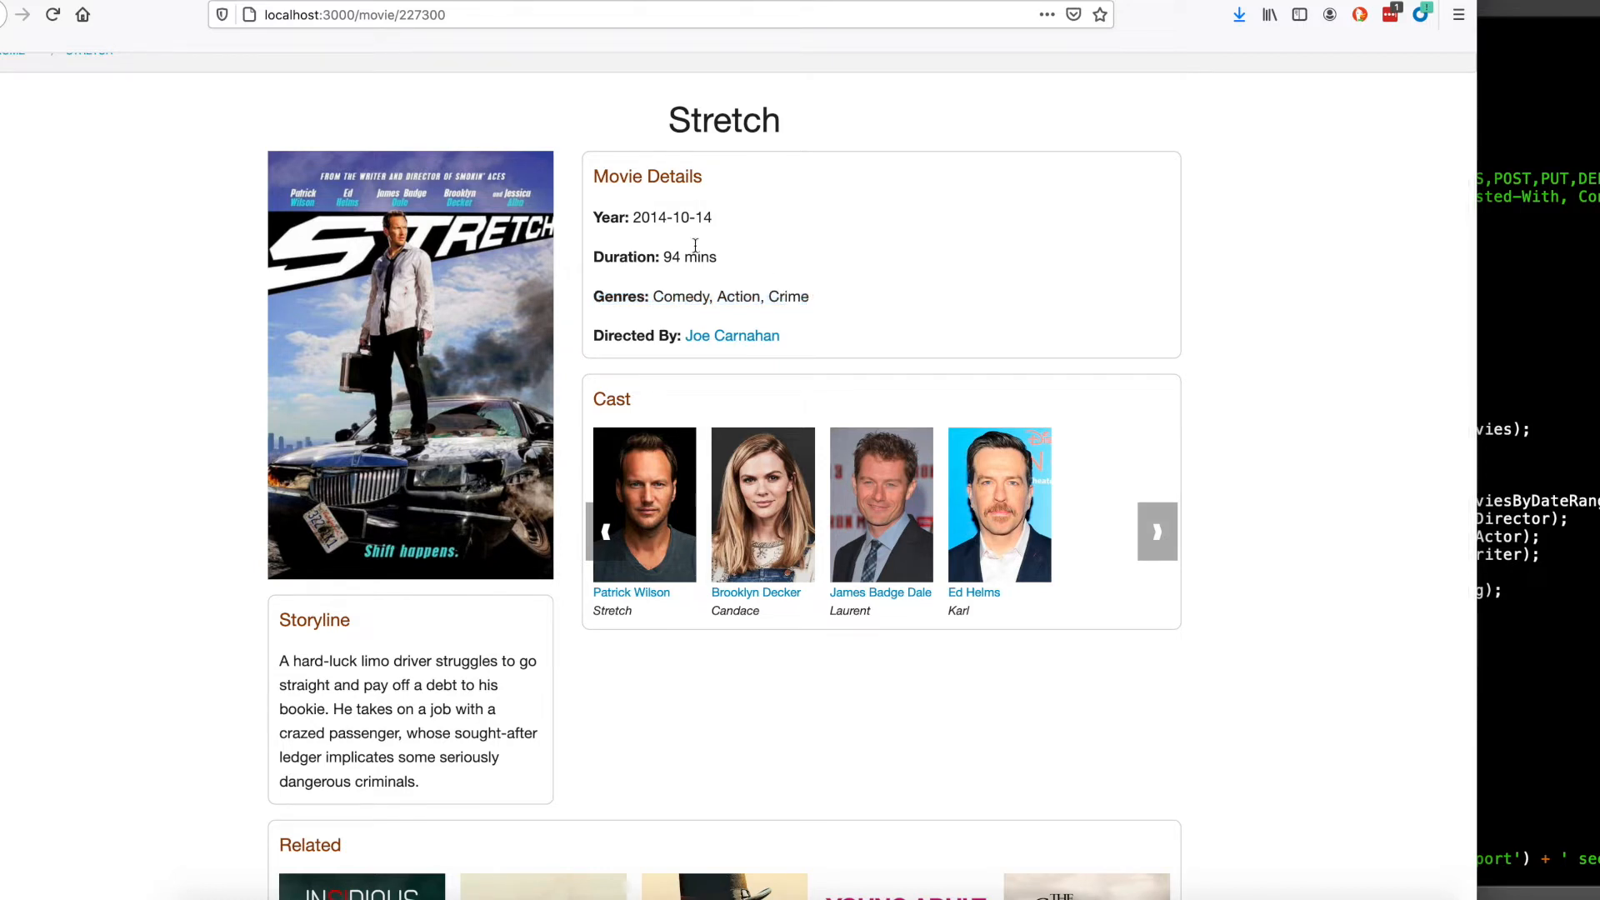
# Scroll the Stretch movie page down to the Related section and back to the Cast carousel.
pyautogui.scroll(-3)
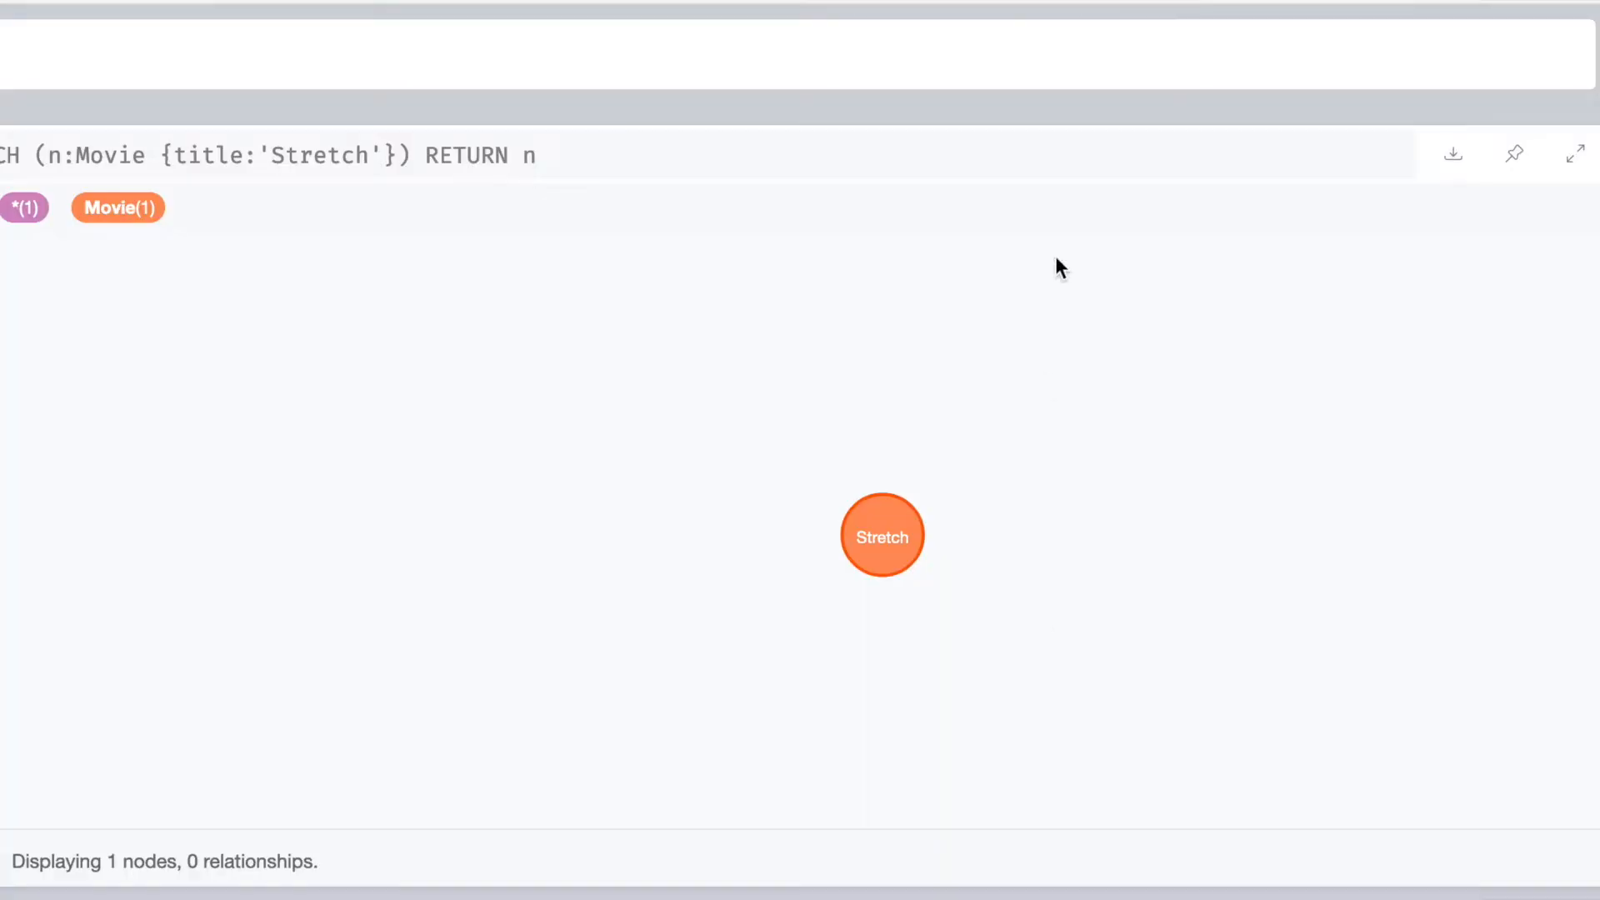
pyautogui.moveTo(983, 39)
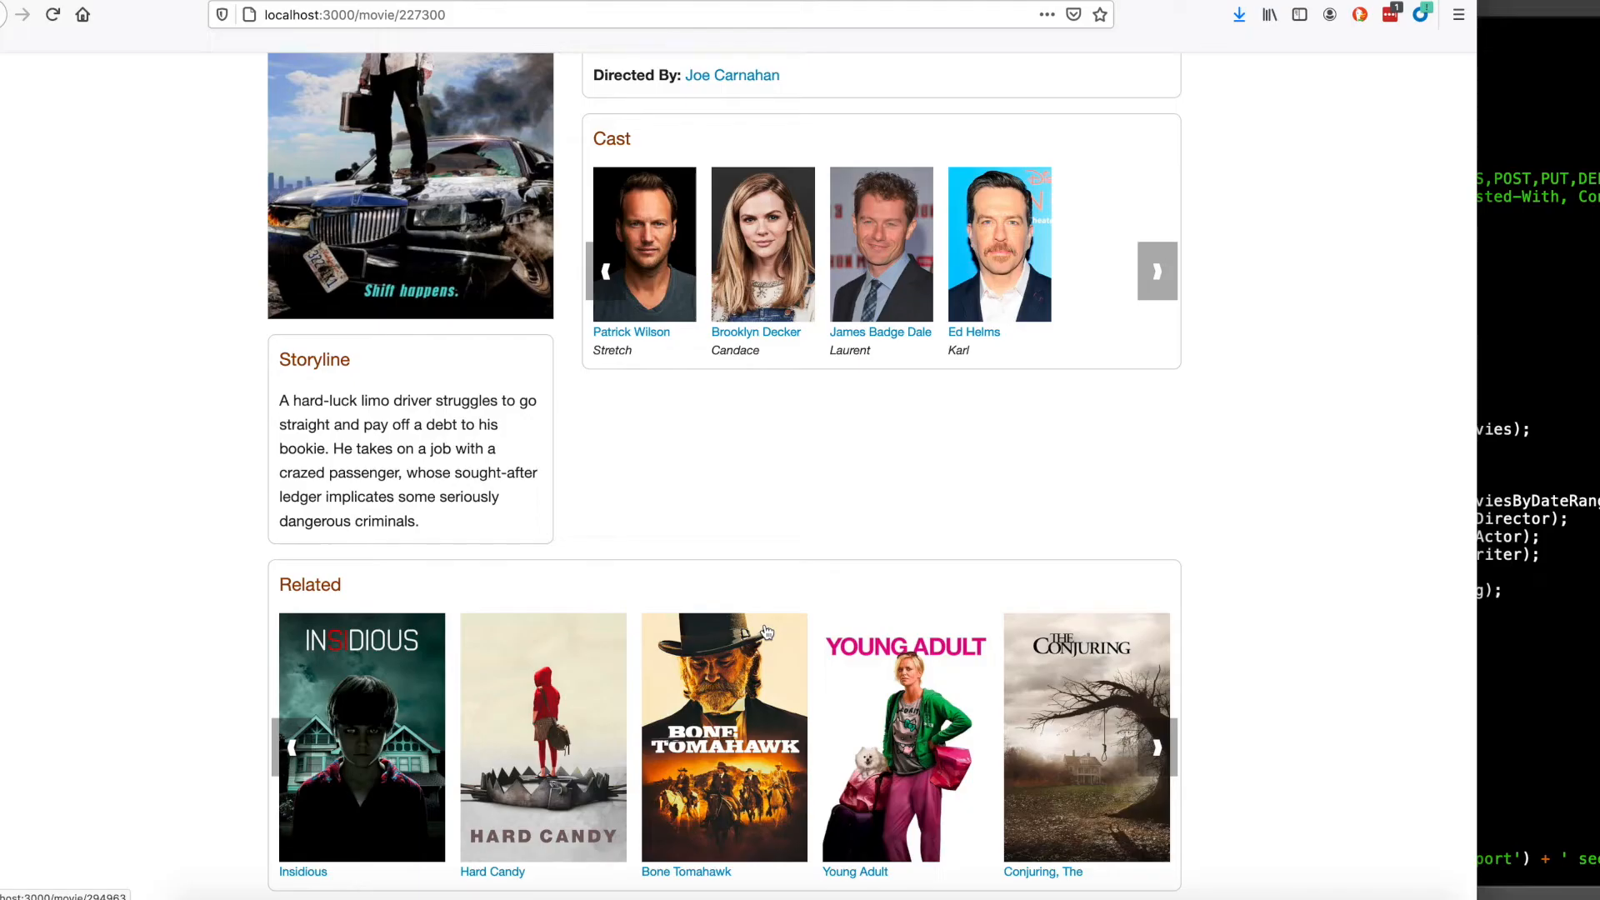
pyautogui.scroll(3)
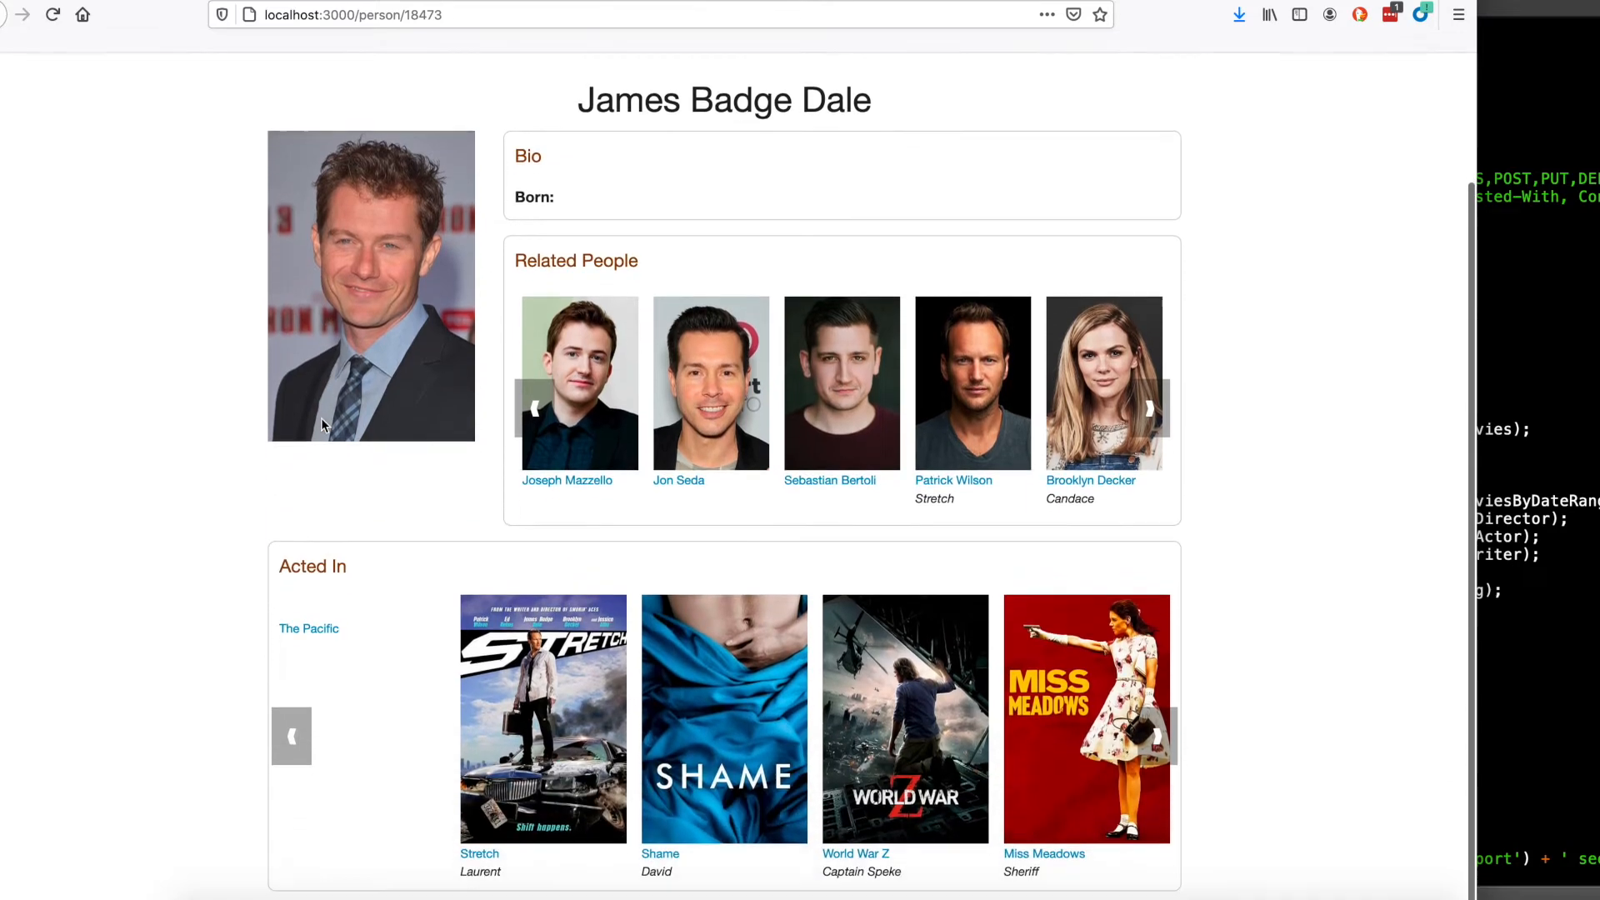
pyautogui.moveTo(337, 342)
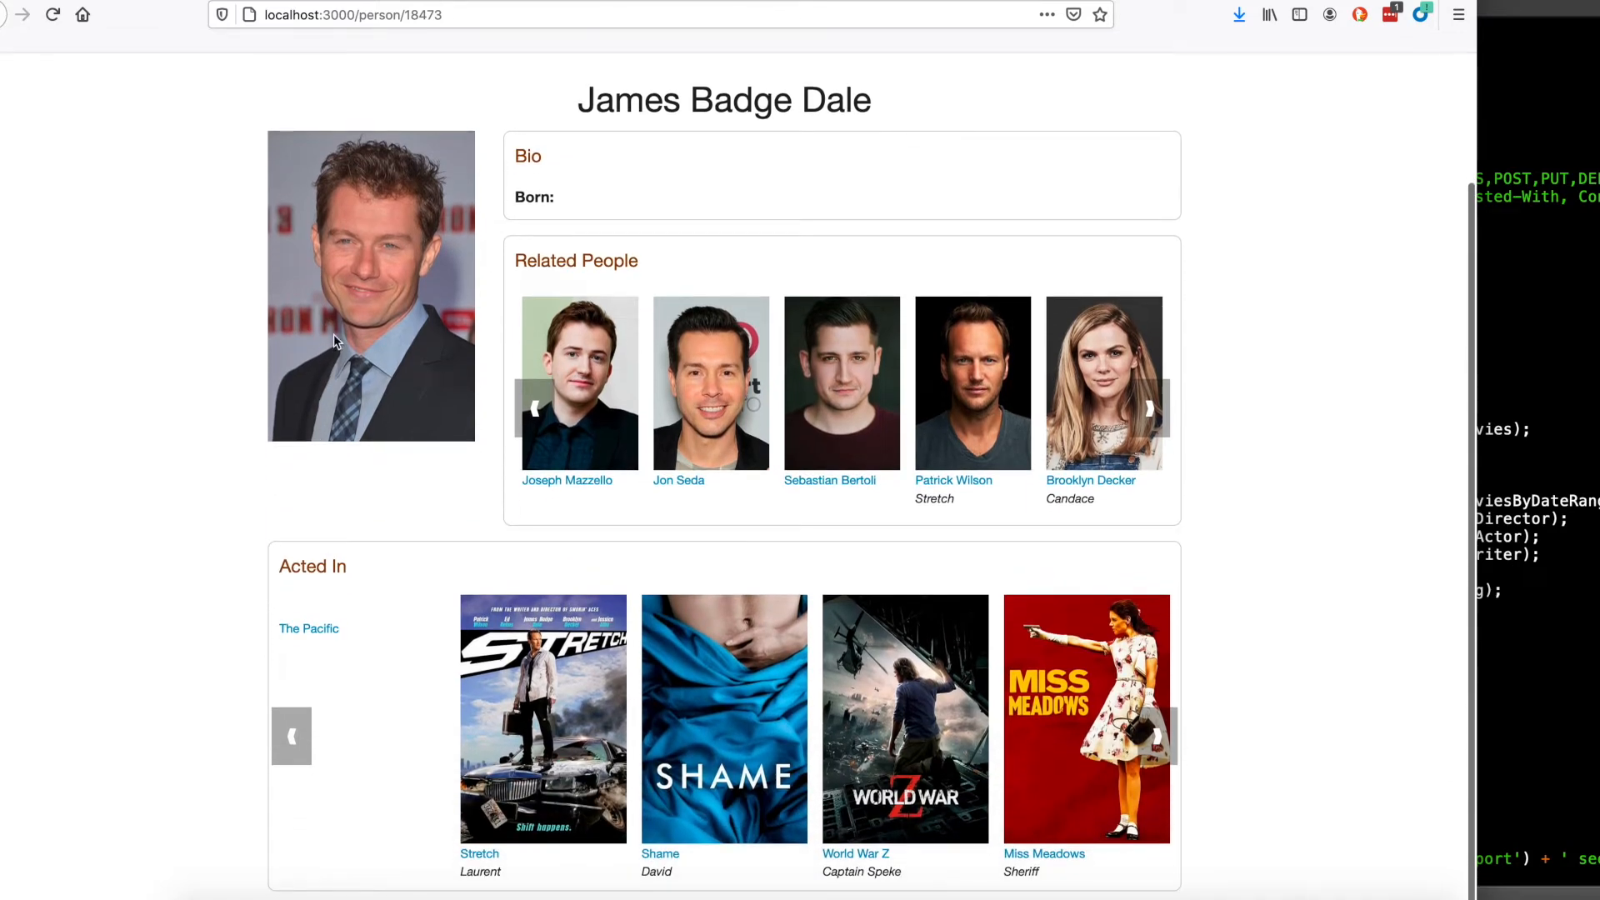
pyautogui.moveTo(285, 594)
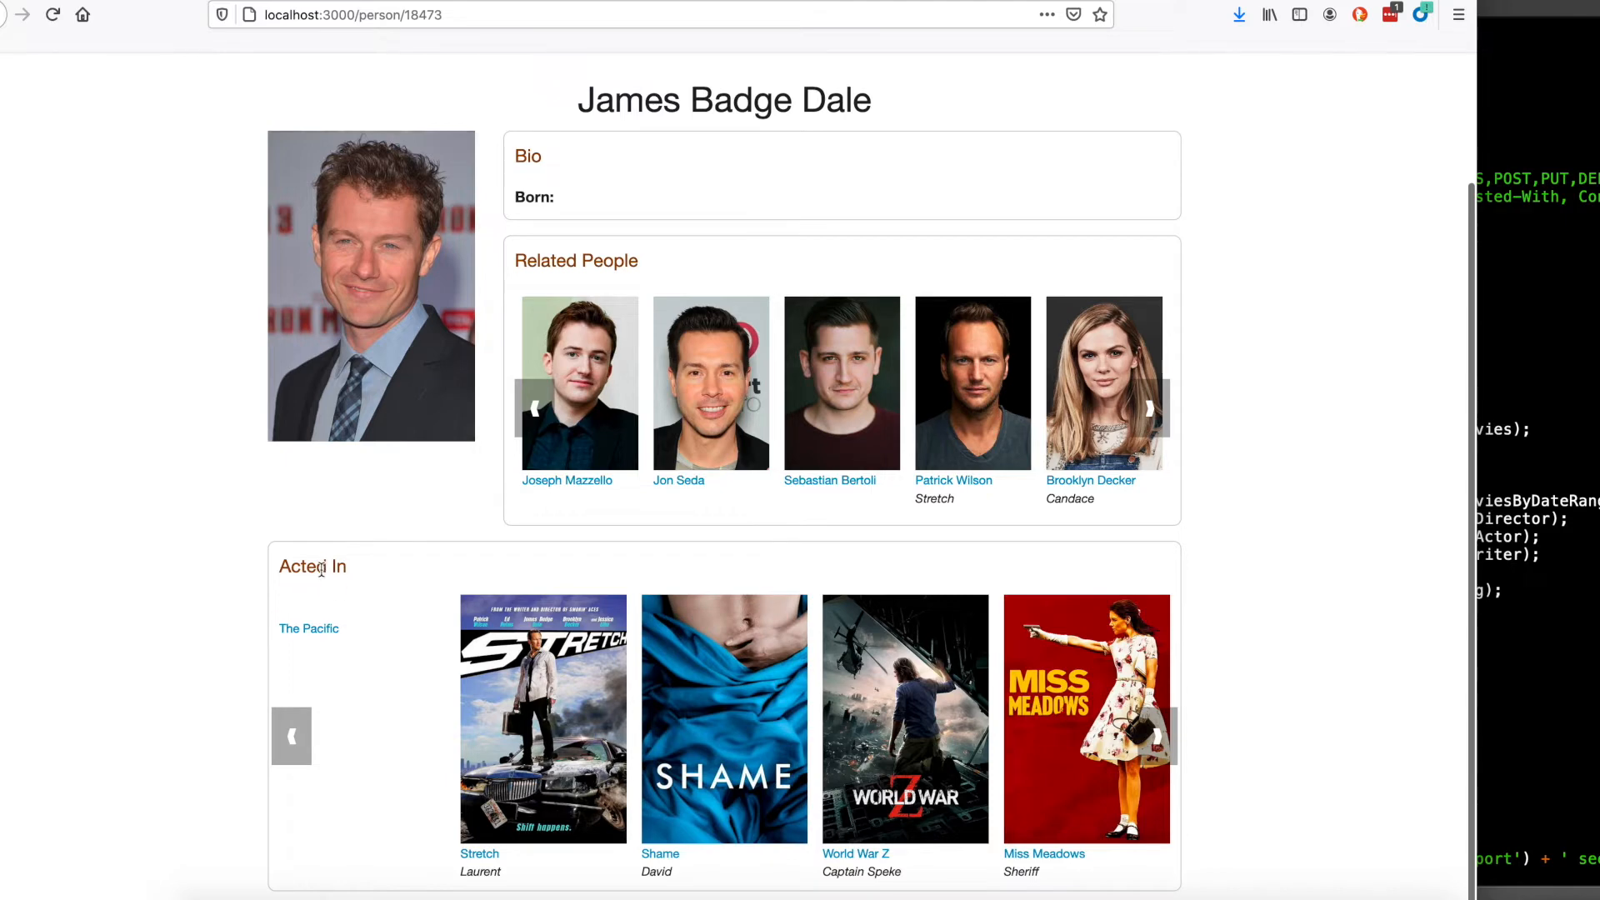
pyautogui.moveTo(825, 688)
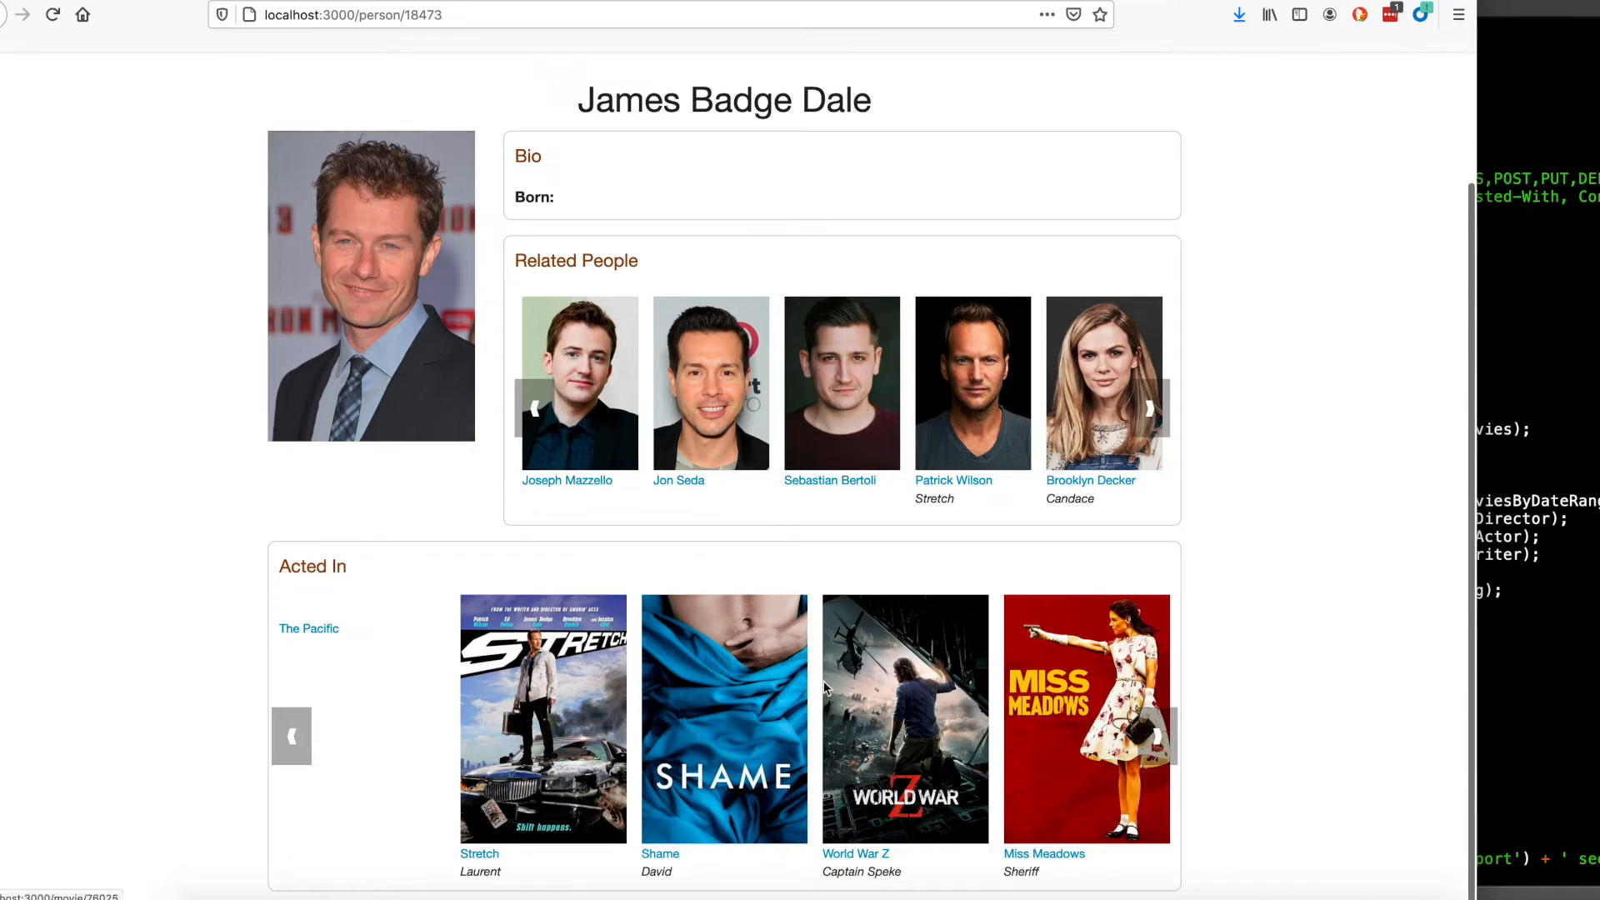
pyautogui.moveTo(595, 391)
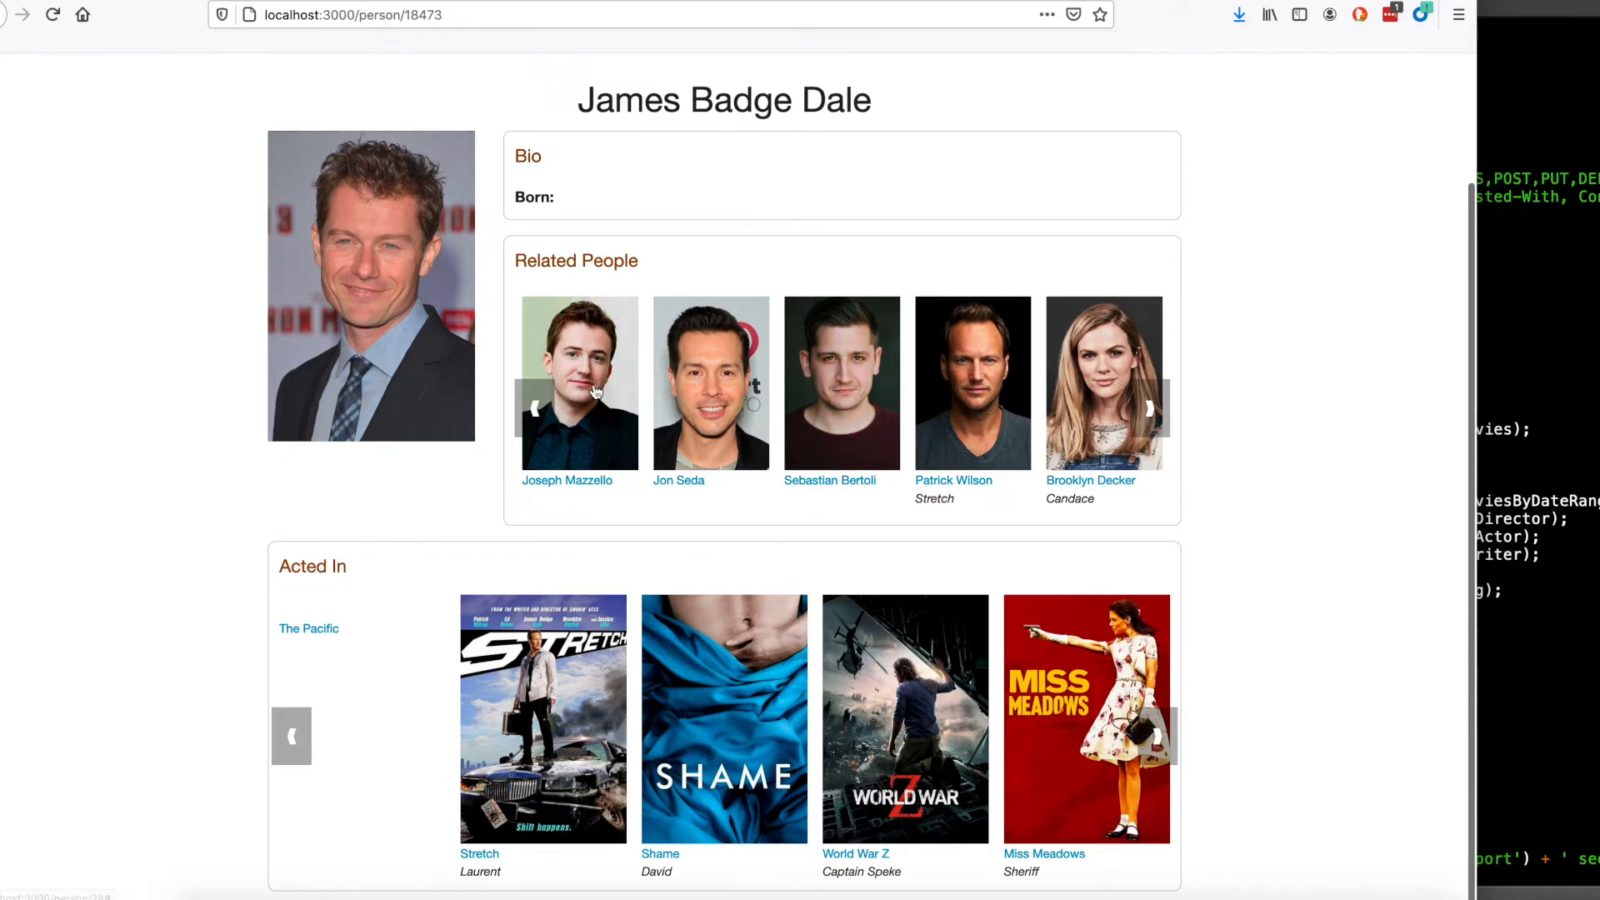
# Follow Joseph Mazzello to Simon Birch and on to director Mark Steven Johnson's page.
pyautogui.click(578, 383)
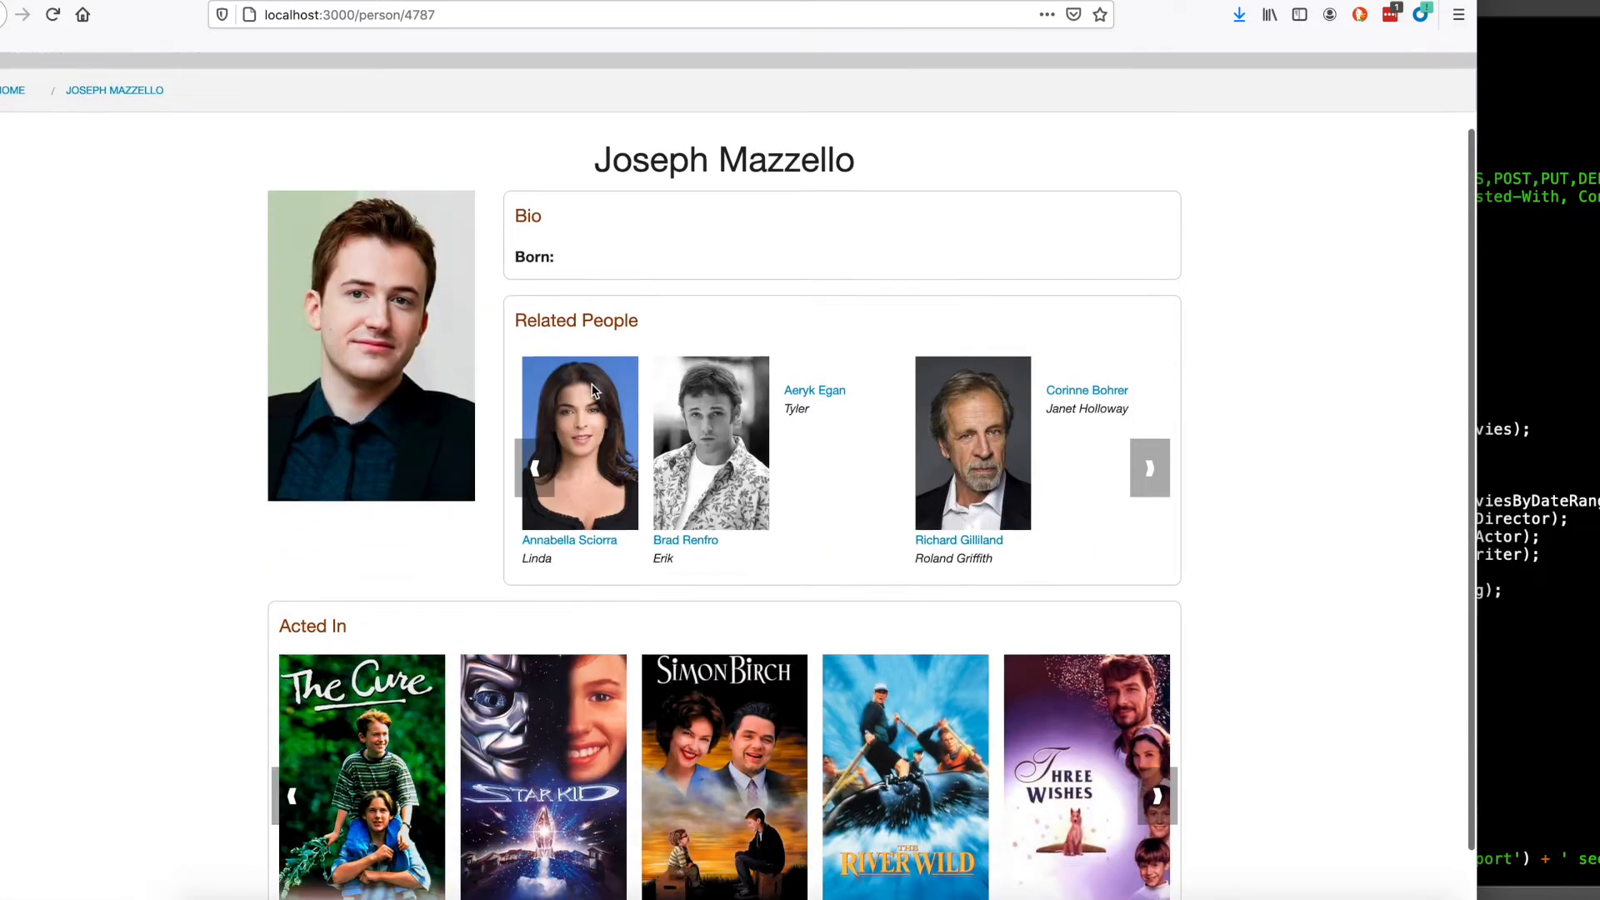
pyautogui.scroll(-3)
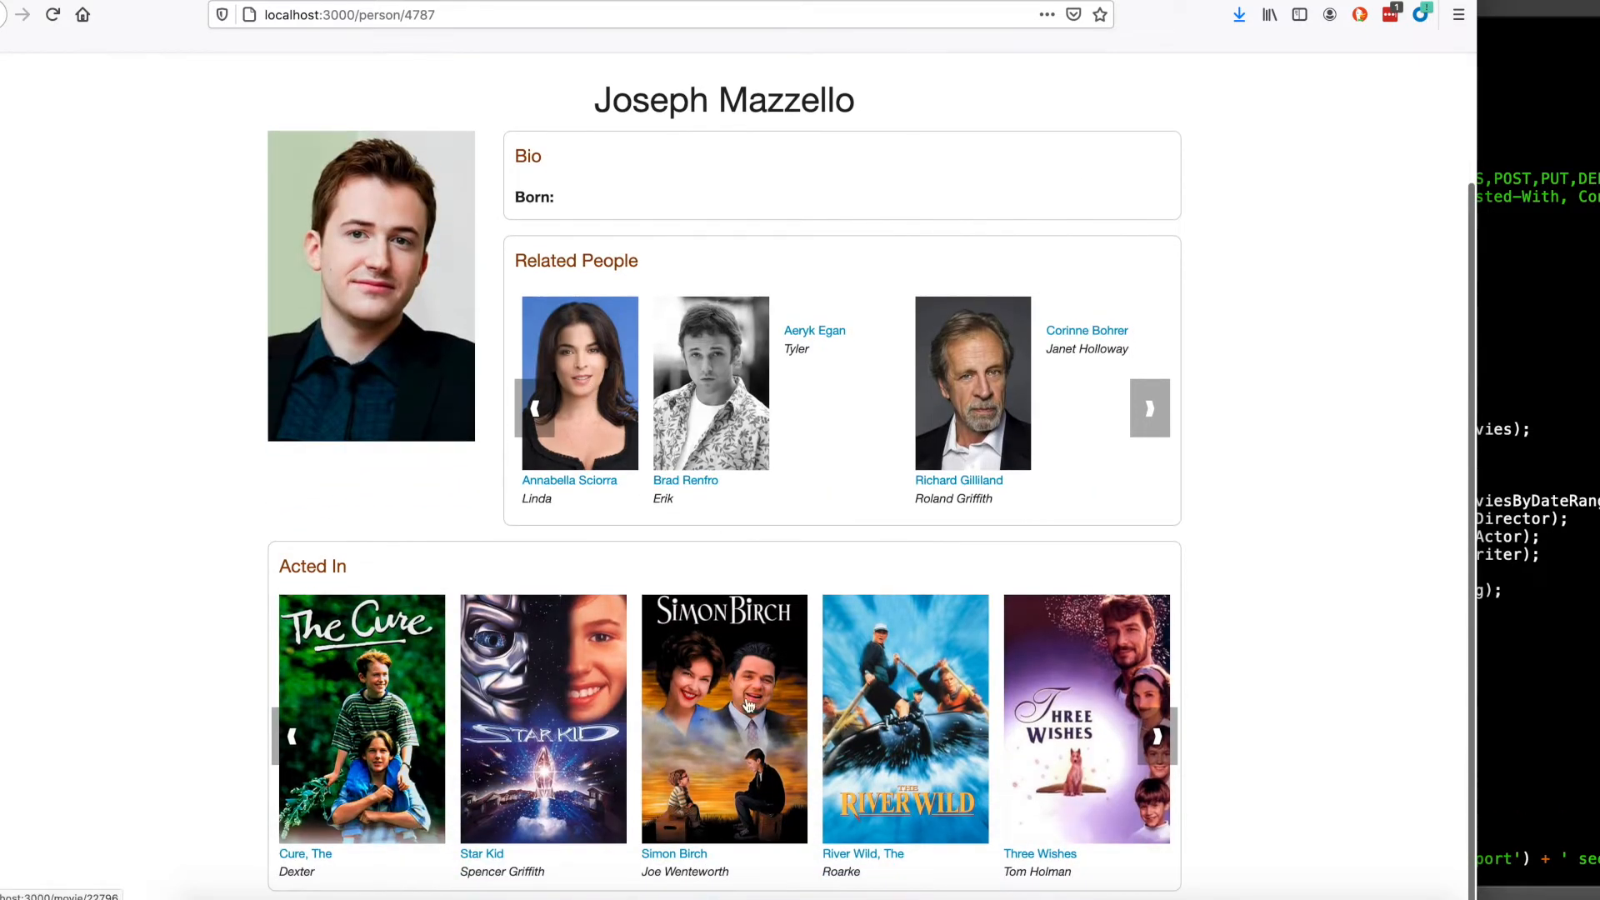
pyautogui.click(723, 717)
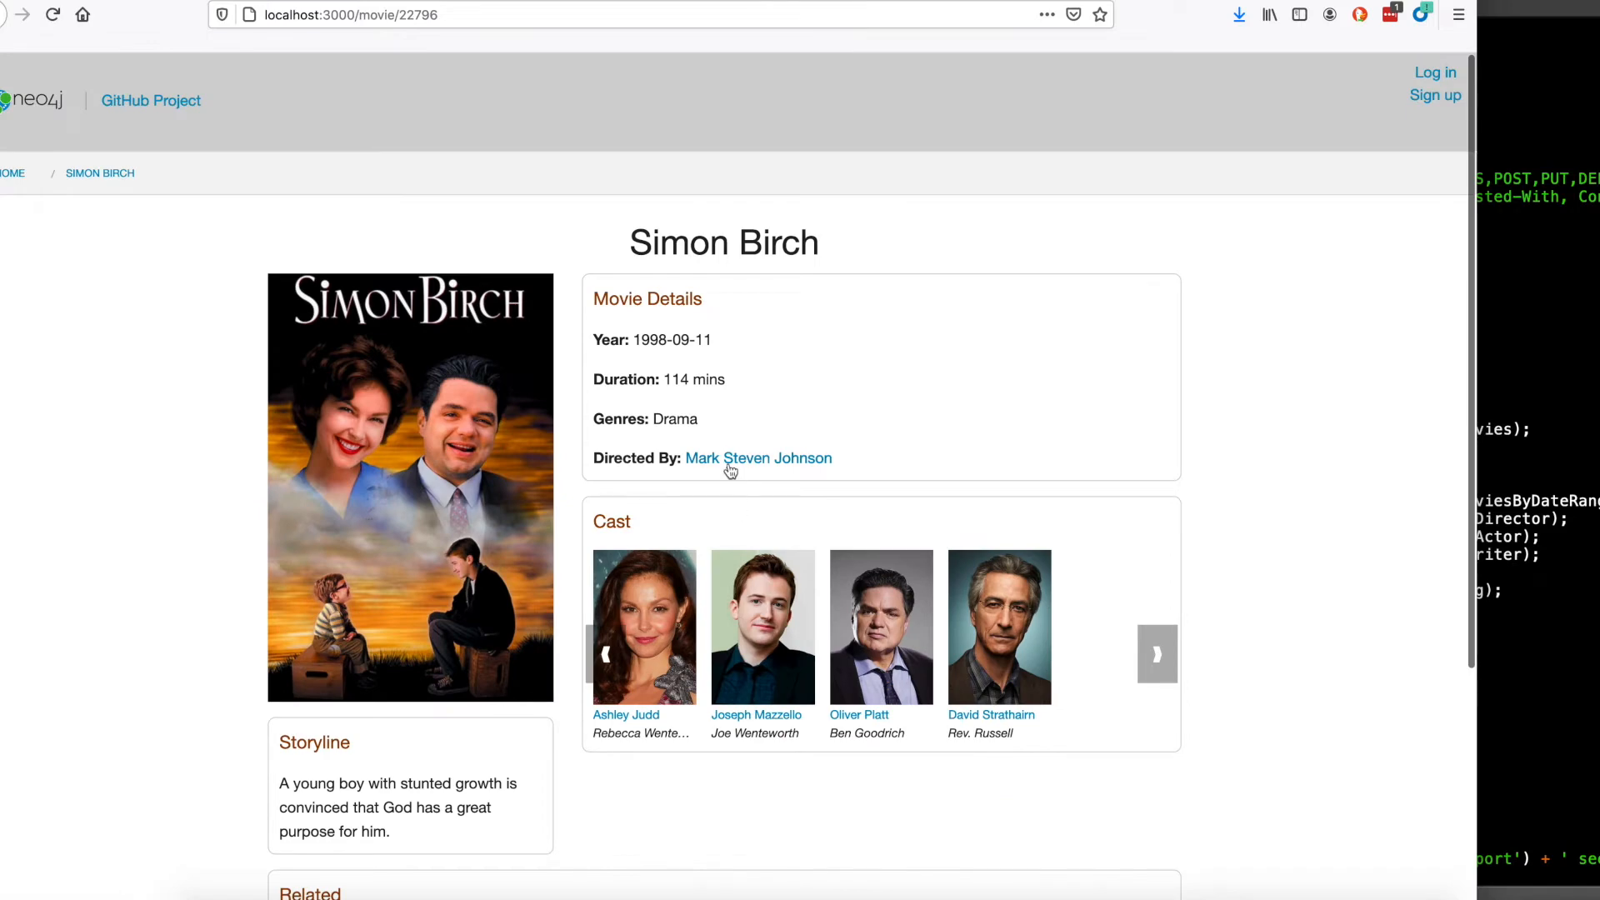
pyautogui.click(757, 457)
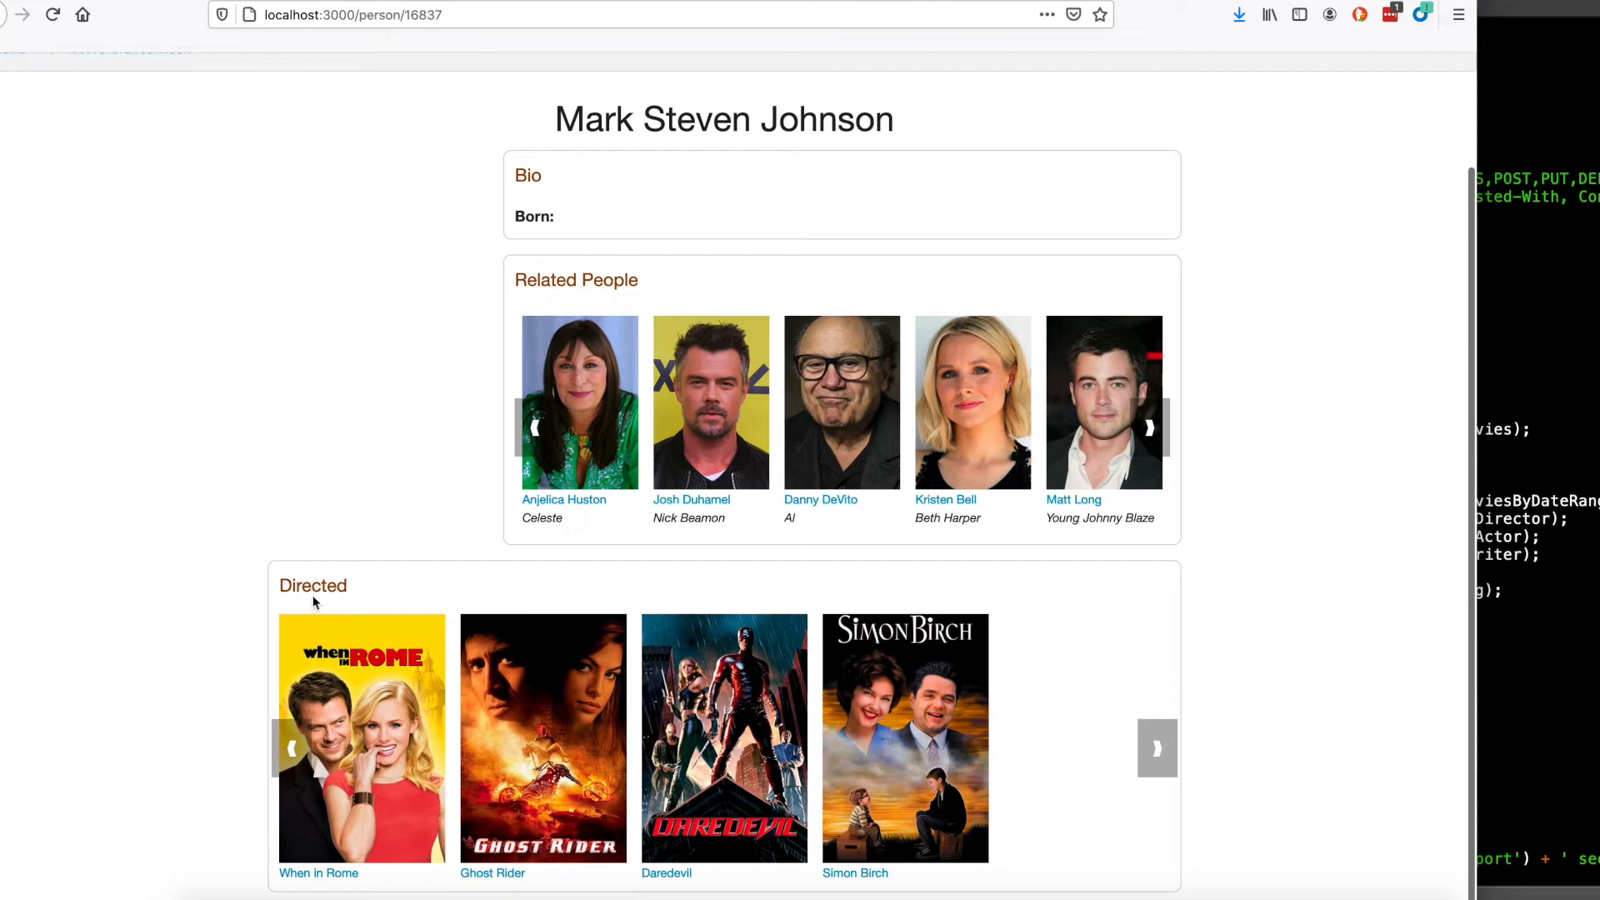
pyautogui.moveTo(915, 633)
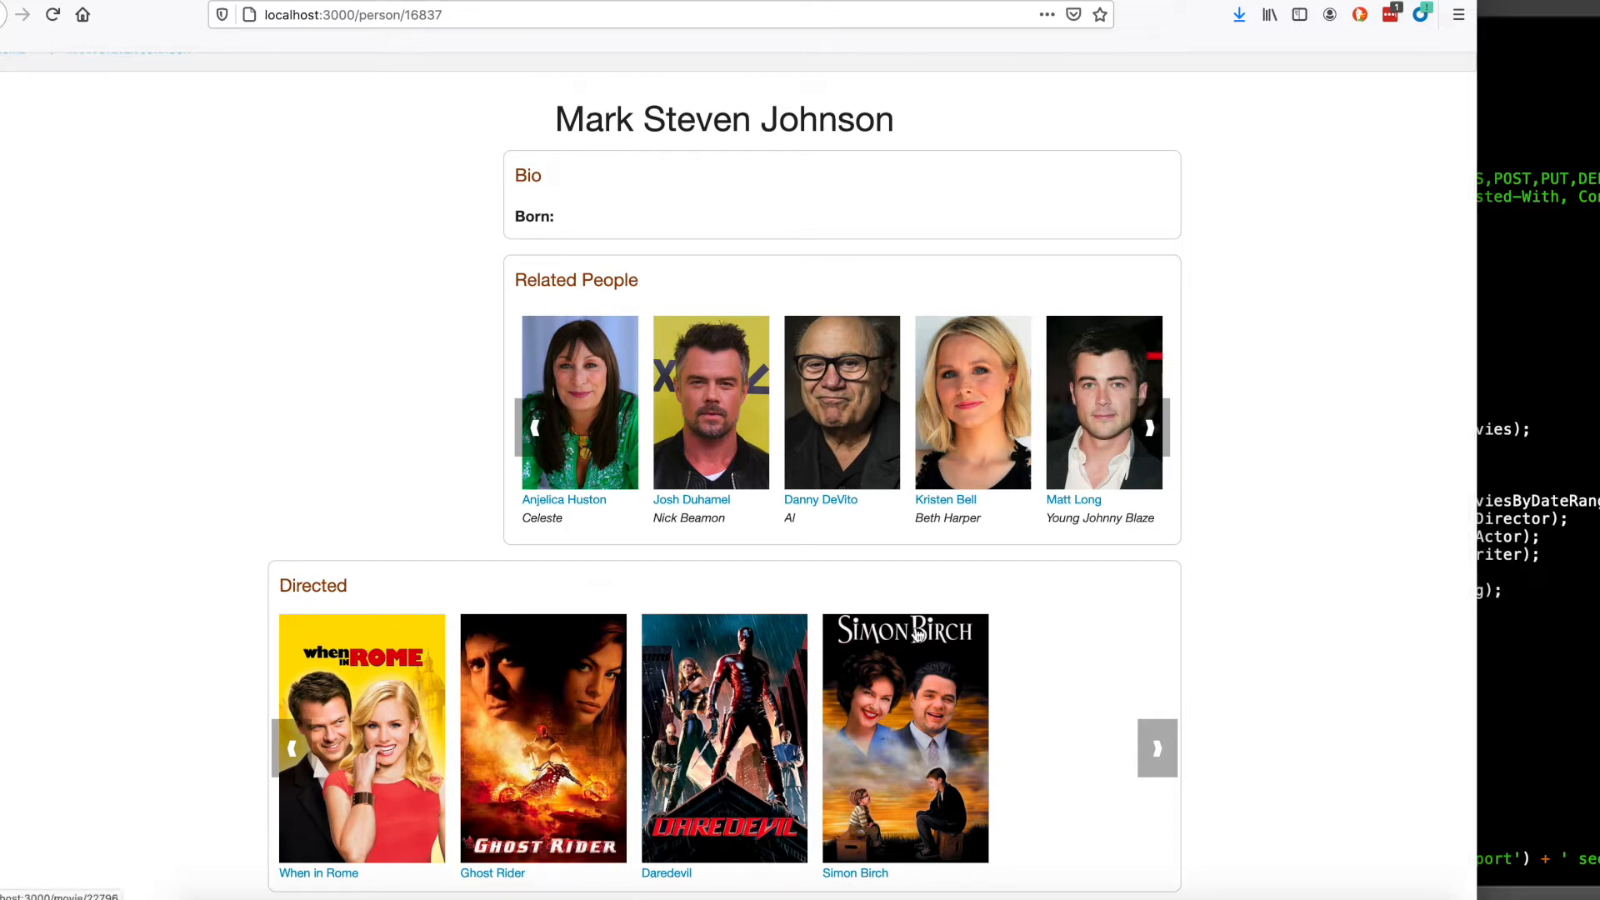
# Go via Daredevil to the Radio Days movie page and look over its Related movies.
pyautogui.click(723, 736)
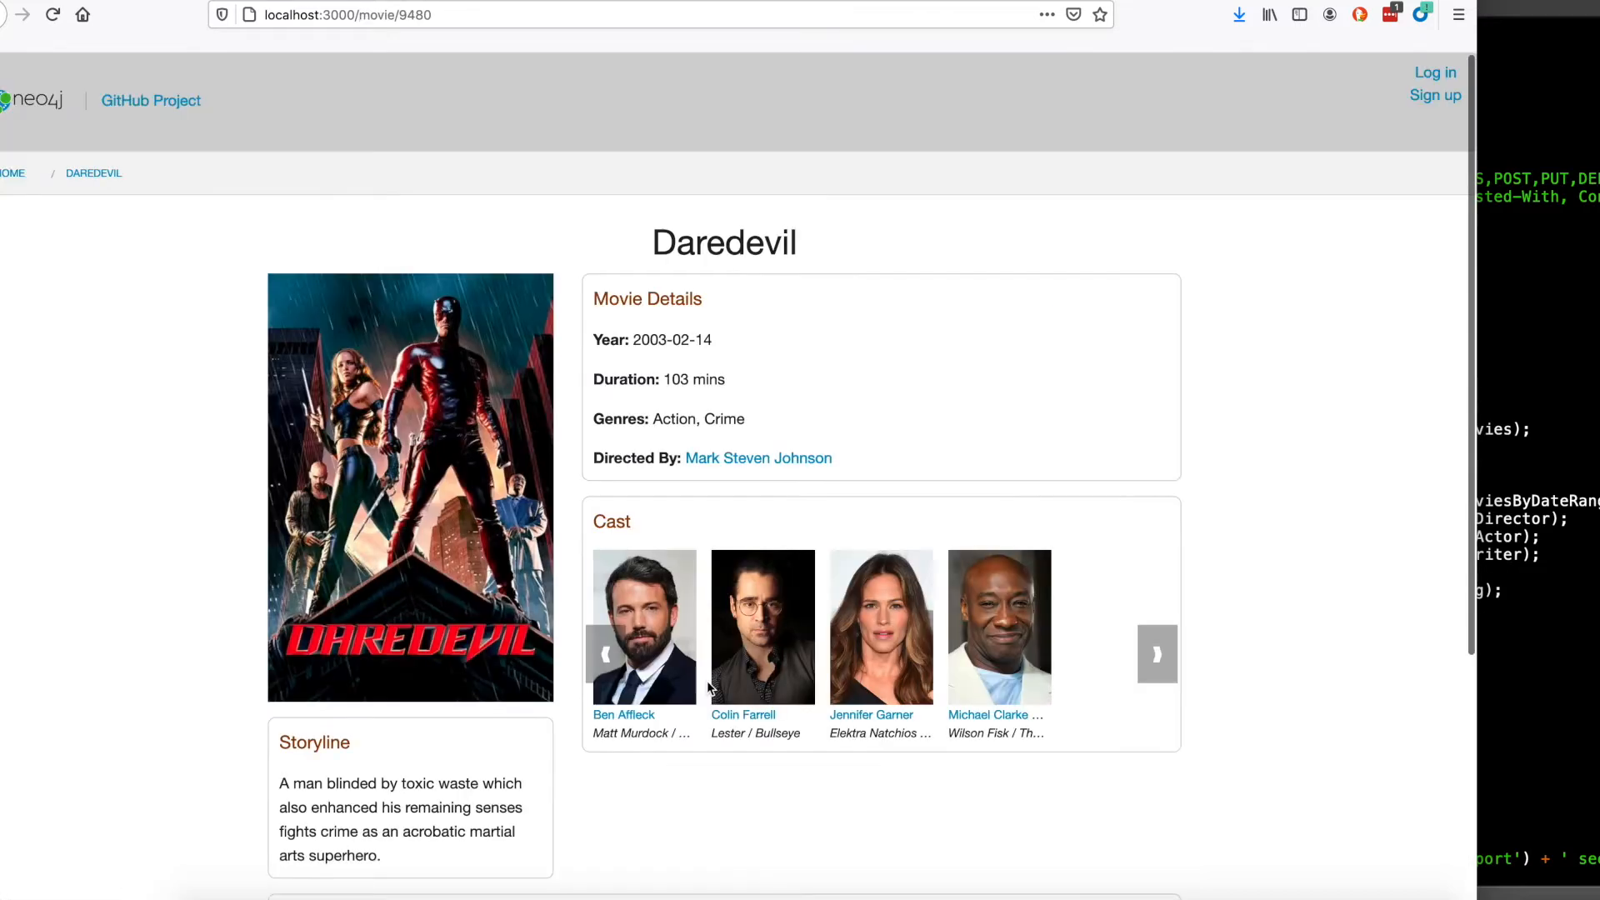
pyautogui.moveTo(766, 633)
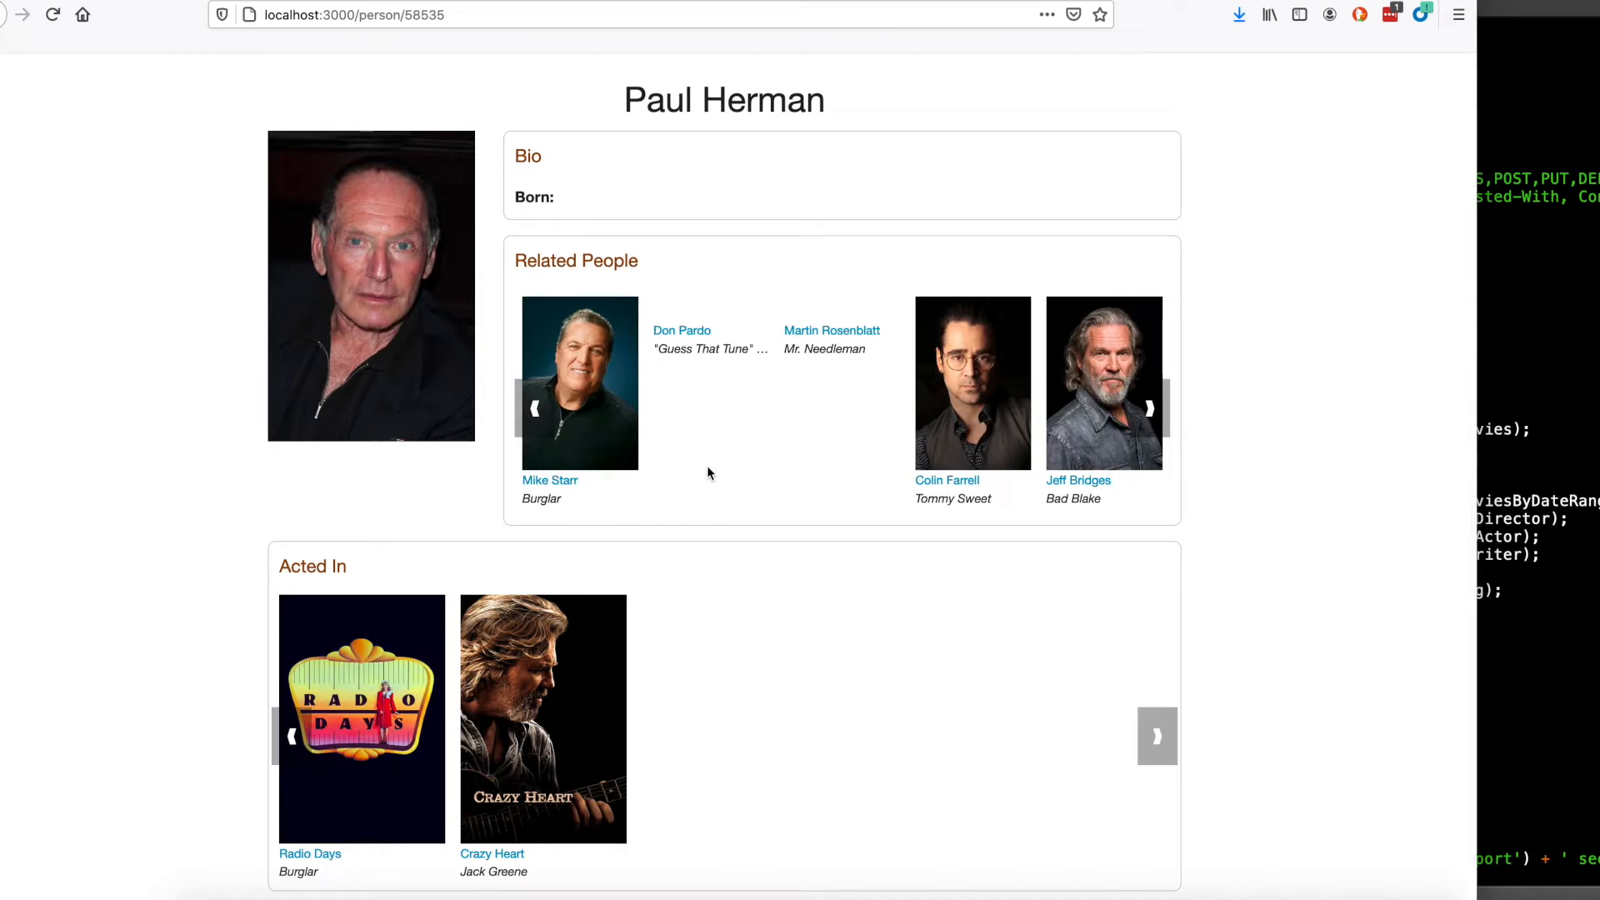
pyautogui.moveTo(375, 647)
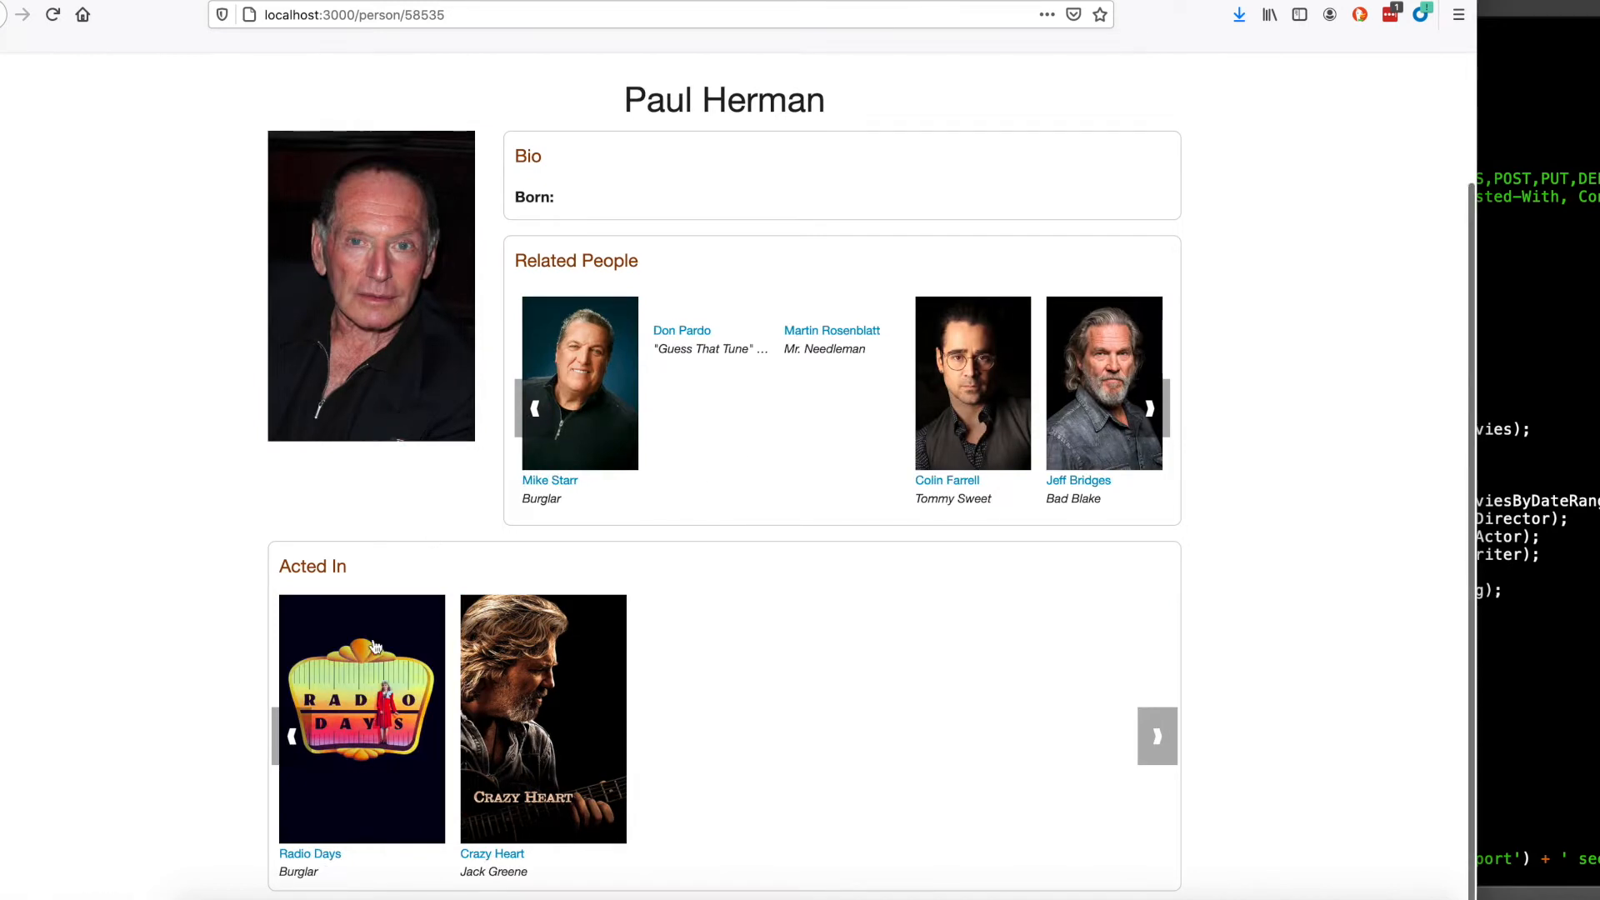
pyautogui.click(362, 718)
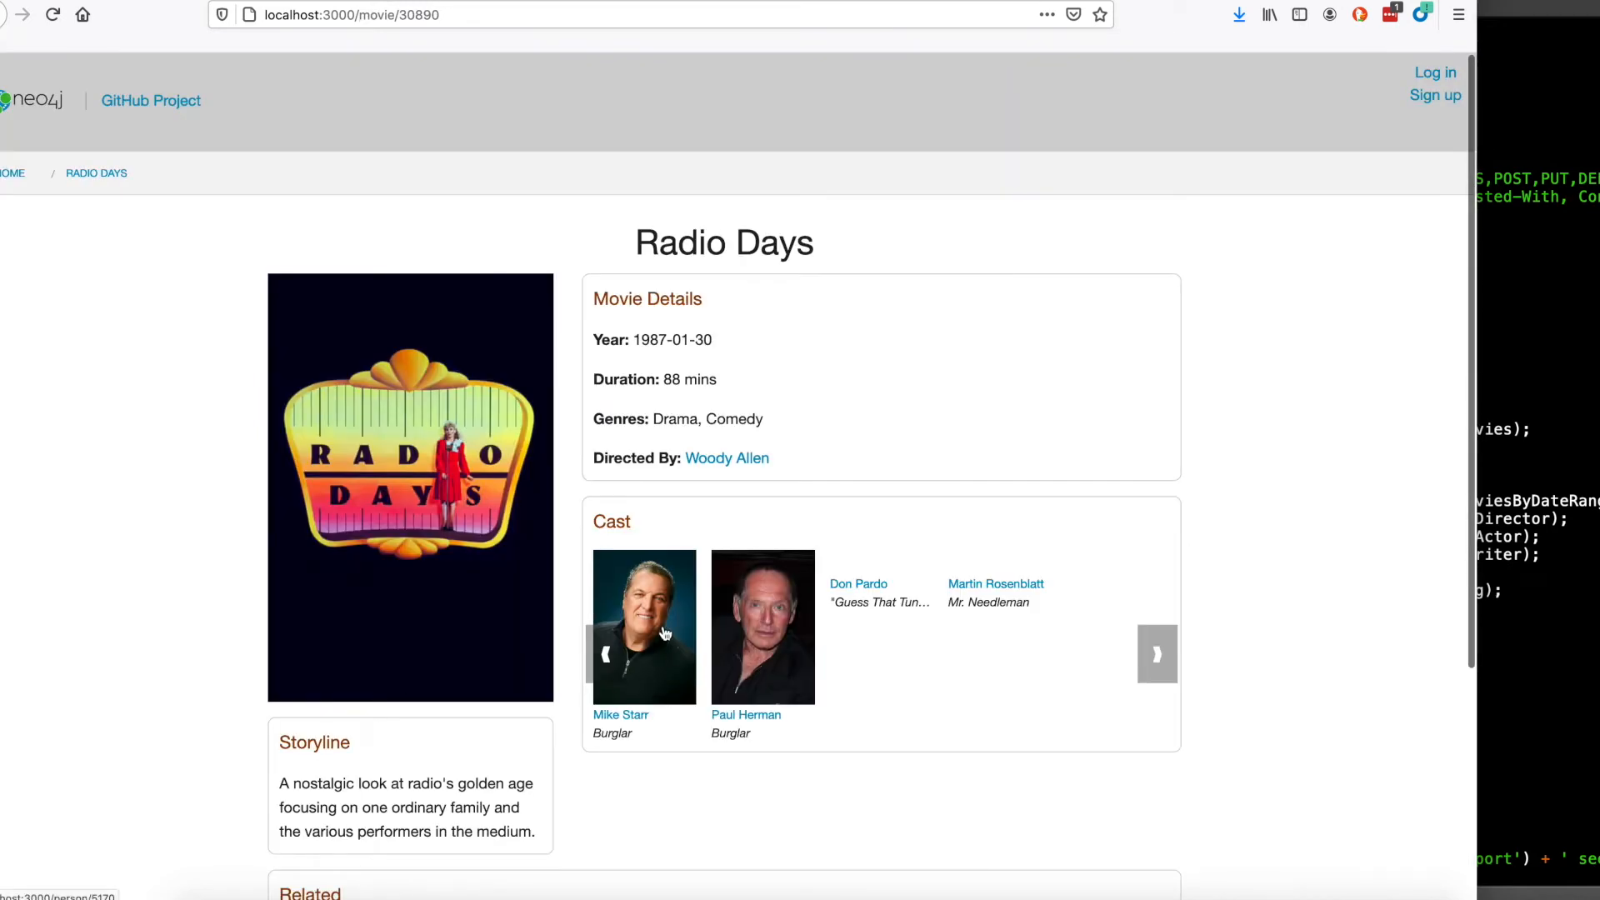
pyautogui.scroll(-3)
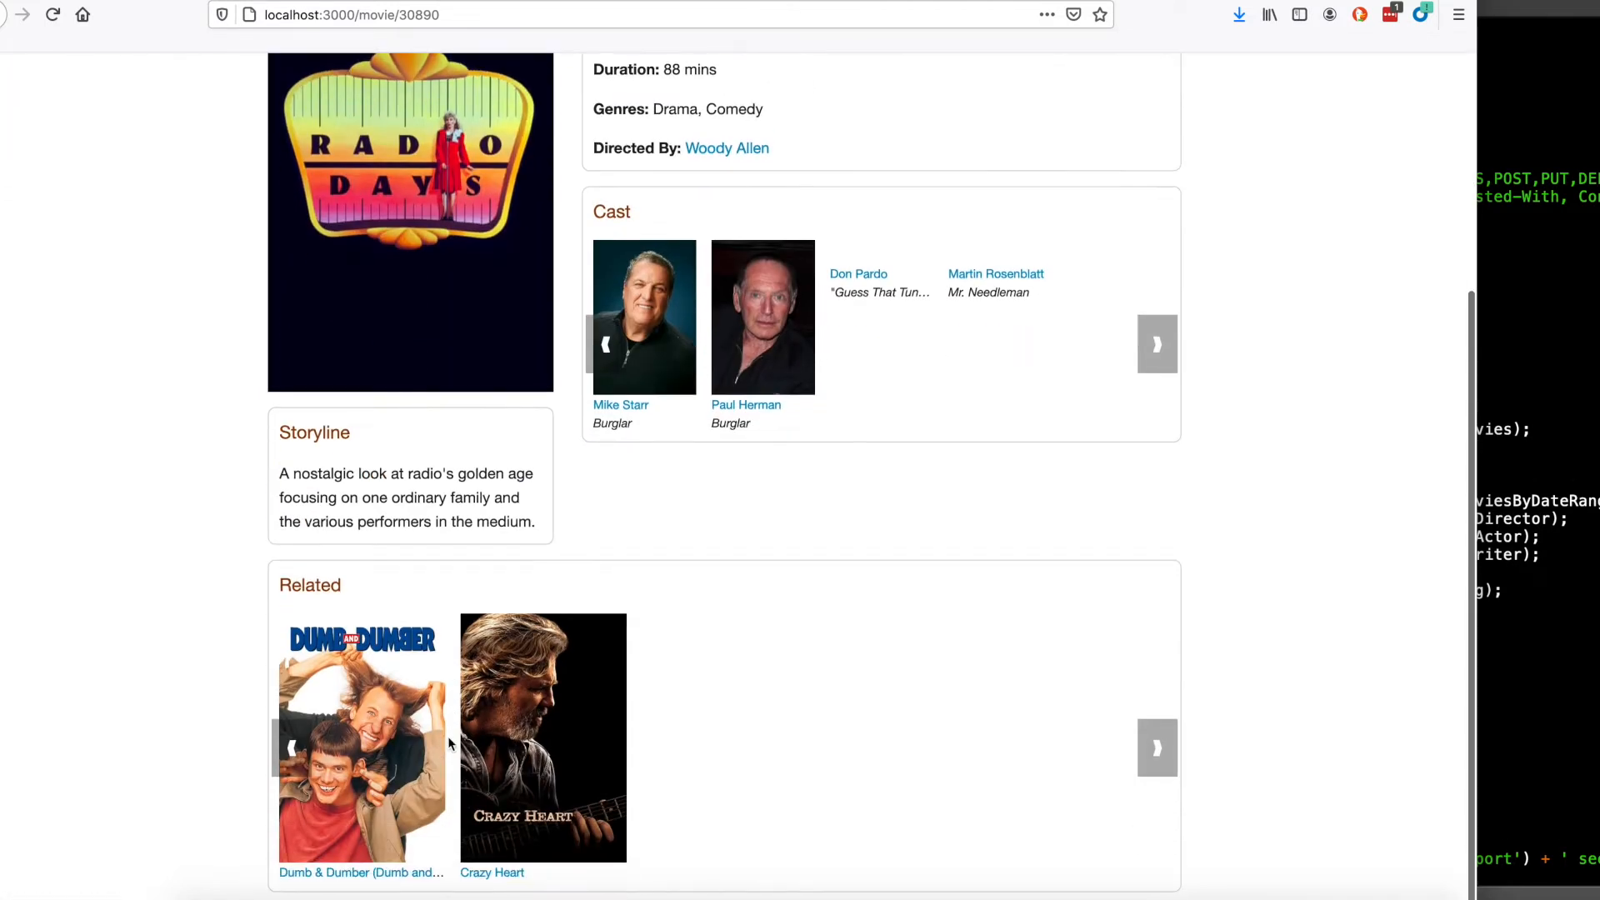
pyautogui.moveTo(624, 751)
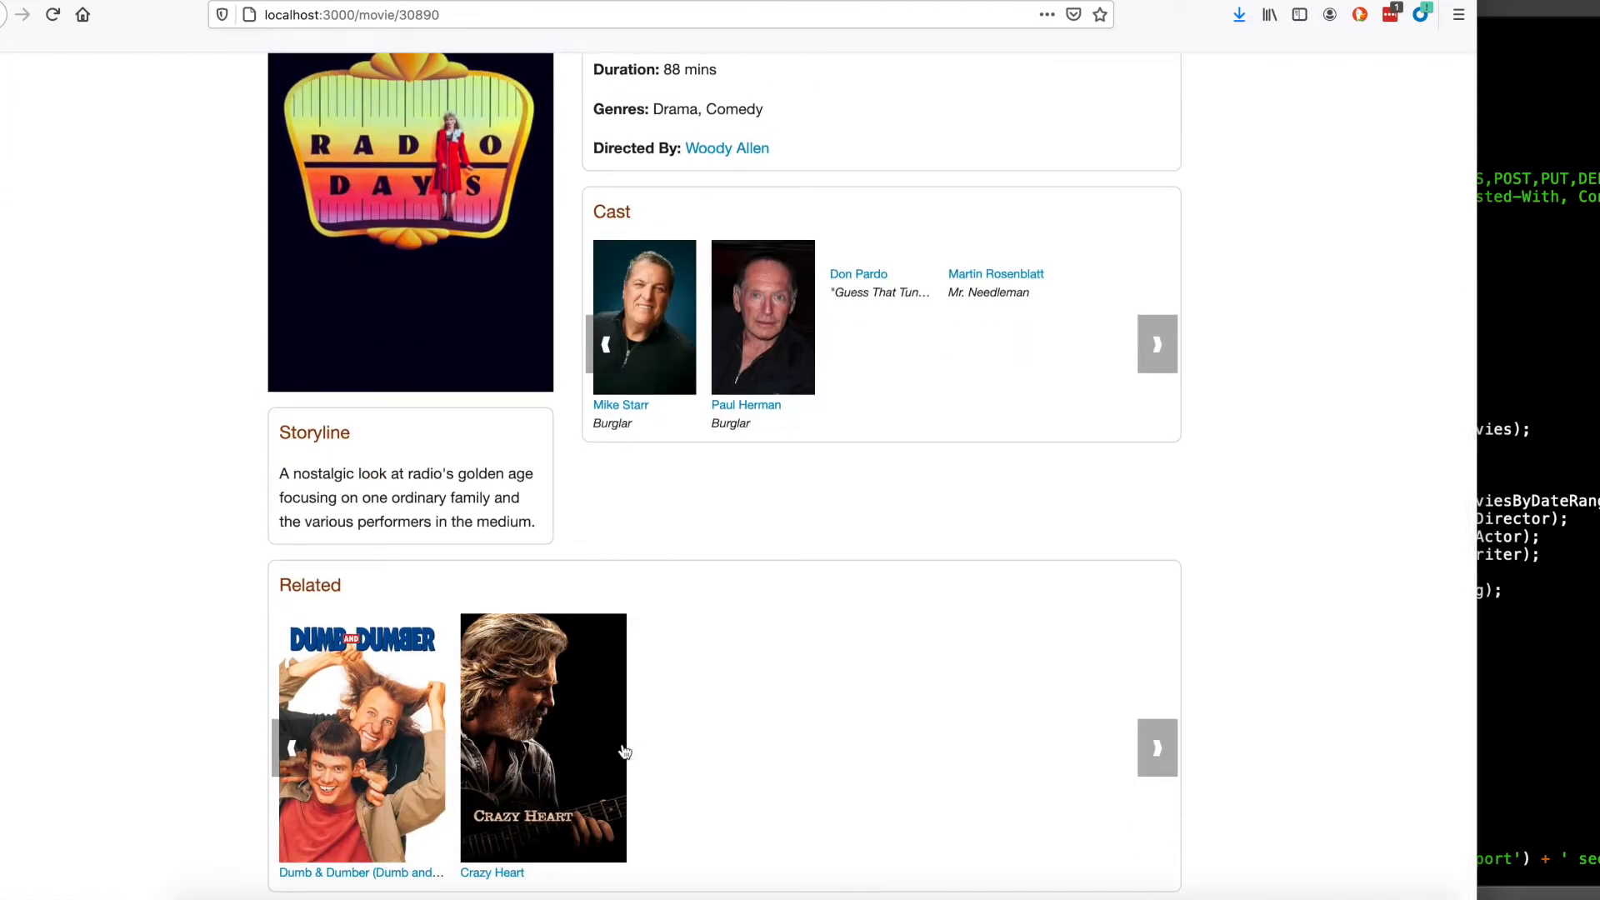
pyautogui.scroll(3)
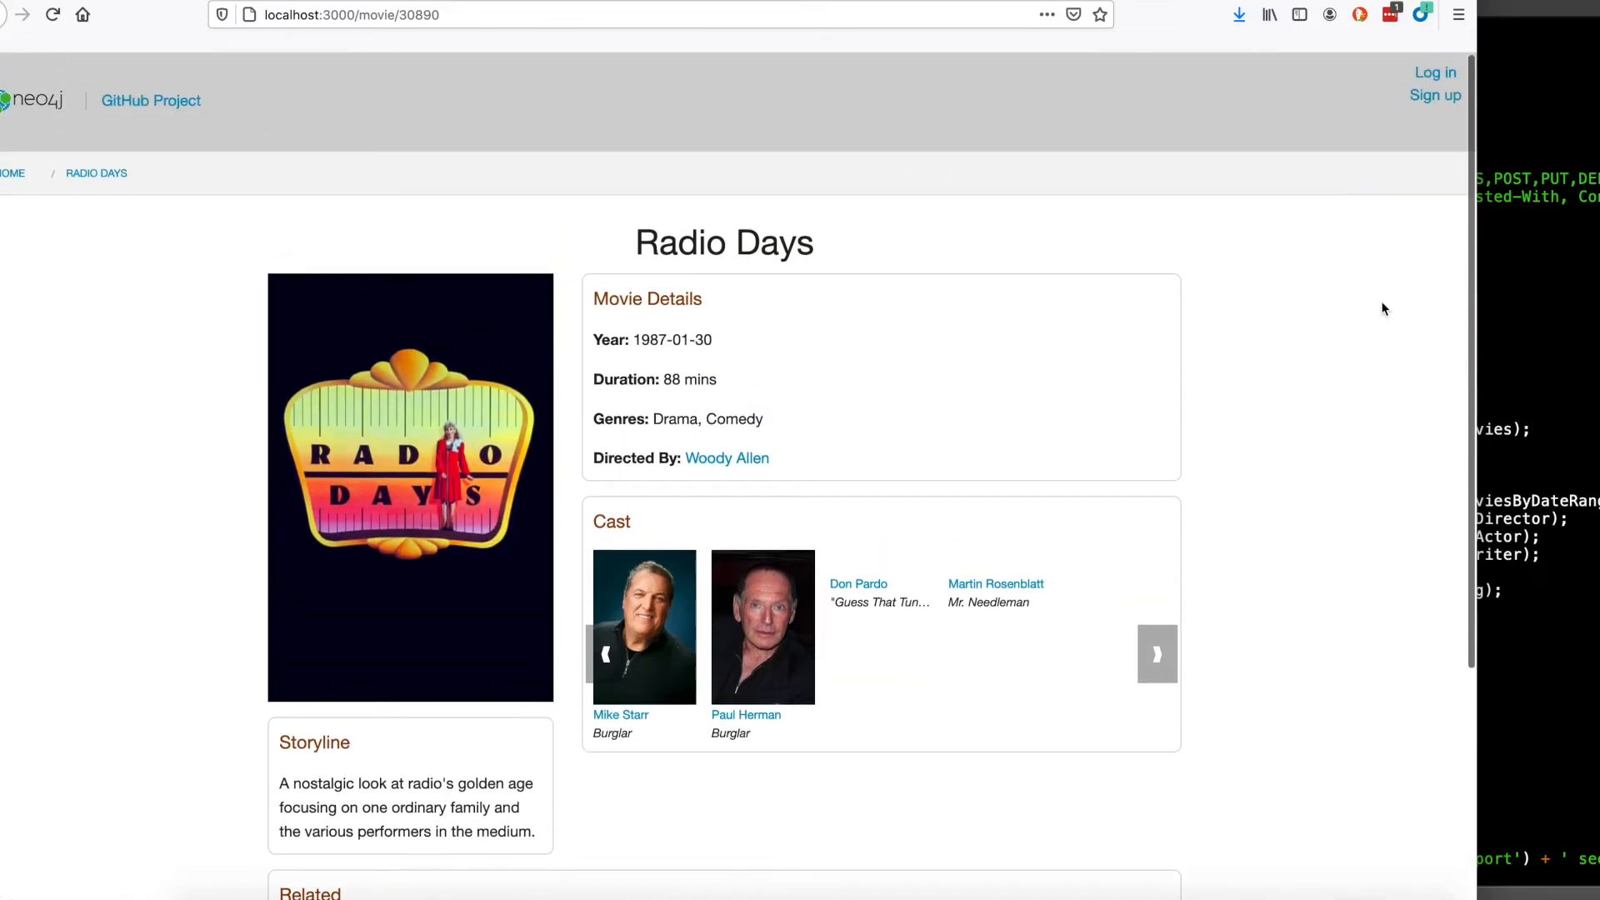
# Sign up a new user 'betsy', create the account and dismiss the LastPass save-password prompt.
pyautogui.click(1435, 95)
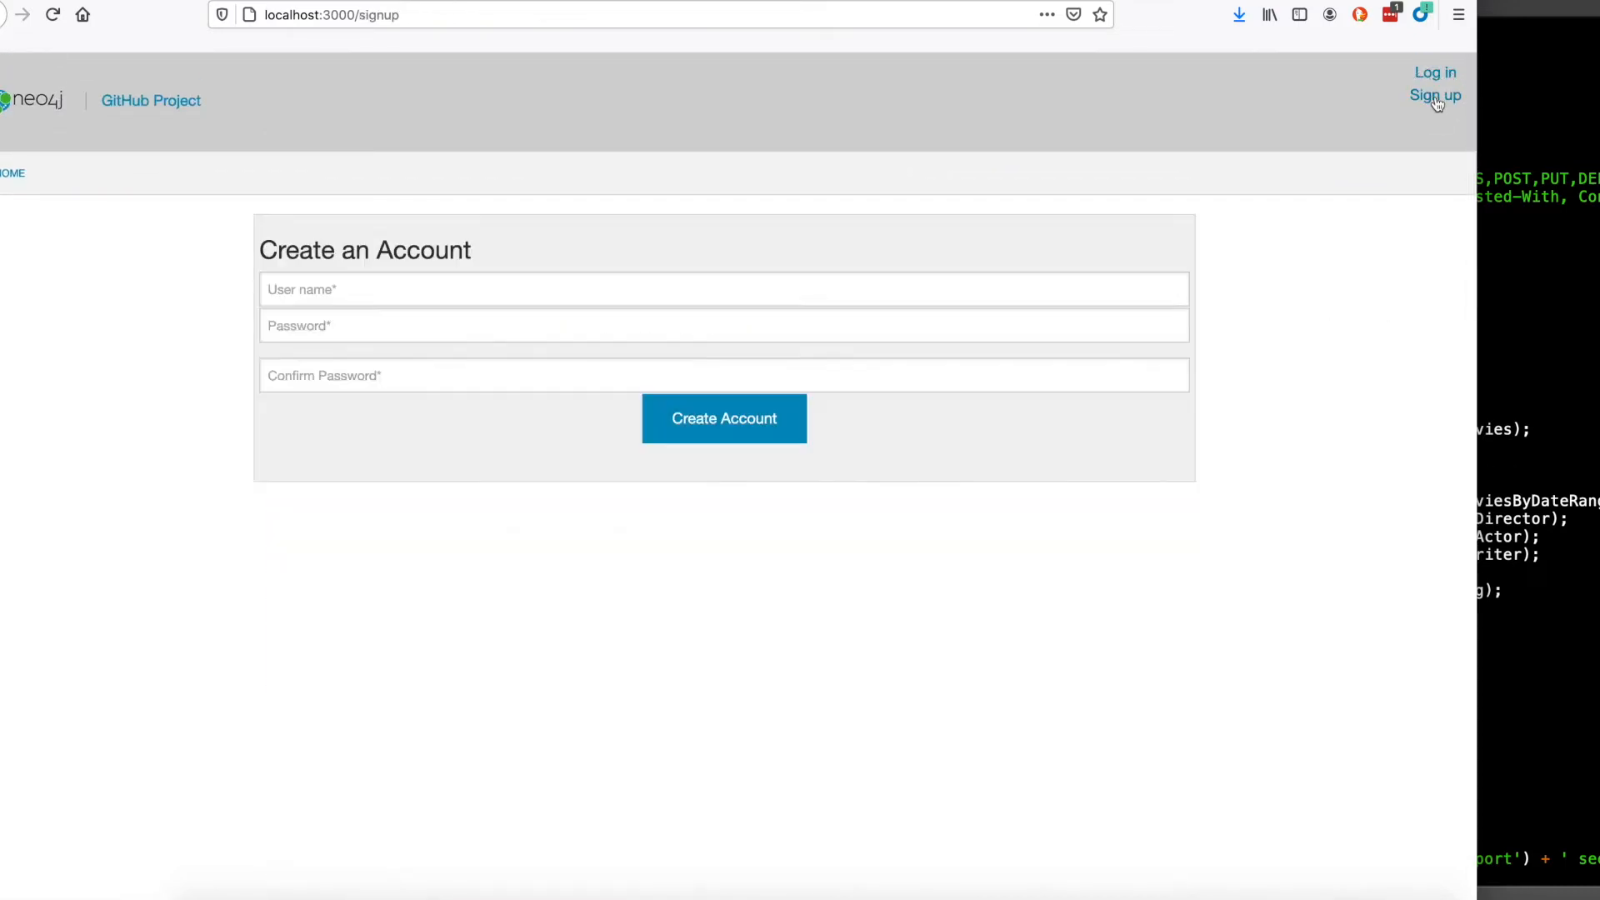
pyautogui.click(439, 289)
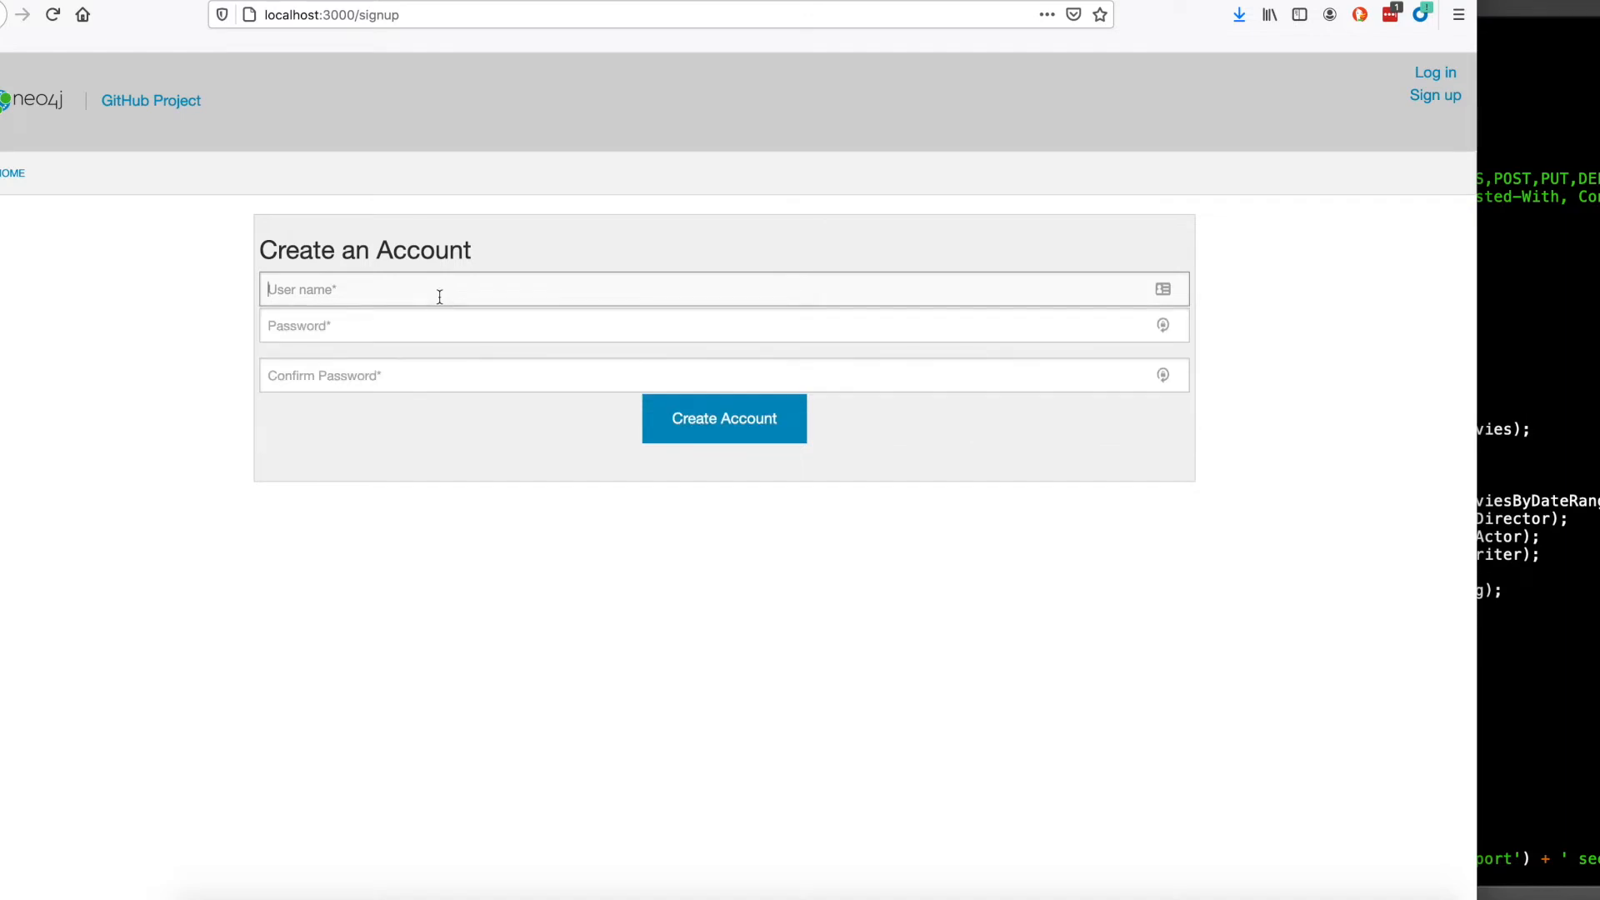
pyautogui.write('betsy')
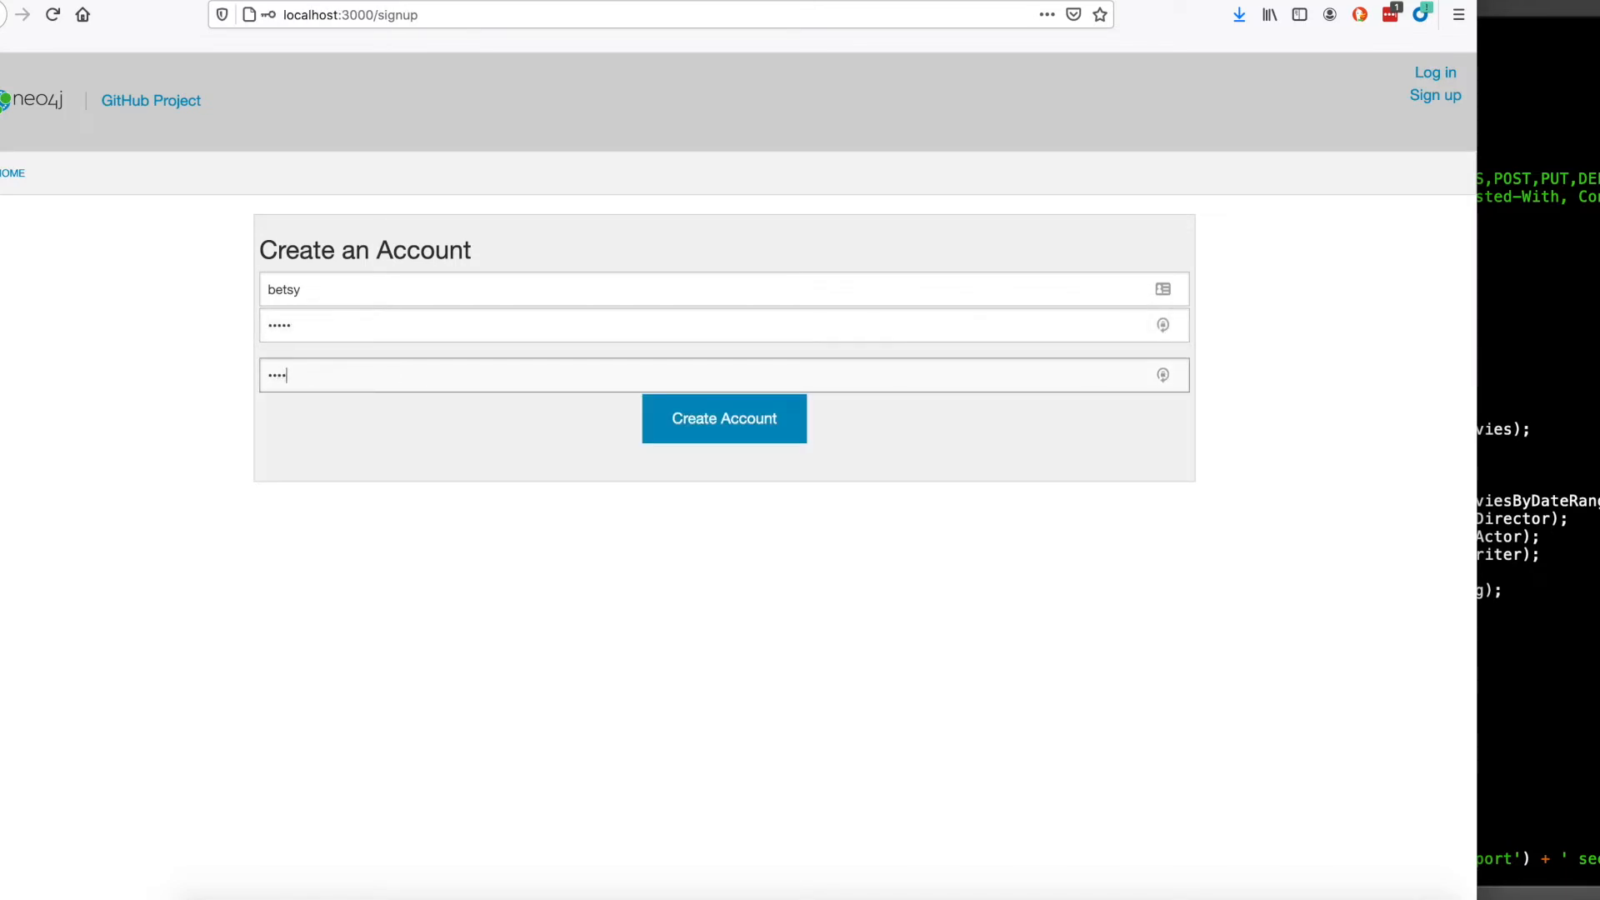
pyautogui.click(722, 418)
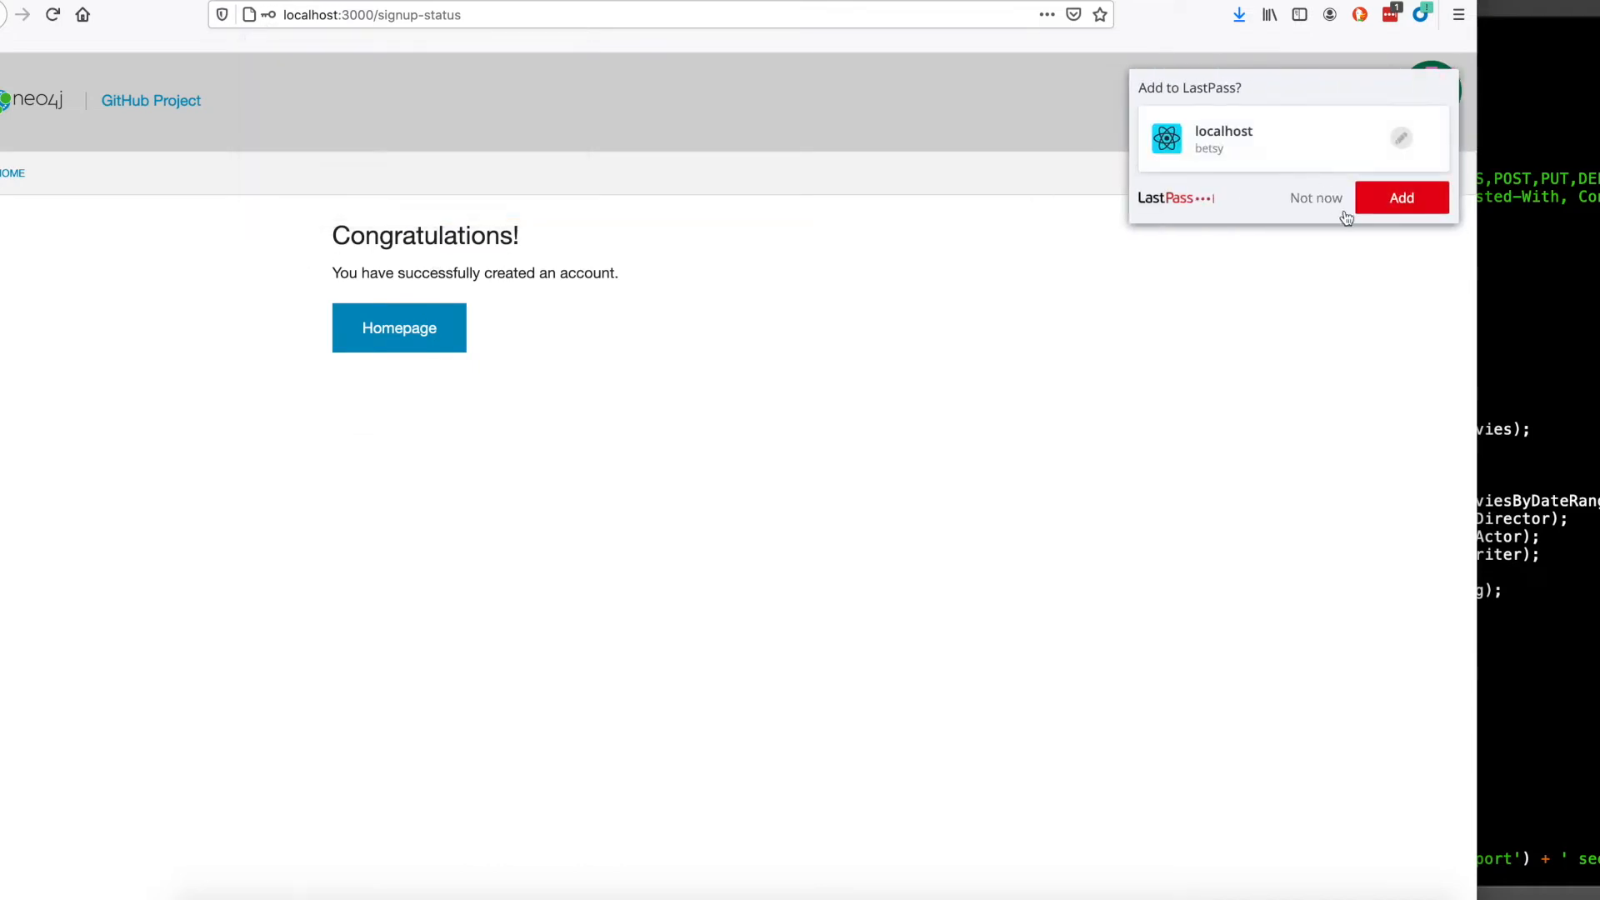
pyautogui.click(398, 328)
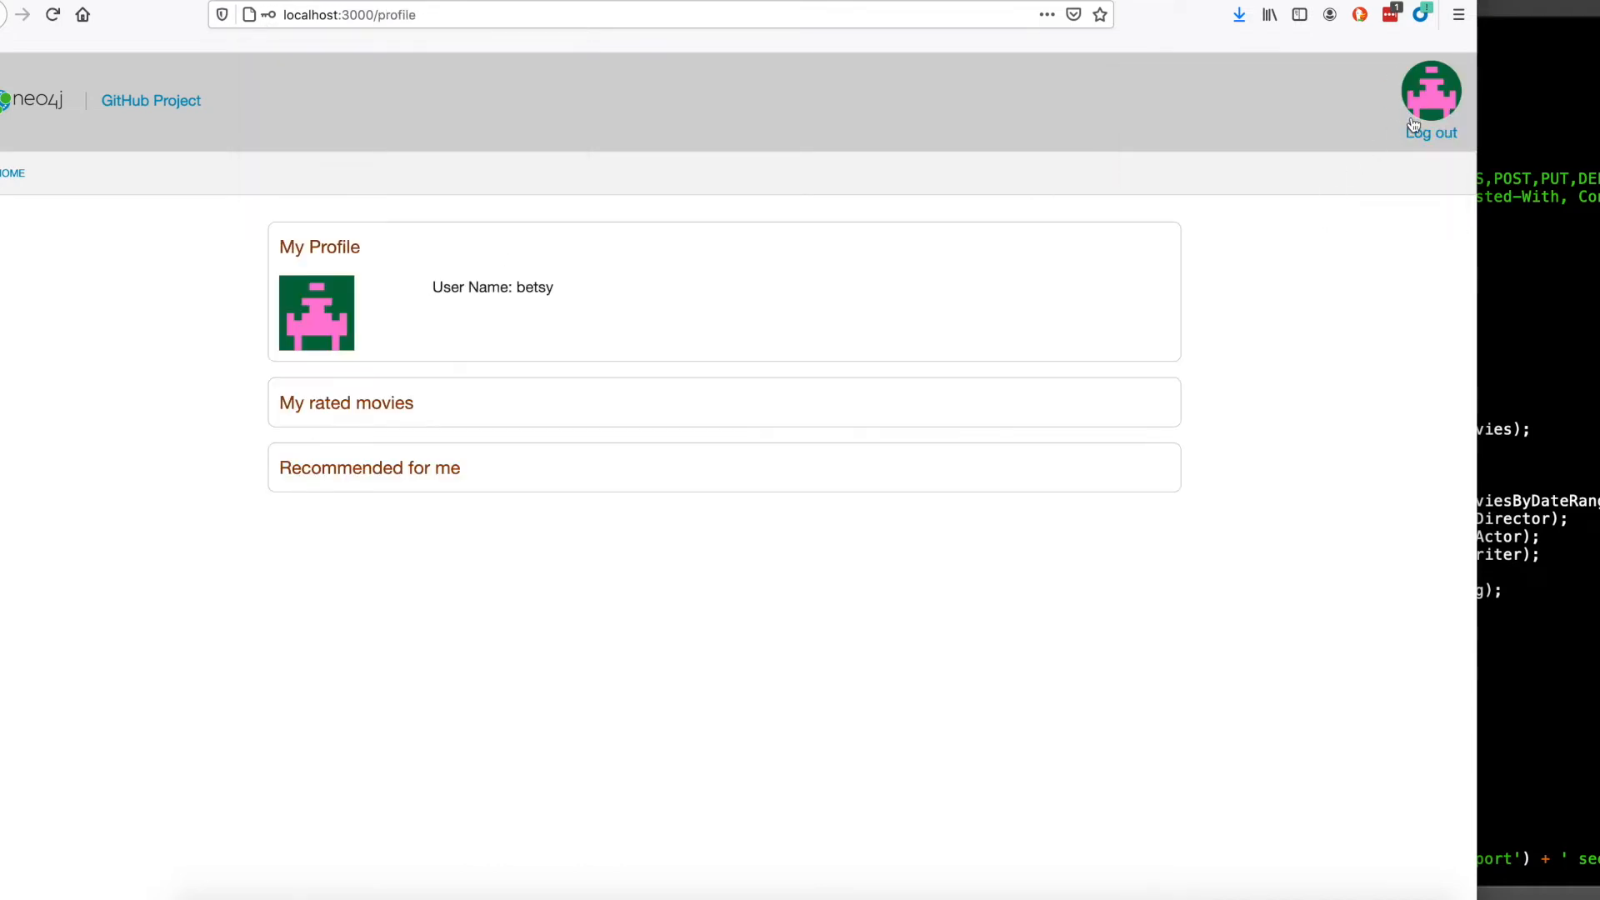
pyautogui.moveTo(275, 416)
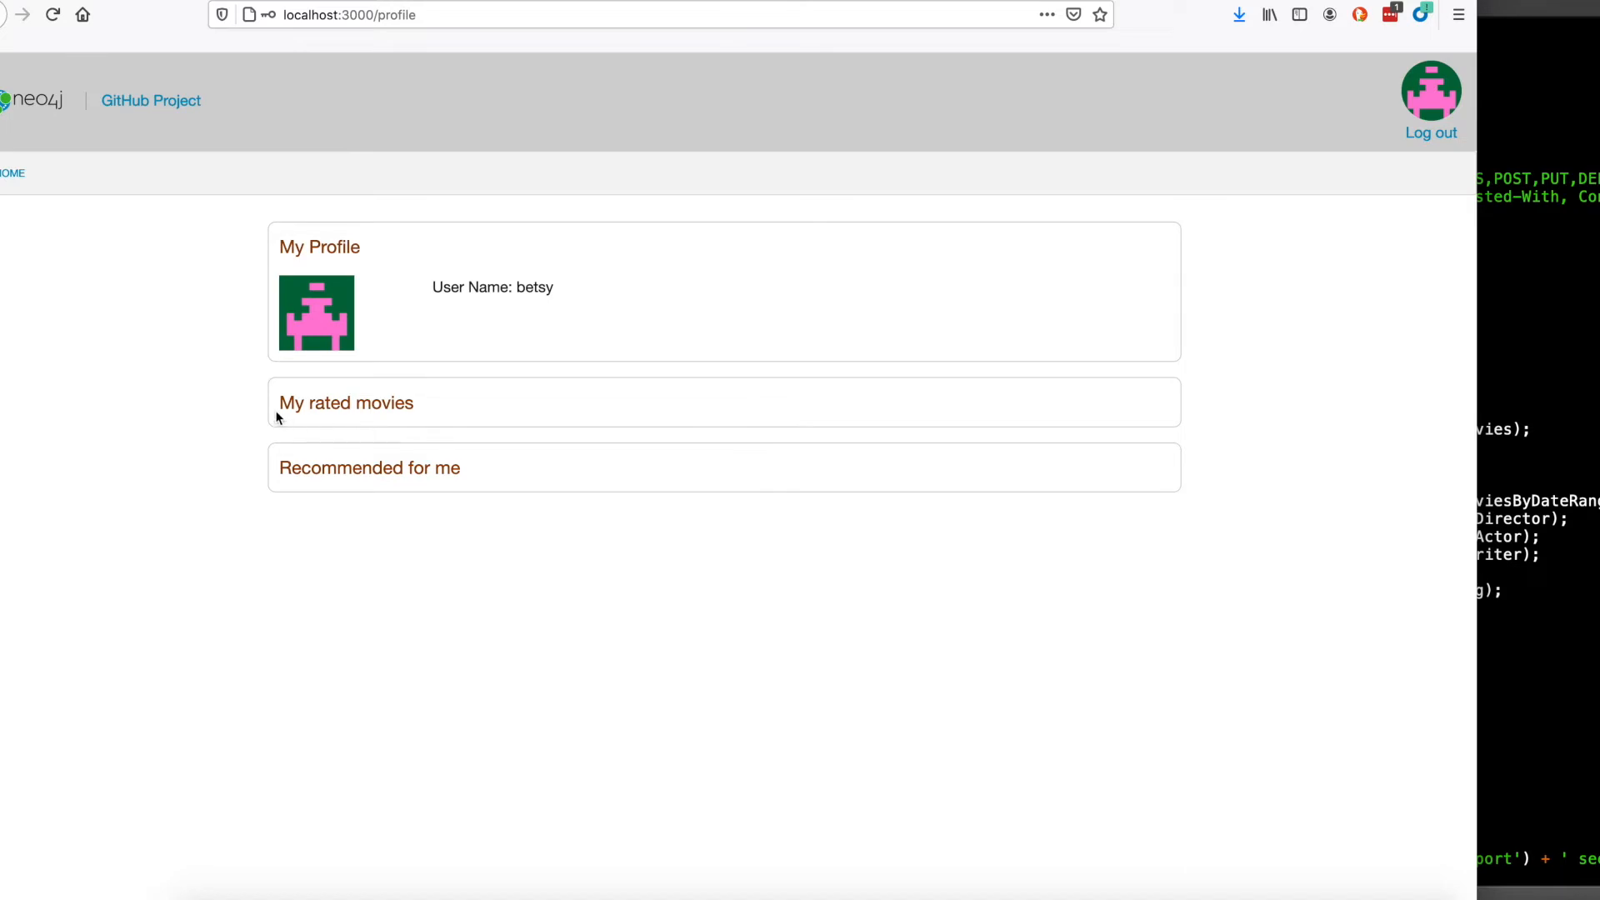
pyautogui.moveTo(258, 495)
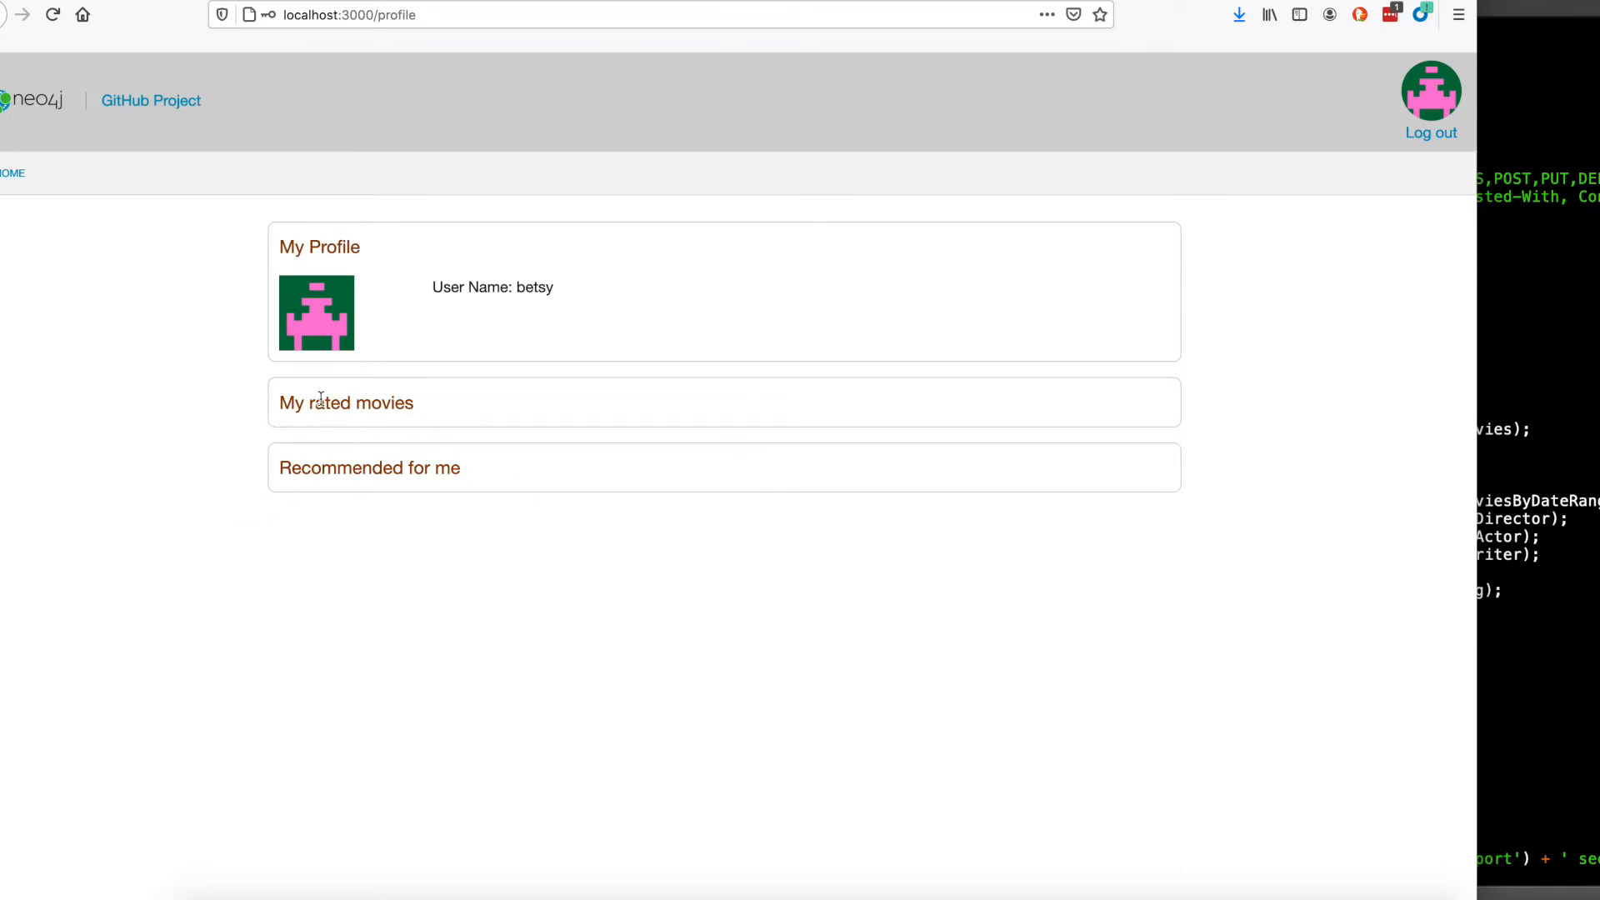
pyautogui.moveTo(569, 557)
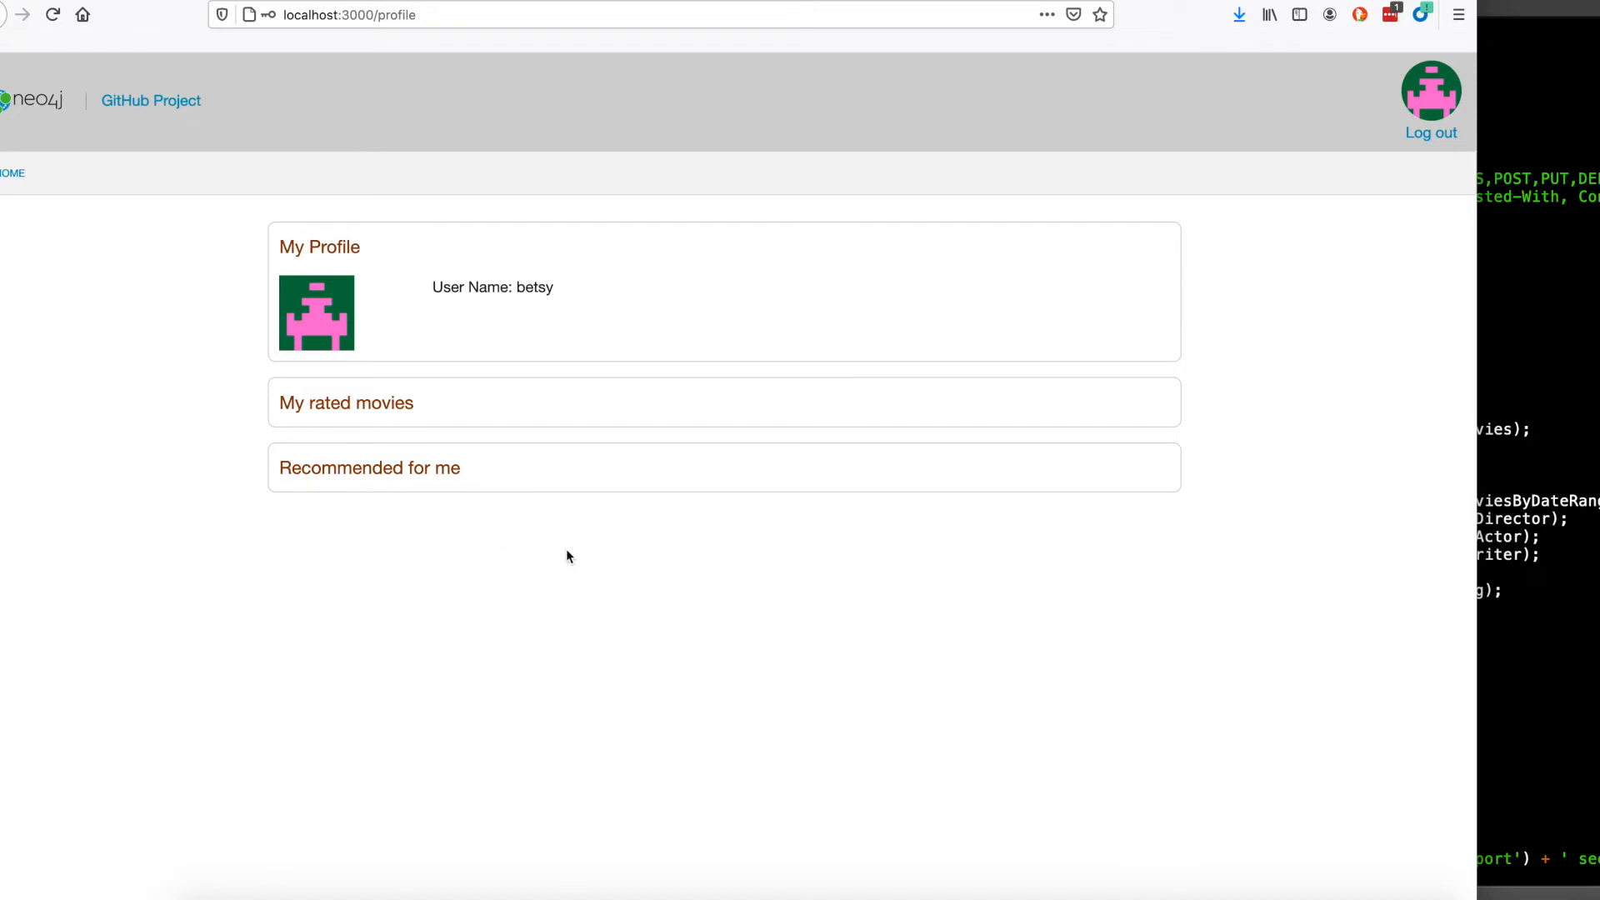
pyautogui.moveTo(456, 413)
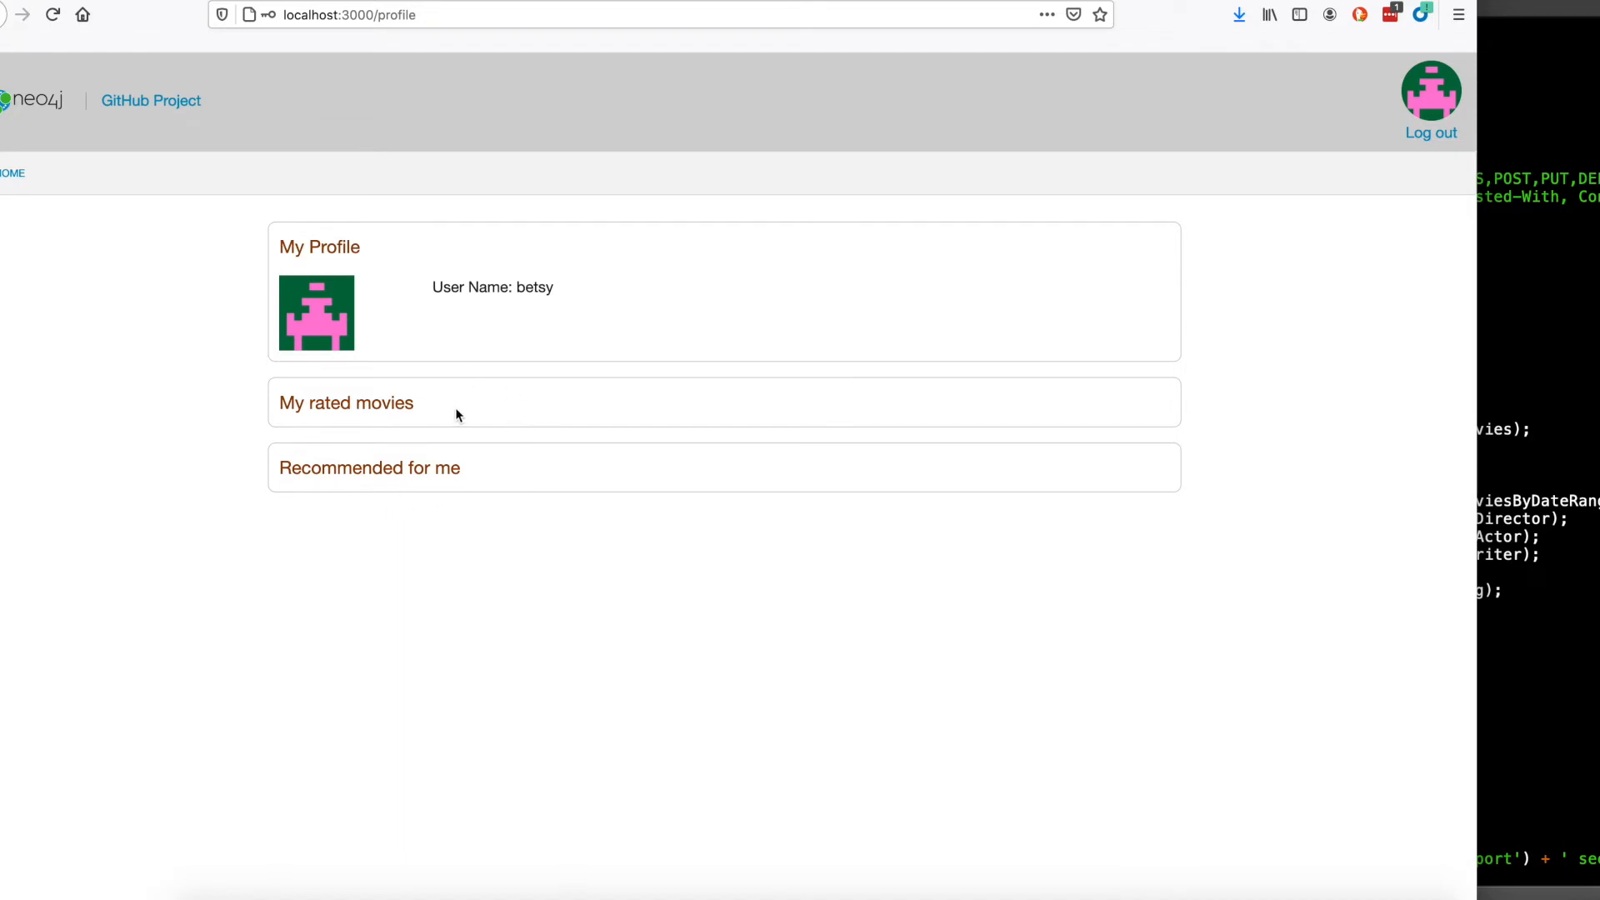
pyautogui.moveTo(13, 173)
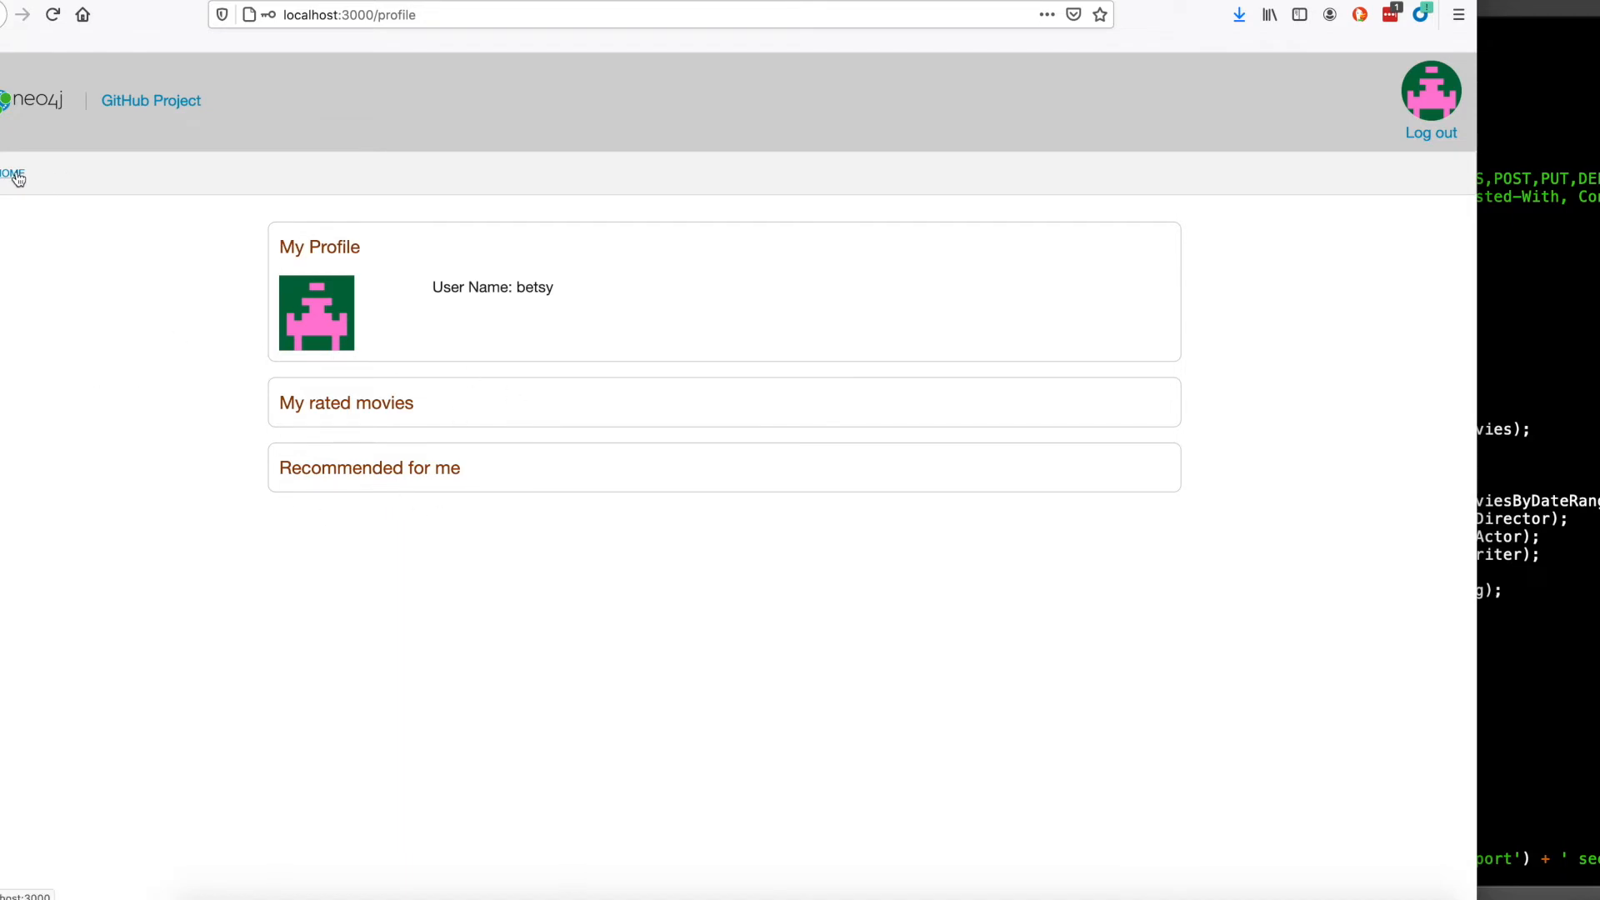
# From the home page, rate Step Into Liquid four stars, clearing and re-applying the rating.
pyautogui.click(11, 171)
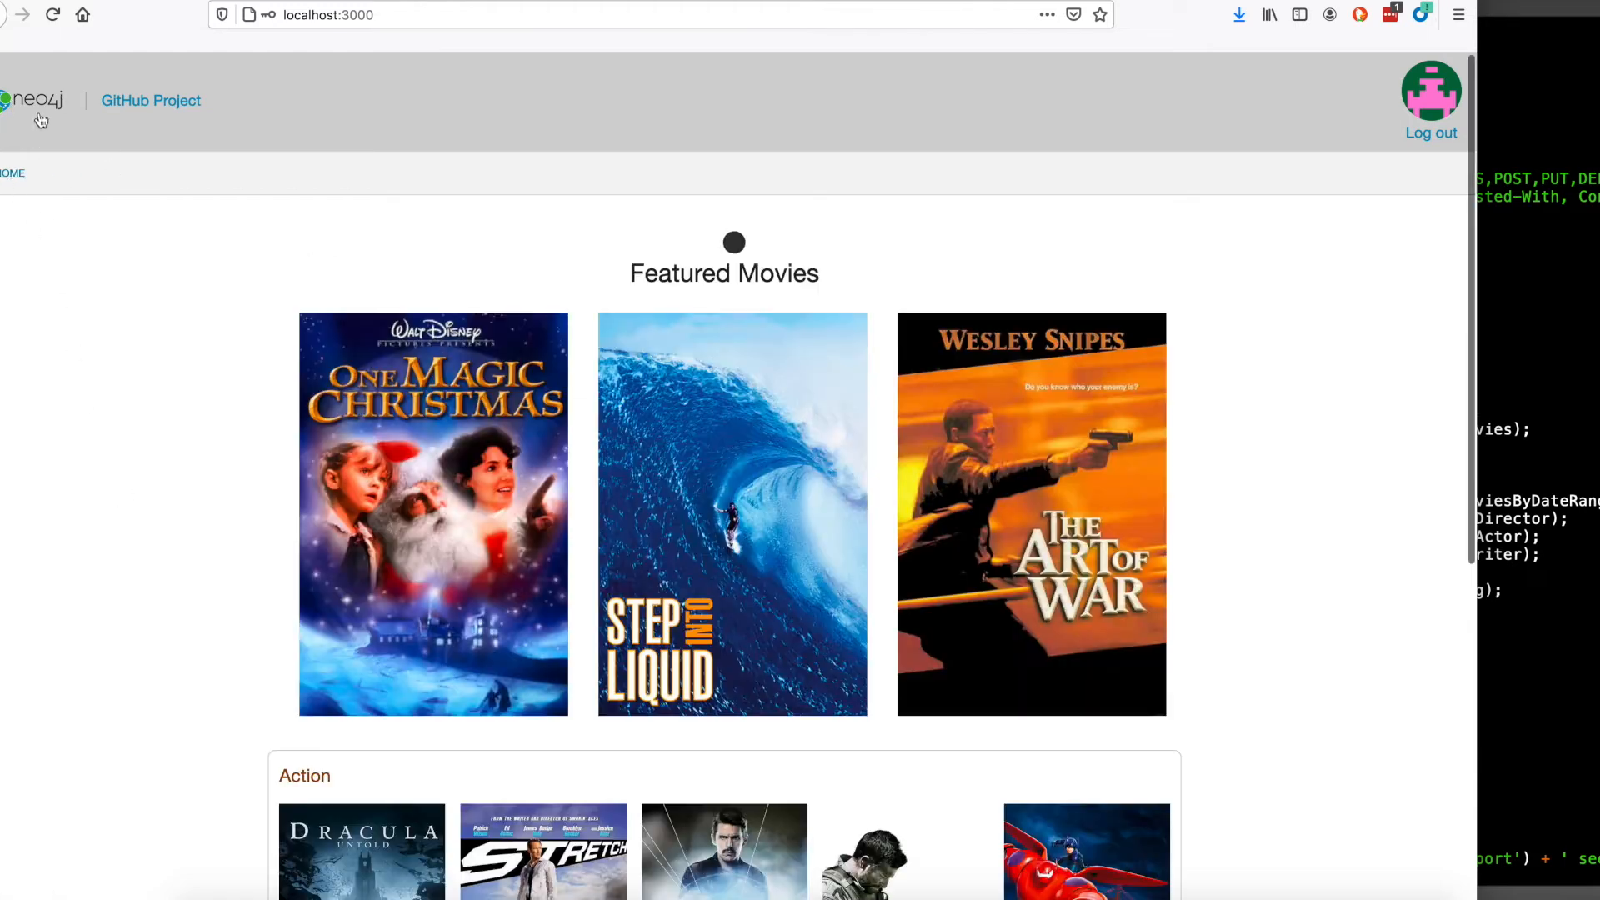
pyautogui.scroll(-3)
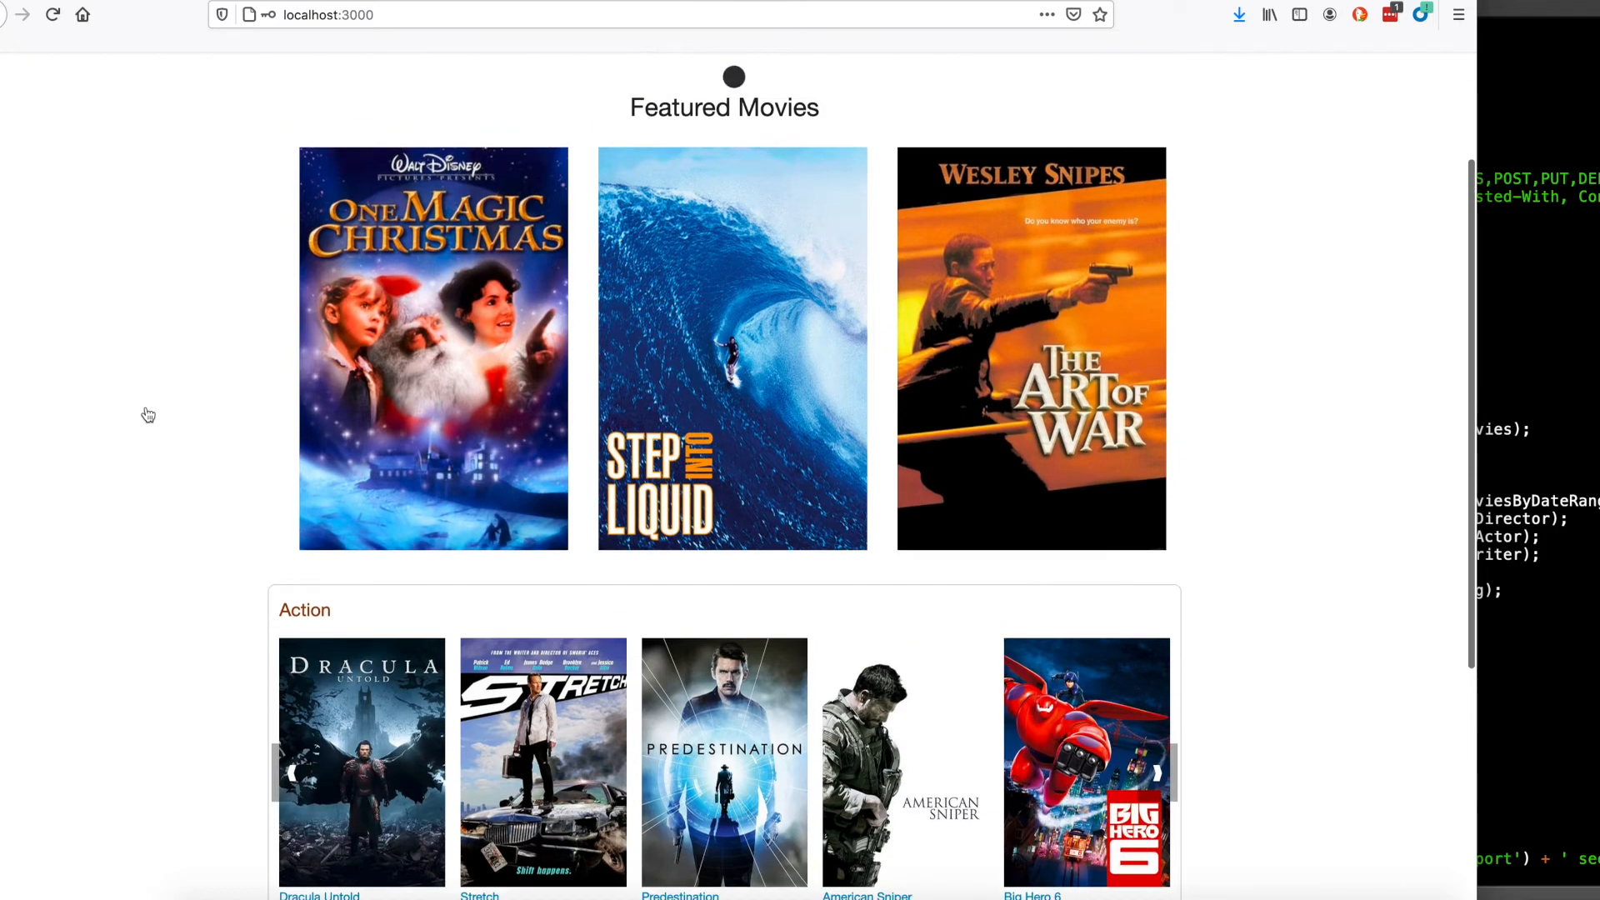
pyautogui.click(731, 348)
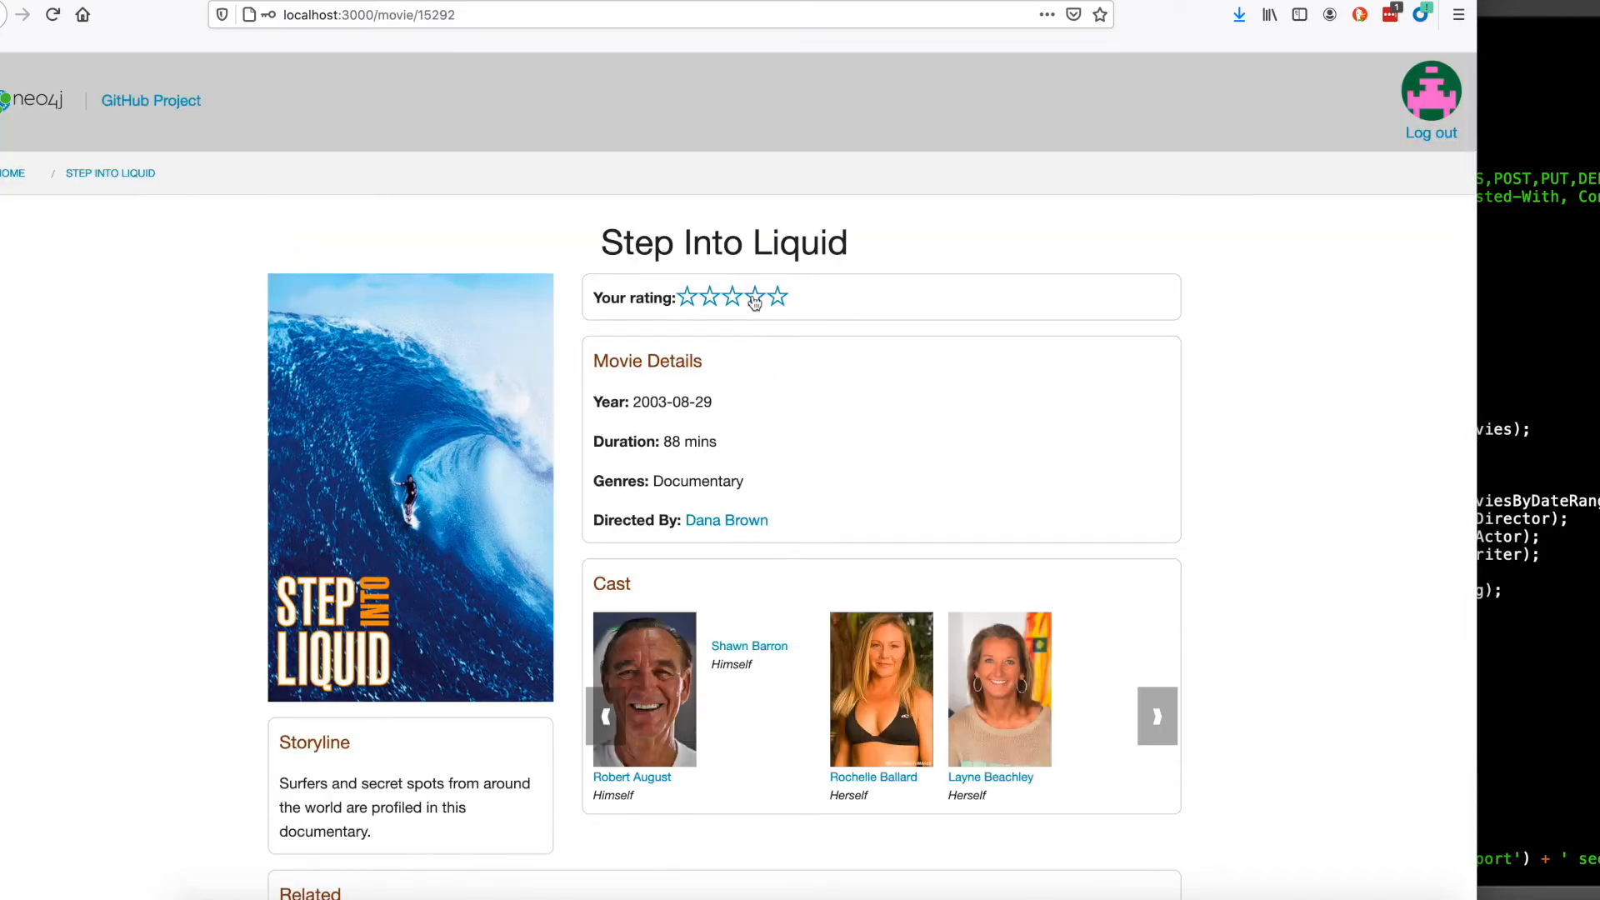
pyautogui.click(755, 297)
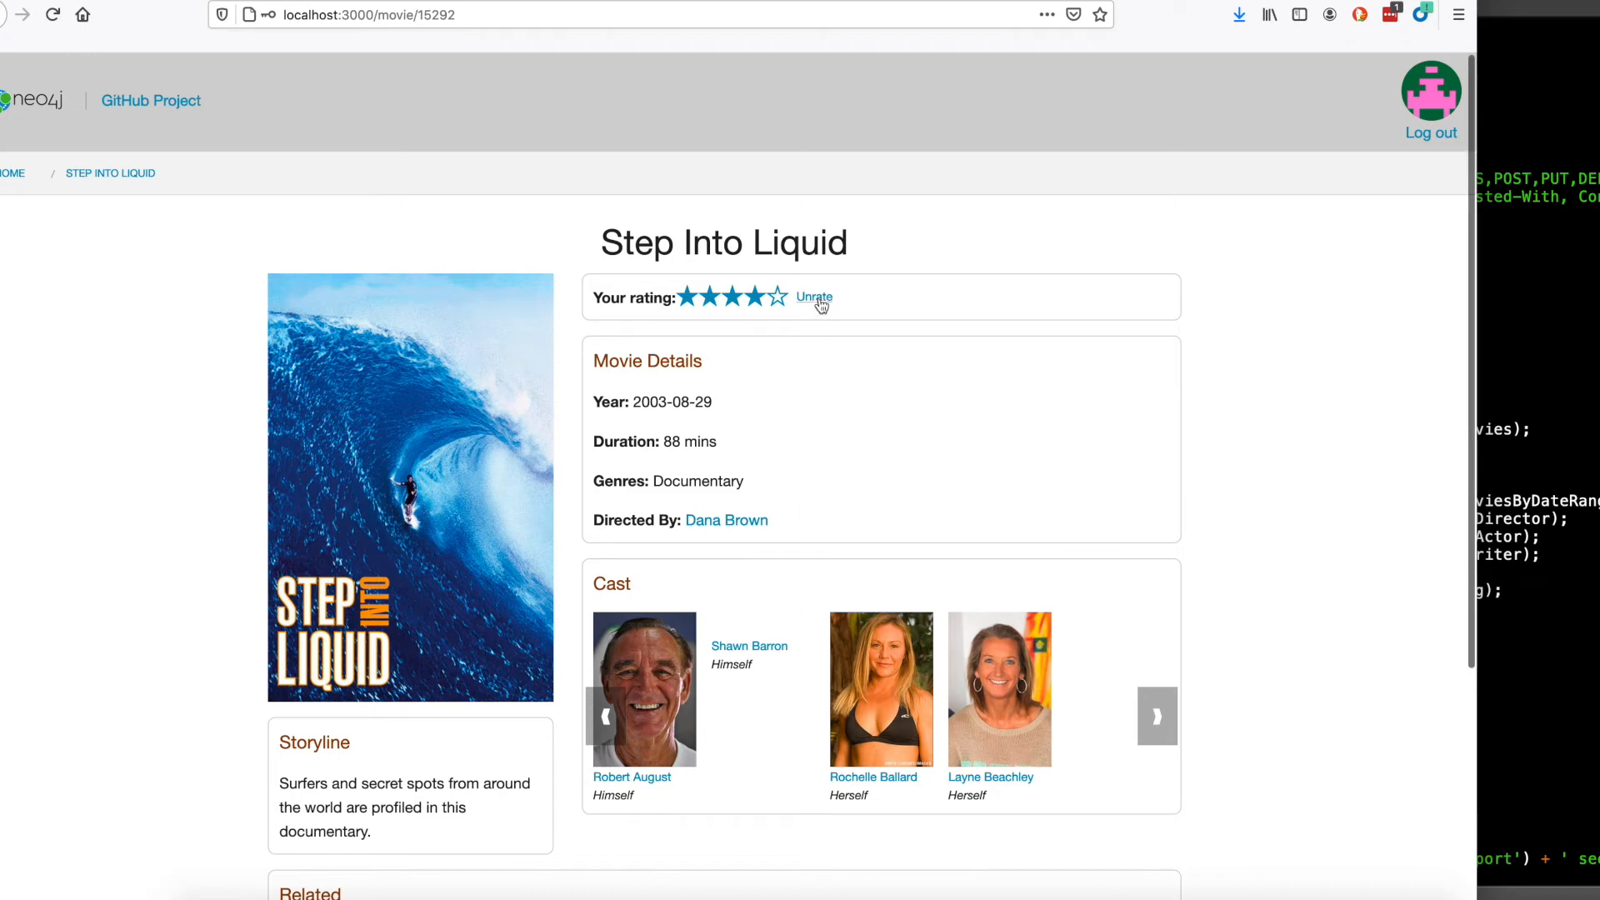
pyautogui.click(815, 297)
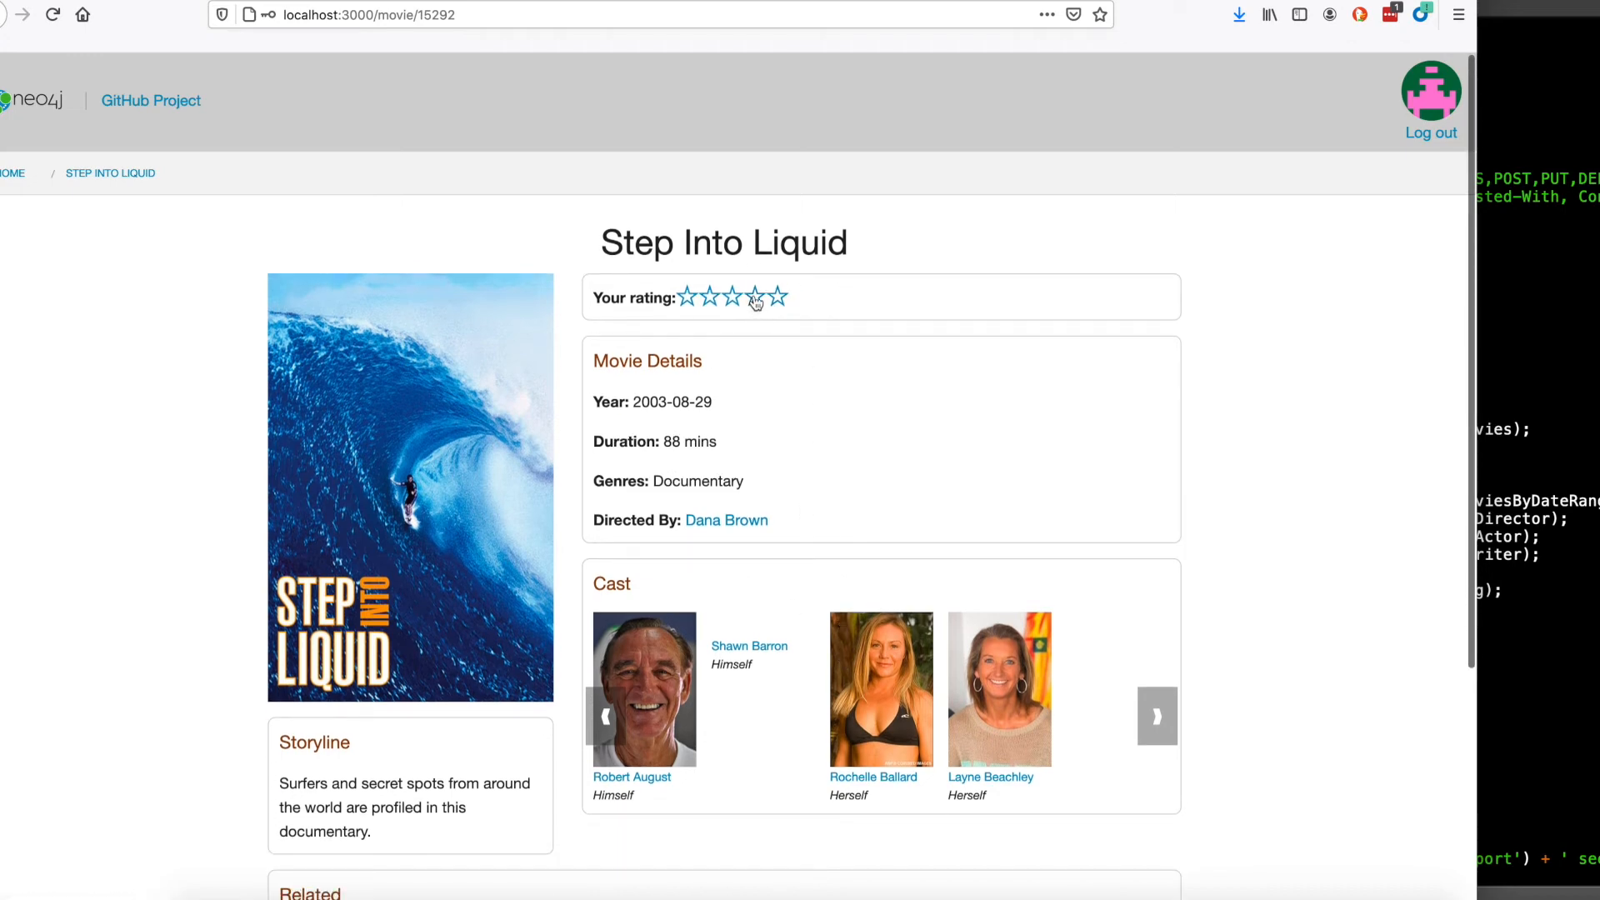
pyautogui.click(756, 296)
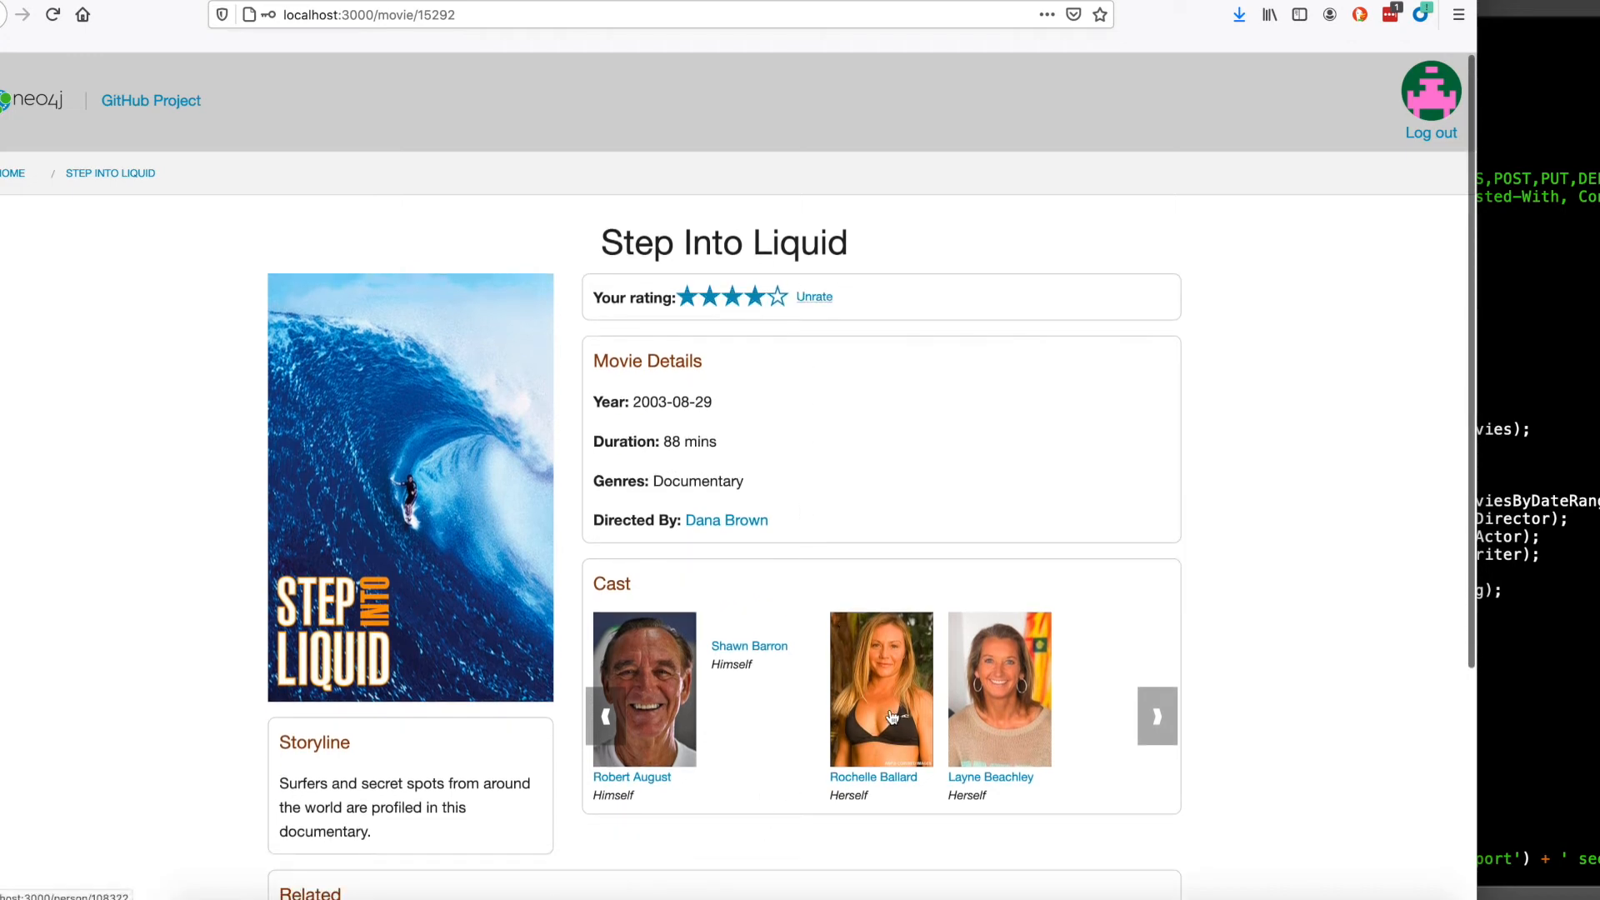
# Reach The Endless Summer via Endless Summer 2 and Robert August, and rate it four stars.
pyautogui.click(632, 777)
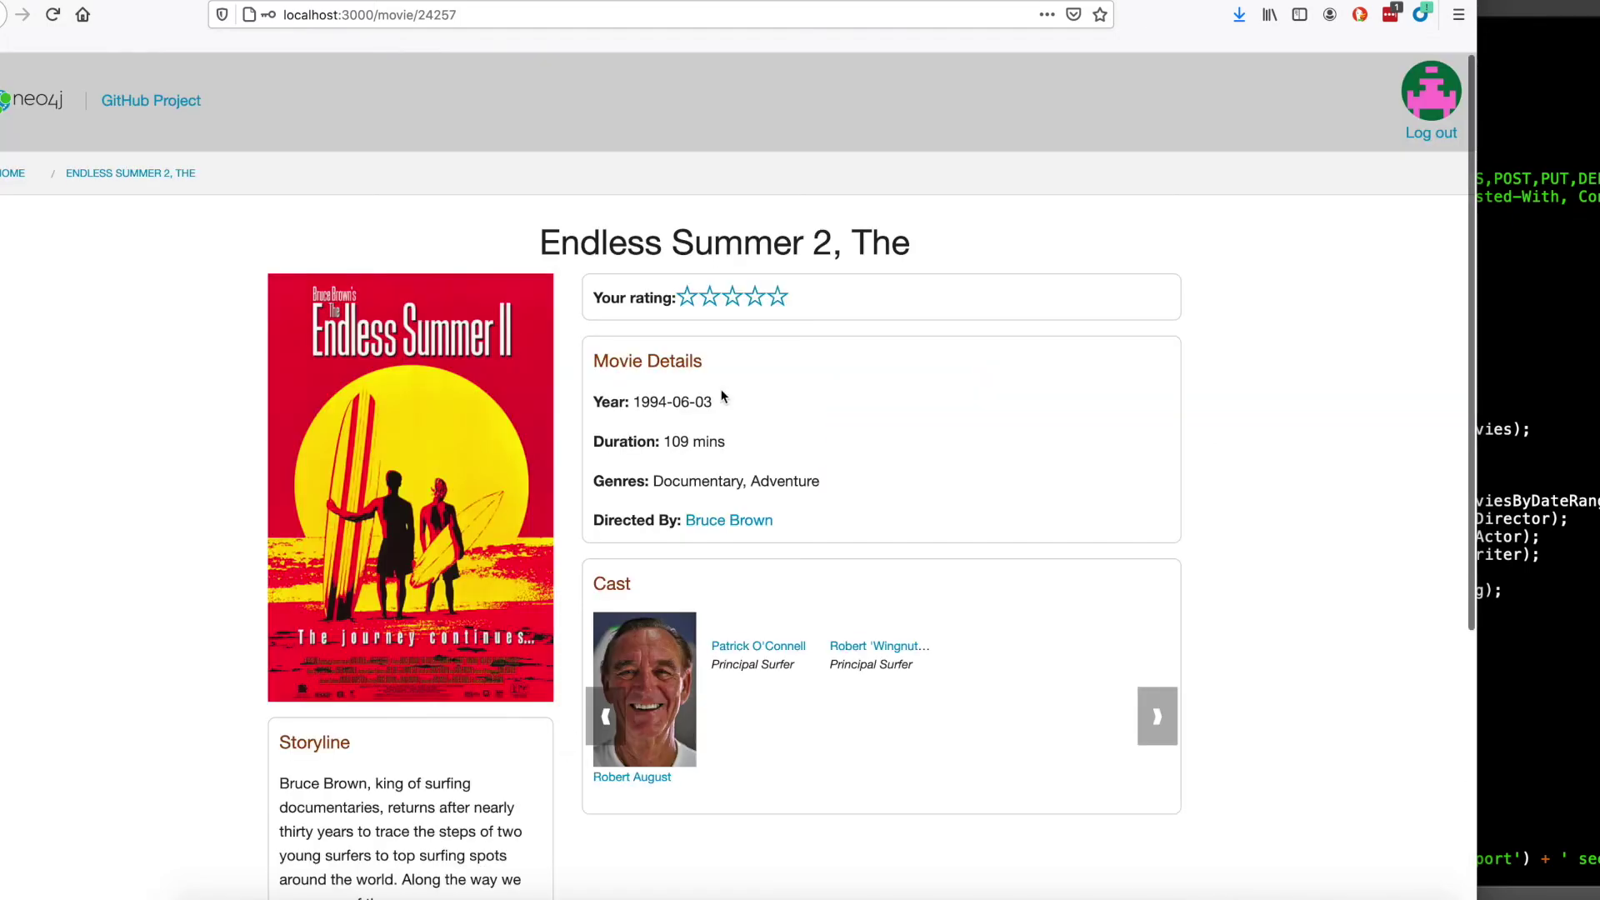
pyautogui.scroll(-3)
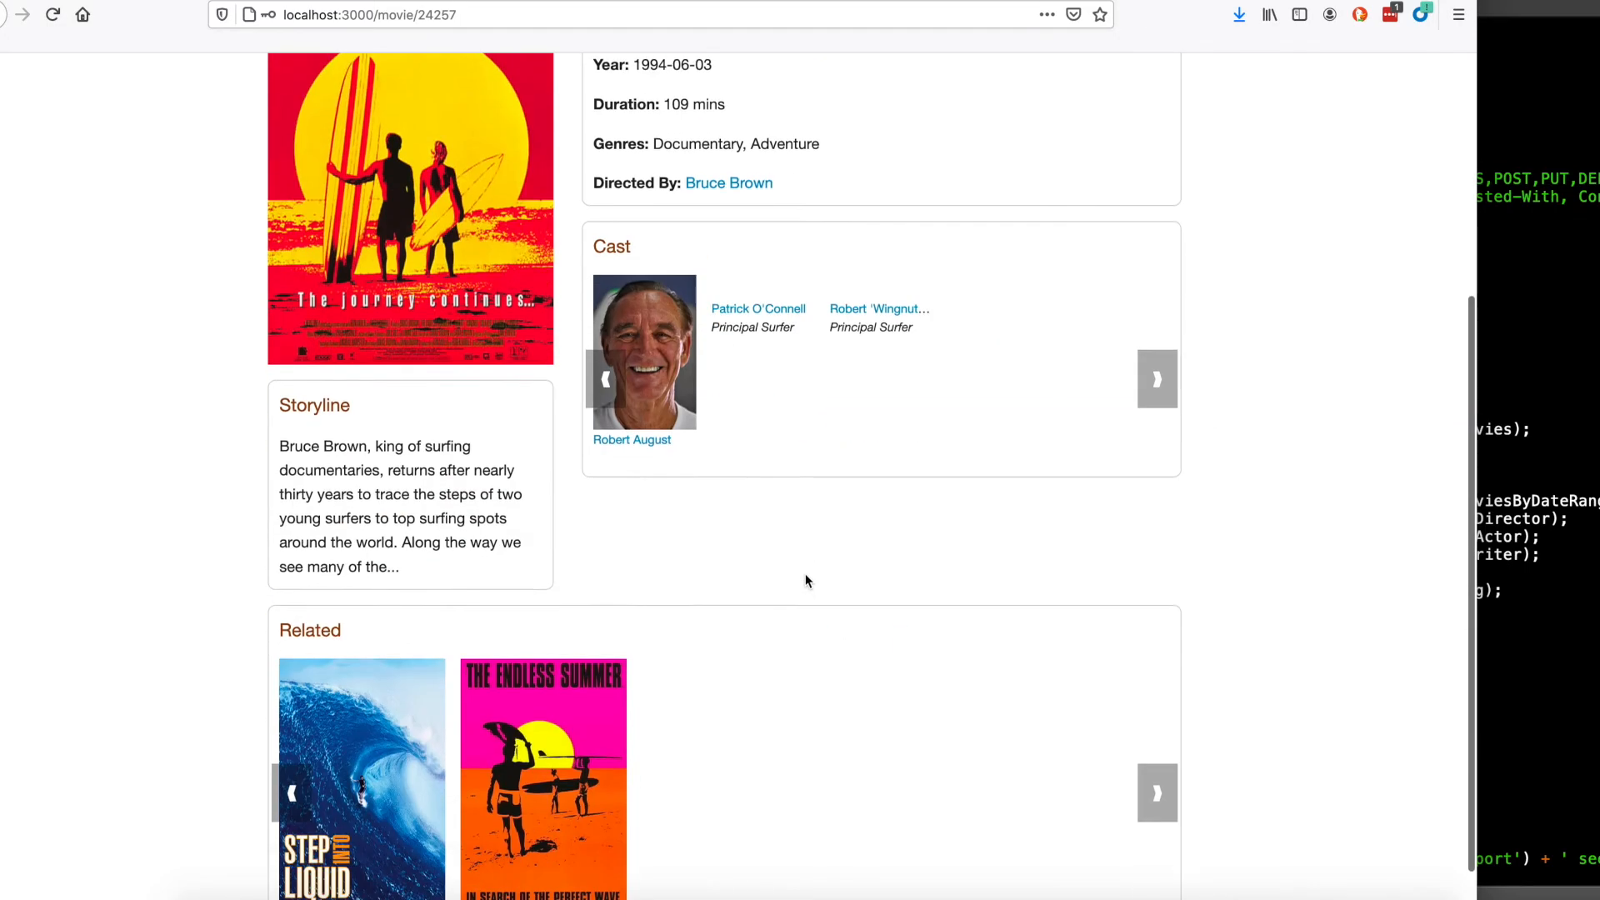
pyautogui.click(630, 440)
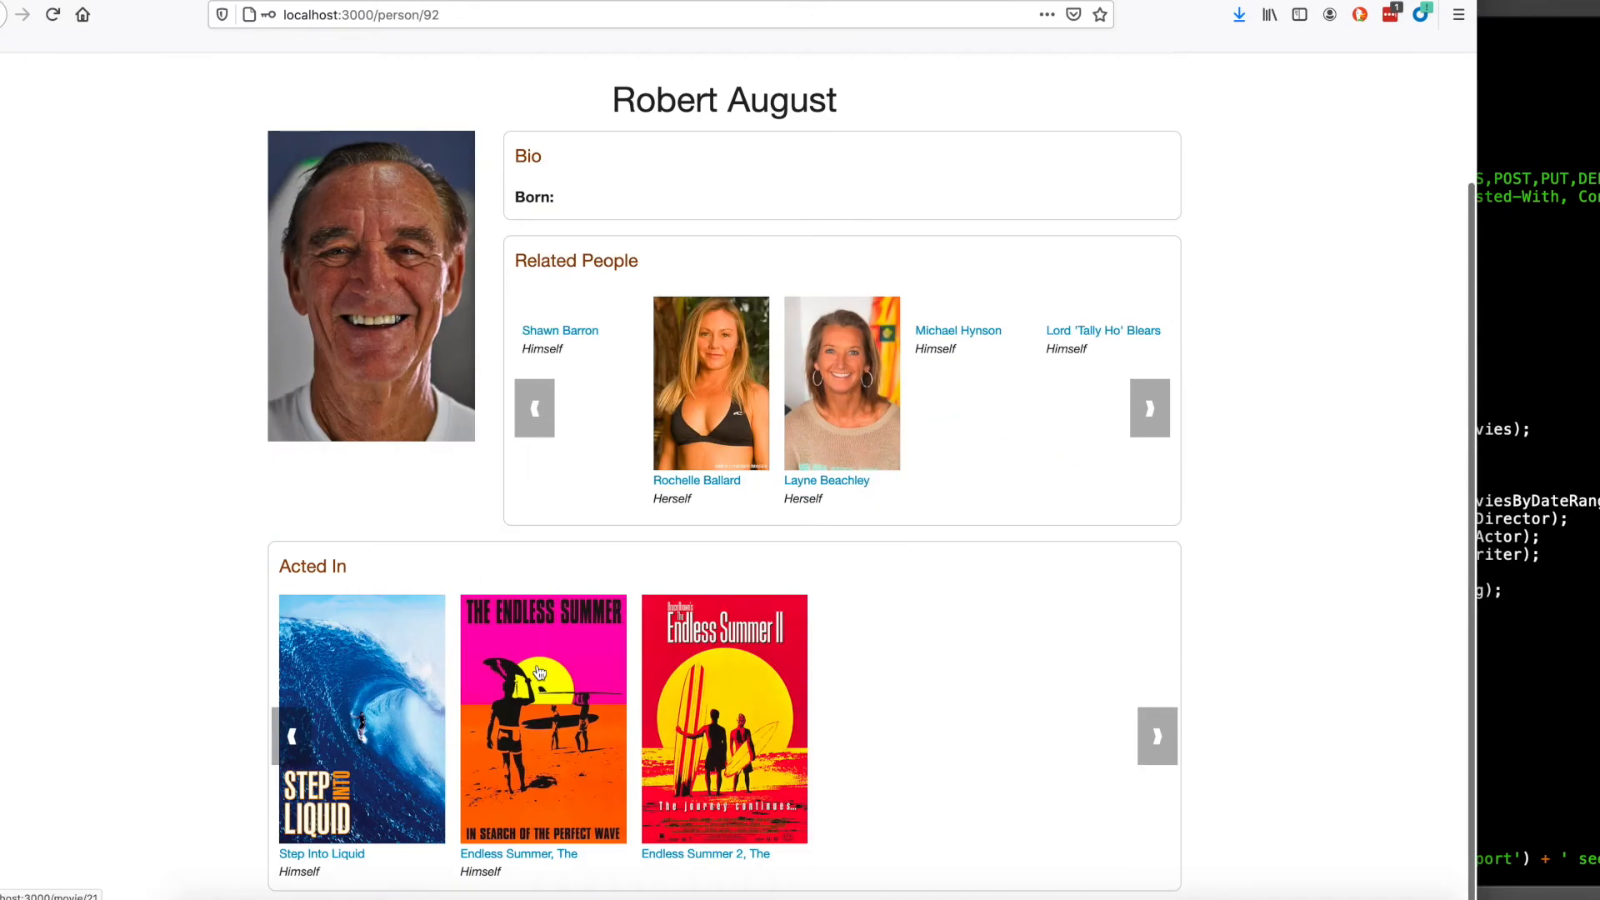
pyautogui.click(723, 717)
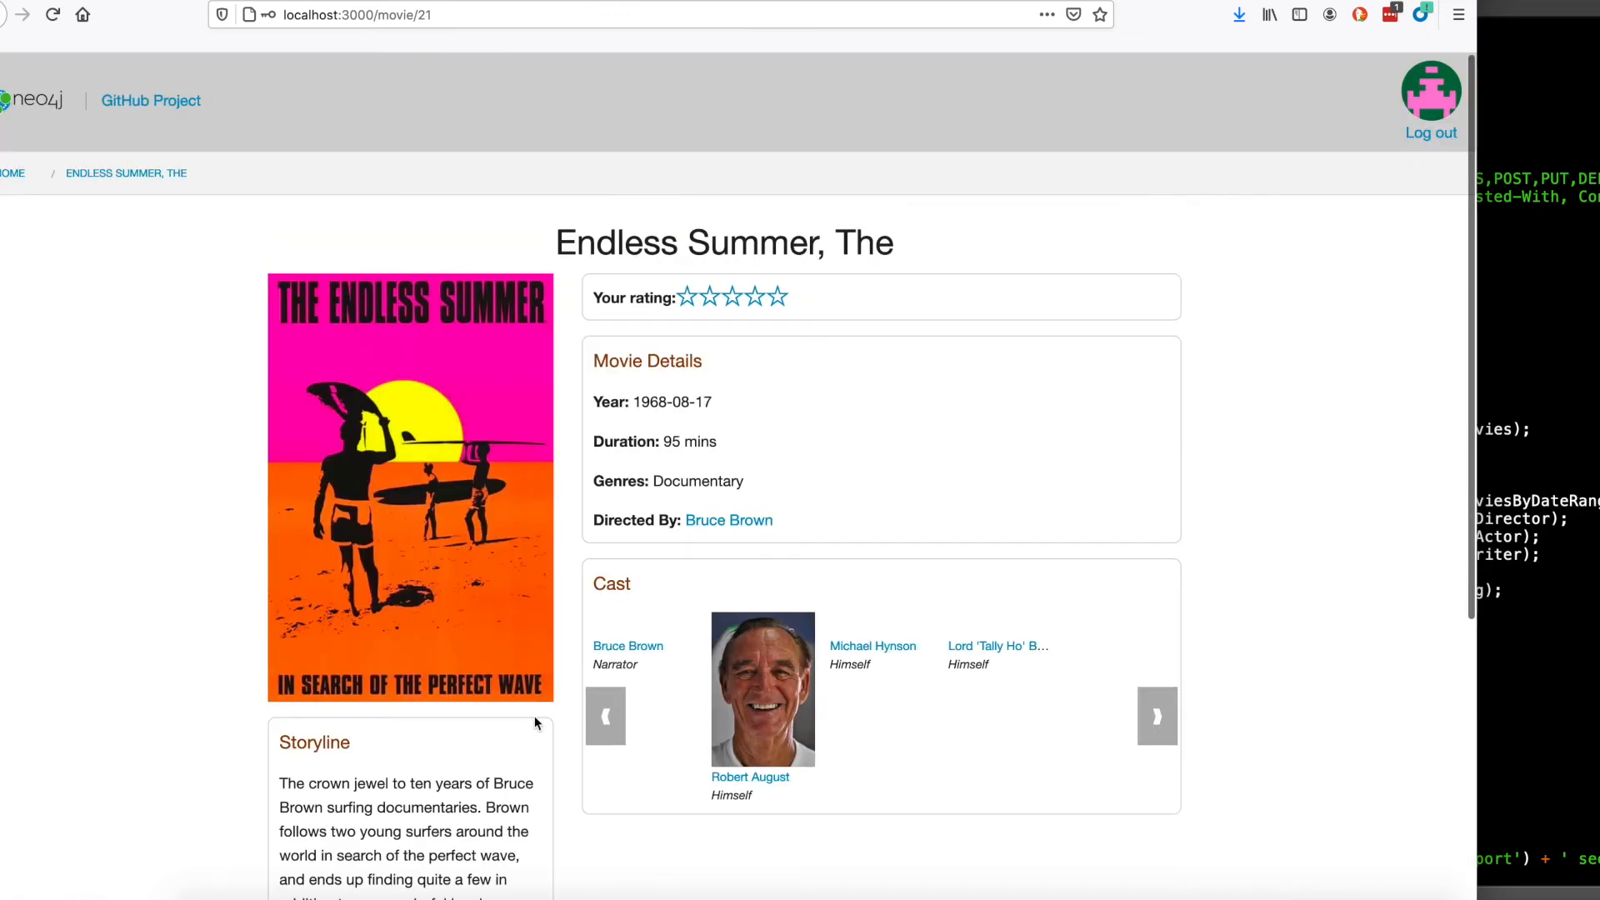
pyautogui.click(753, 297)
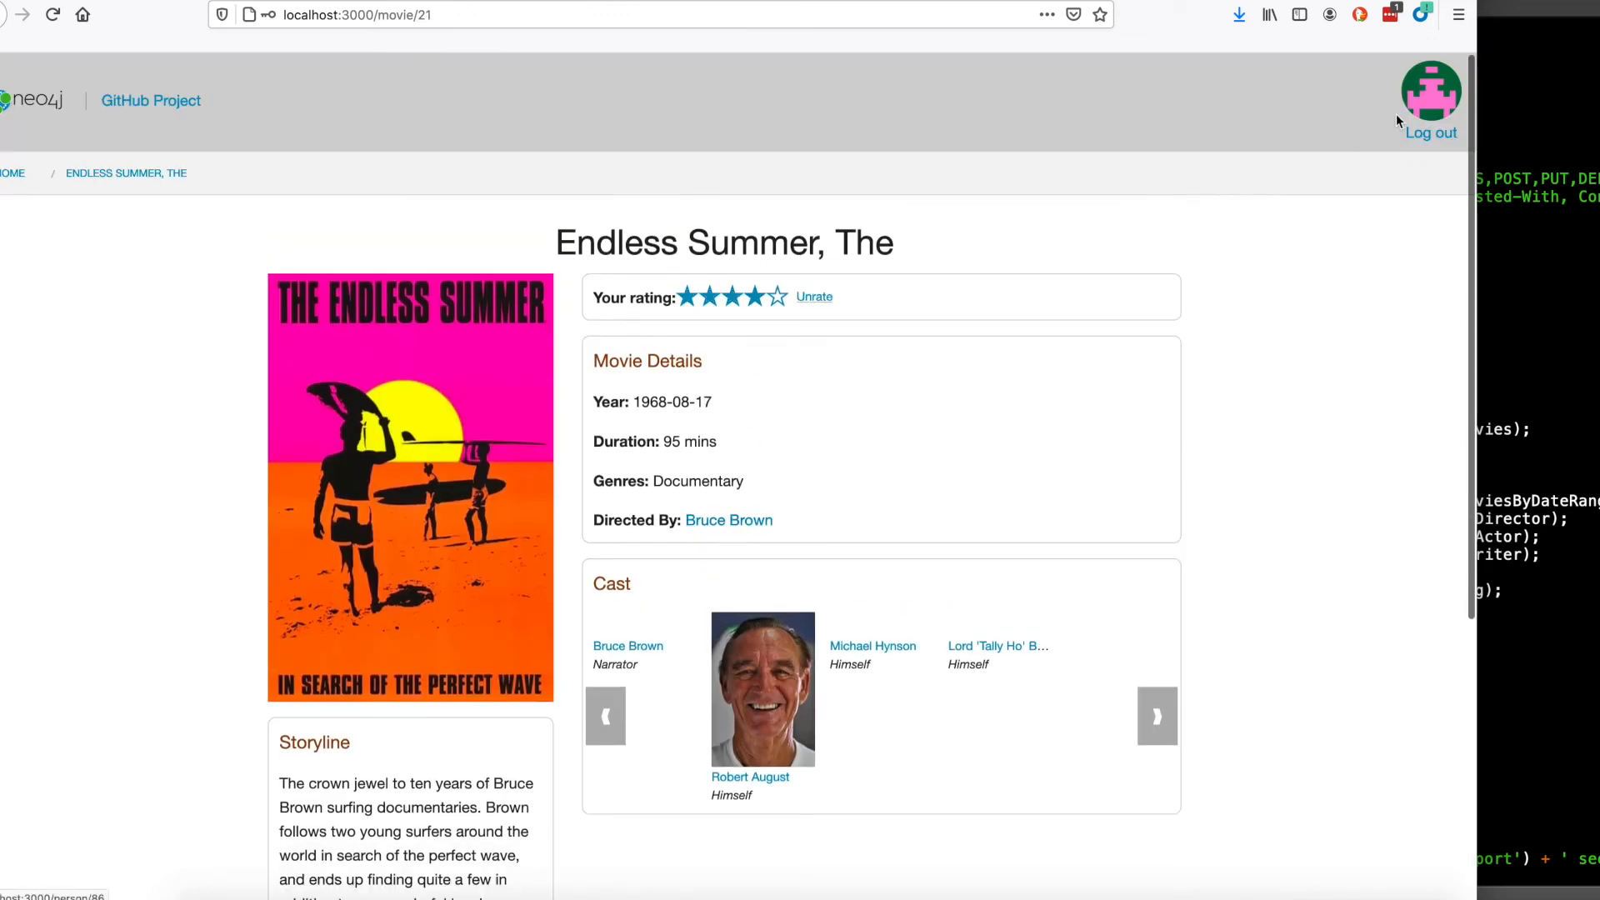
# View My Profile listing the three four-star rated movies and the recommendations.
pyautogui.click(1430, 85)
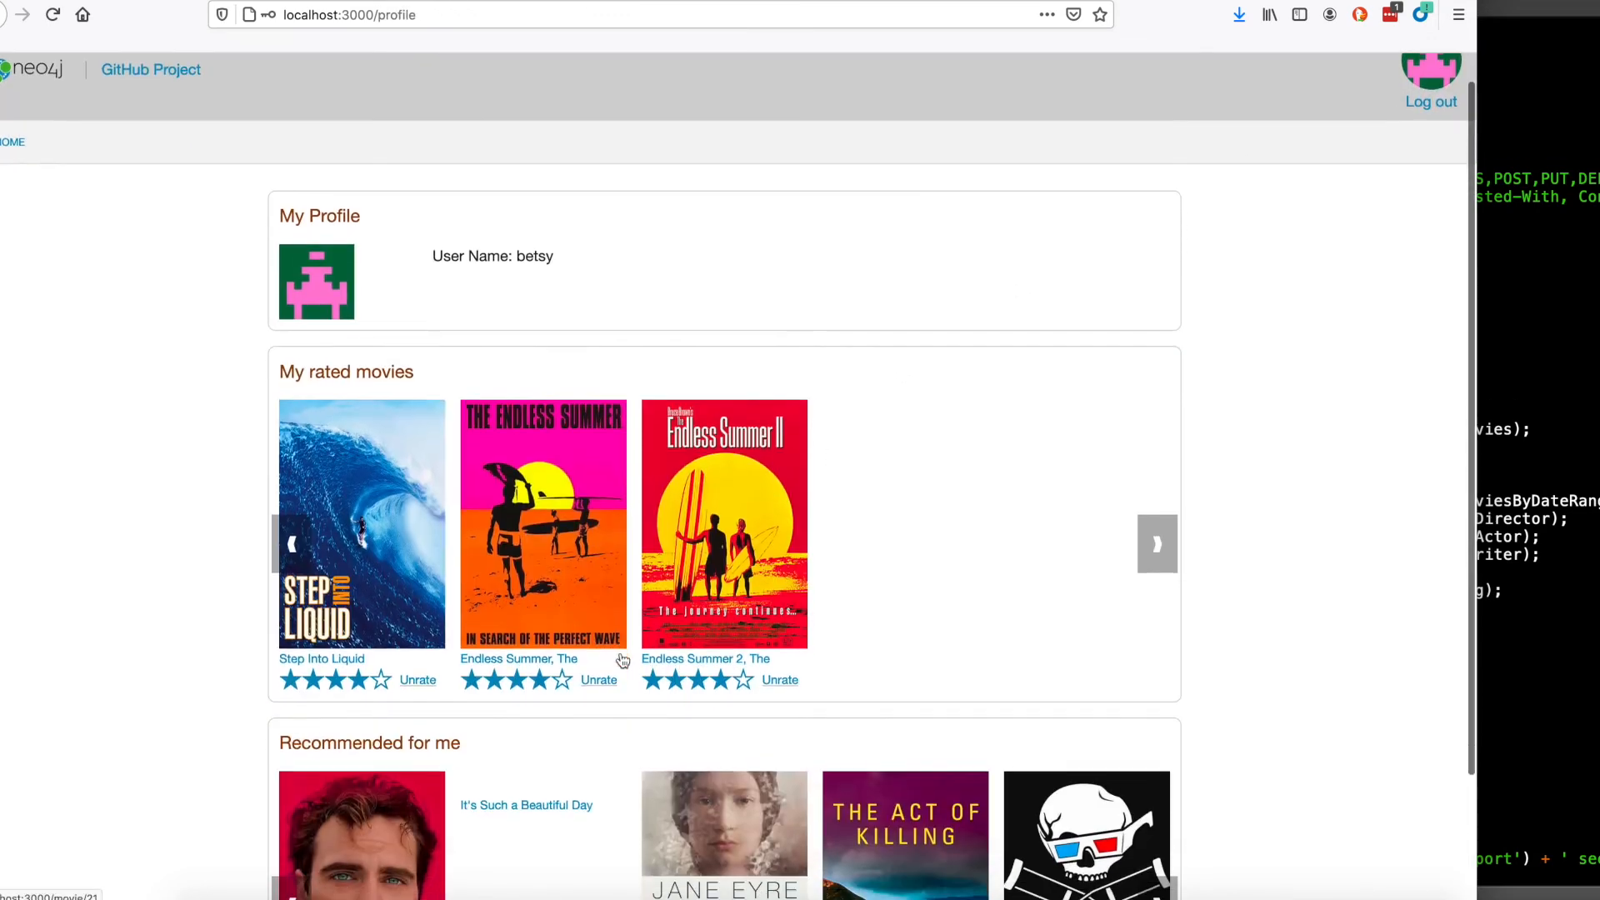
pyautogui.scroll(-3)
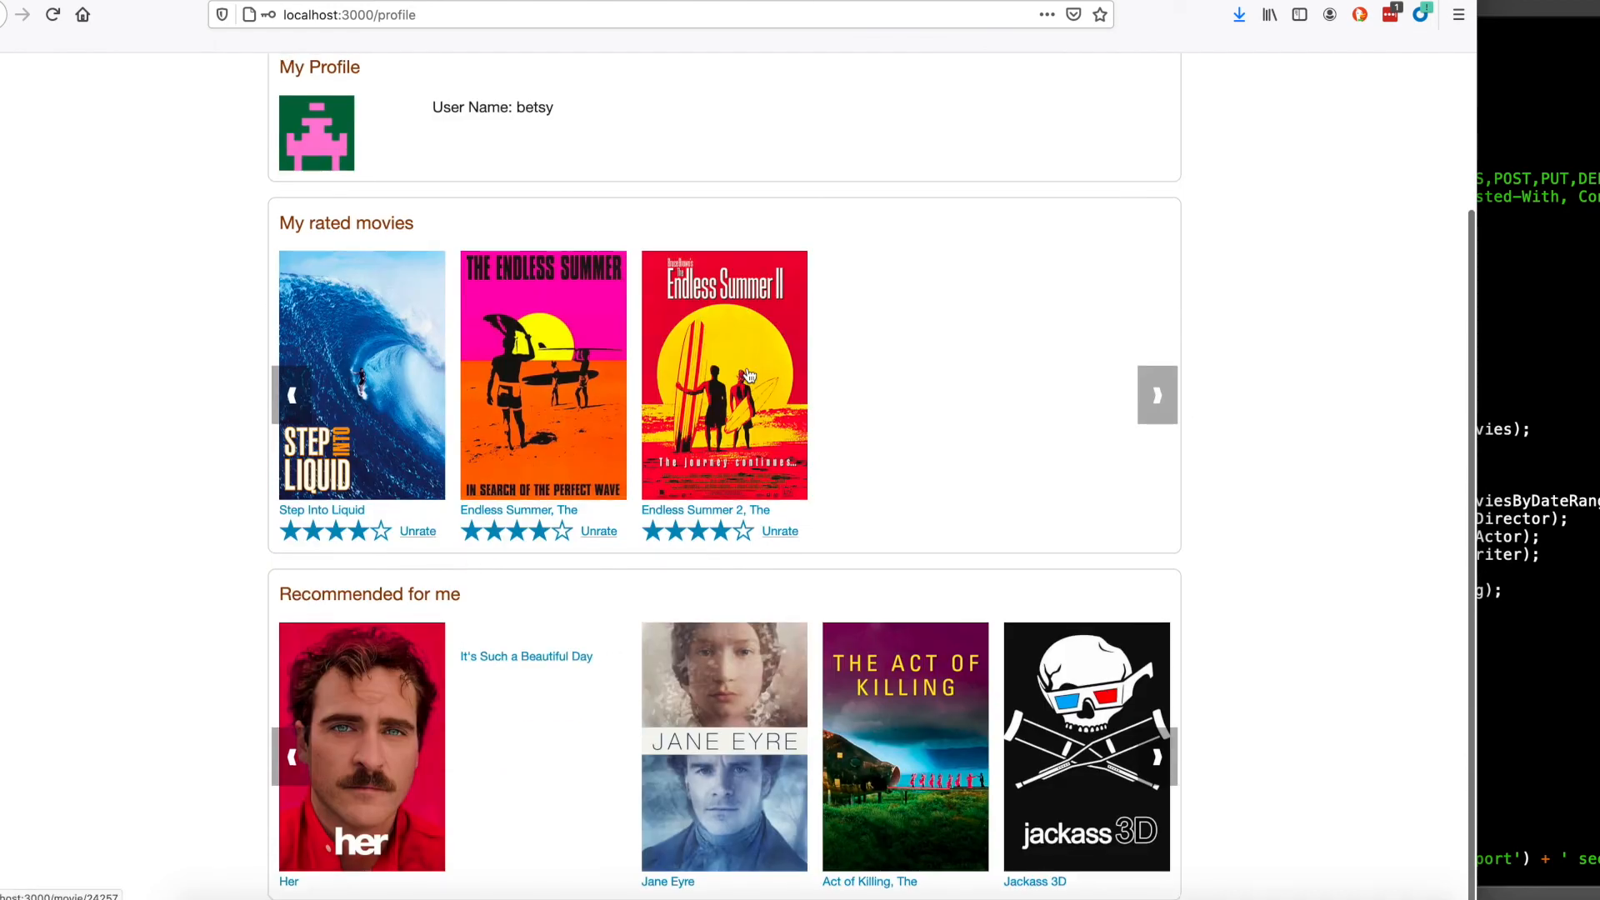
pyautogui.moveTo(588, 39)
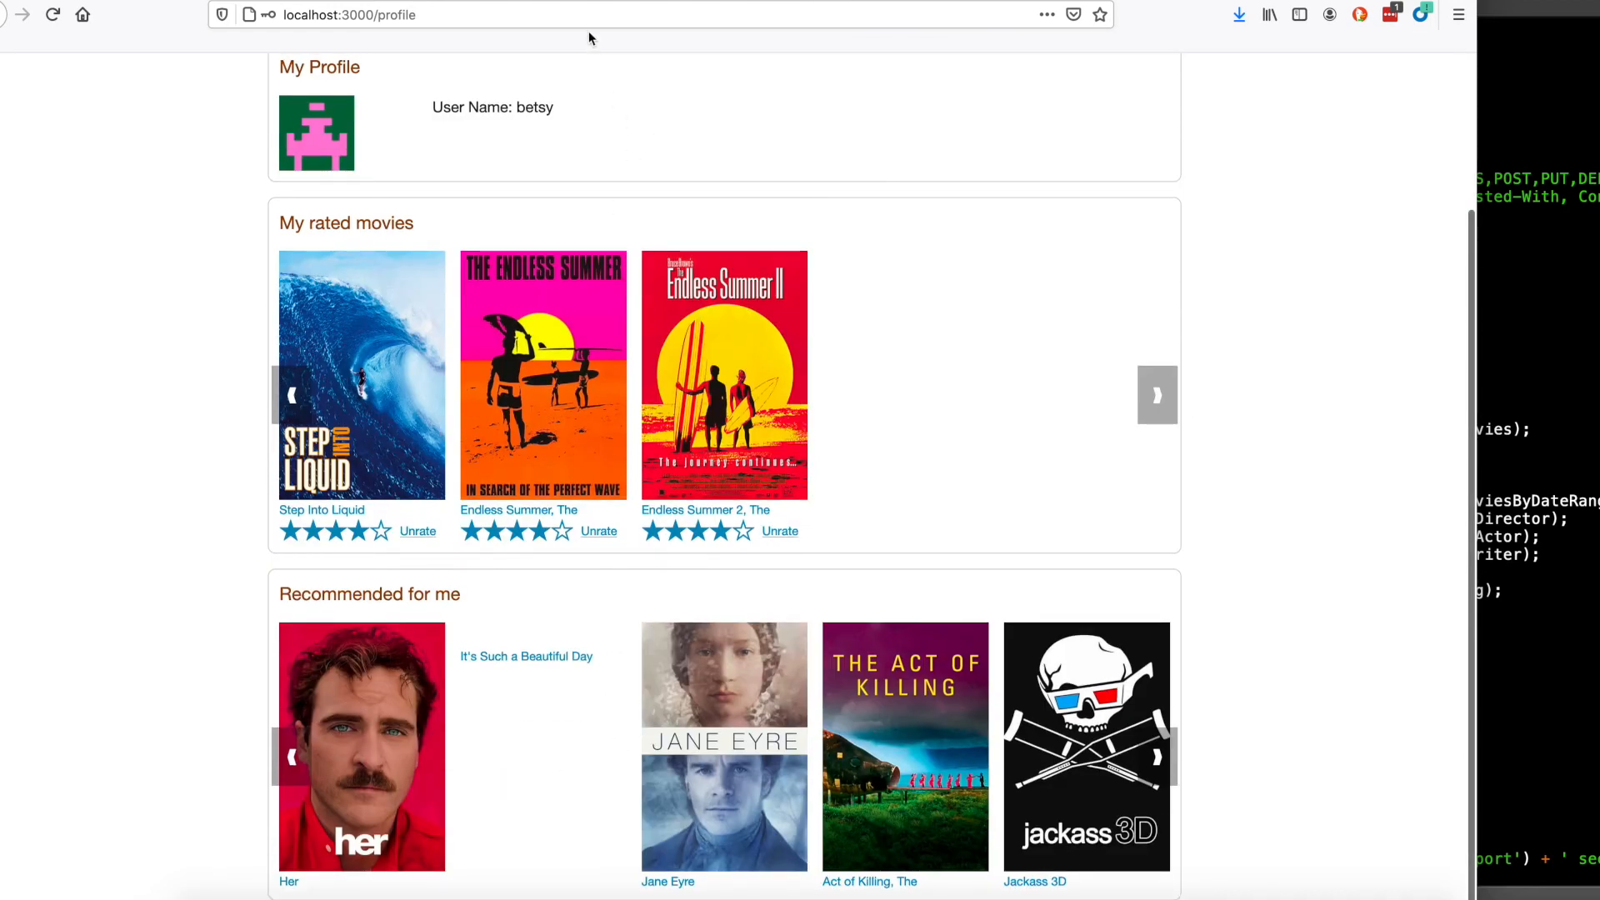
pyautogui.scroll(3)
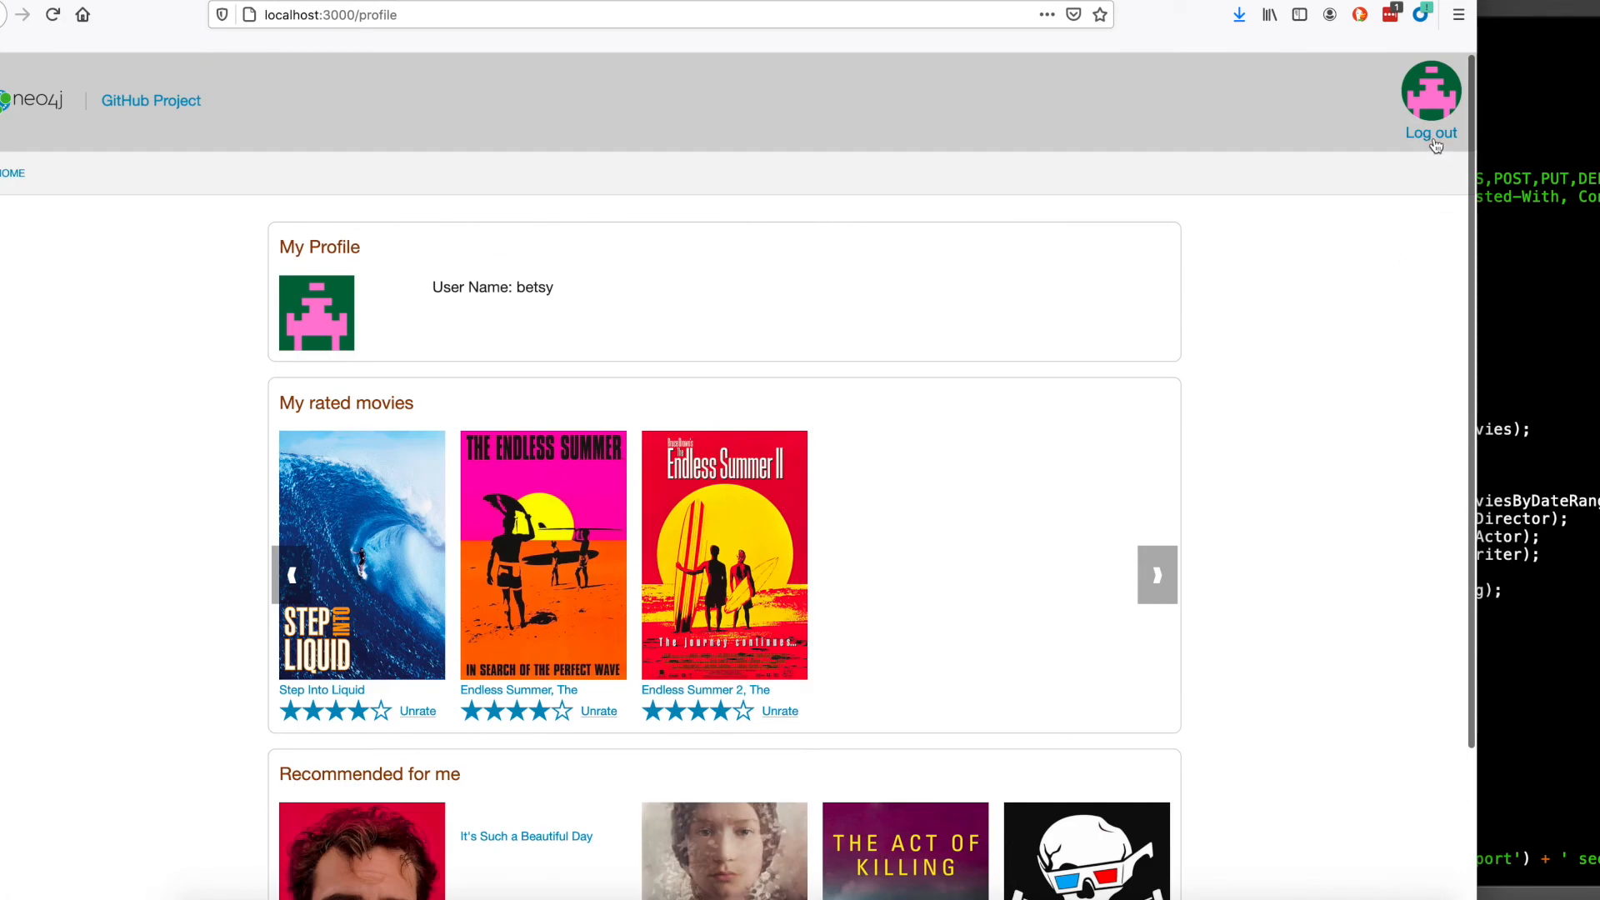
# Log out, return home and look through One Magic Christmas's details, cast and related movies.
pyautogui.click(1430, 134)
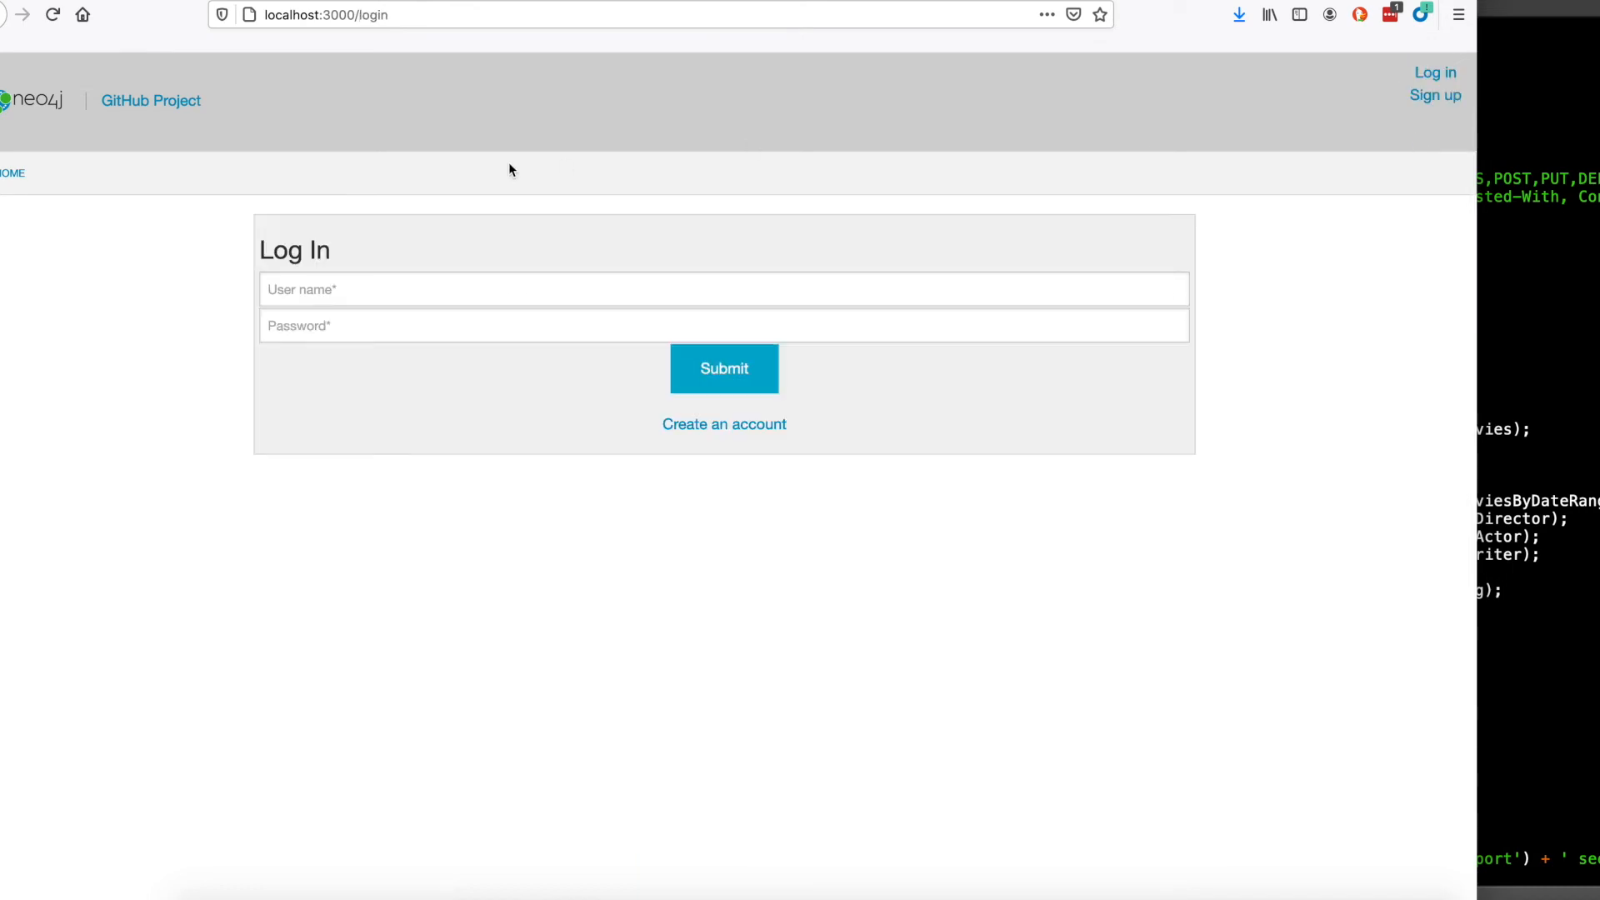
pyautogui.click(12, 172)
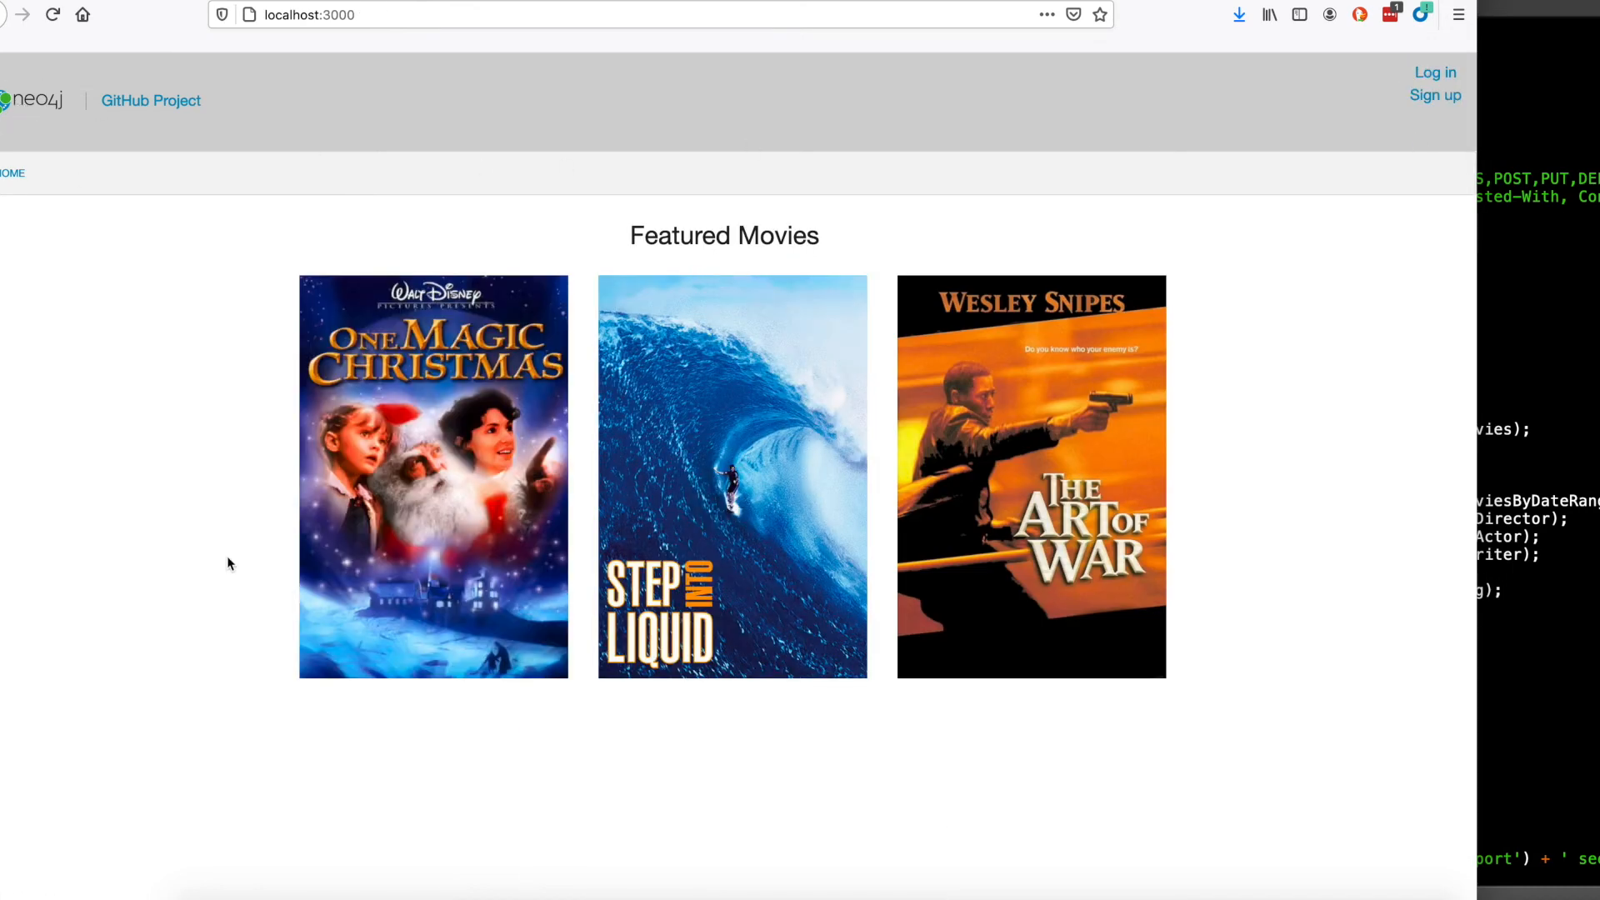
pyautogui.click(433, 475)
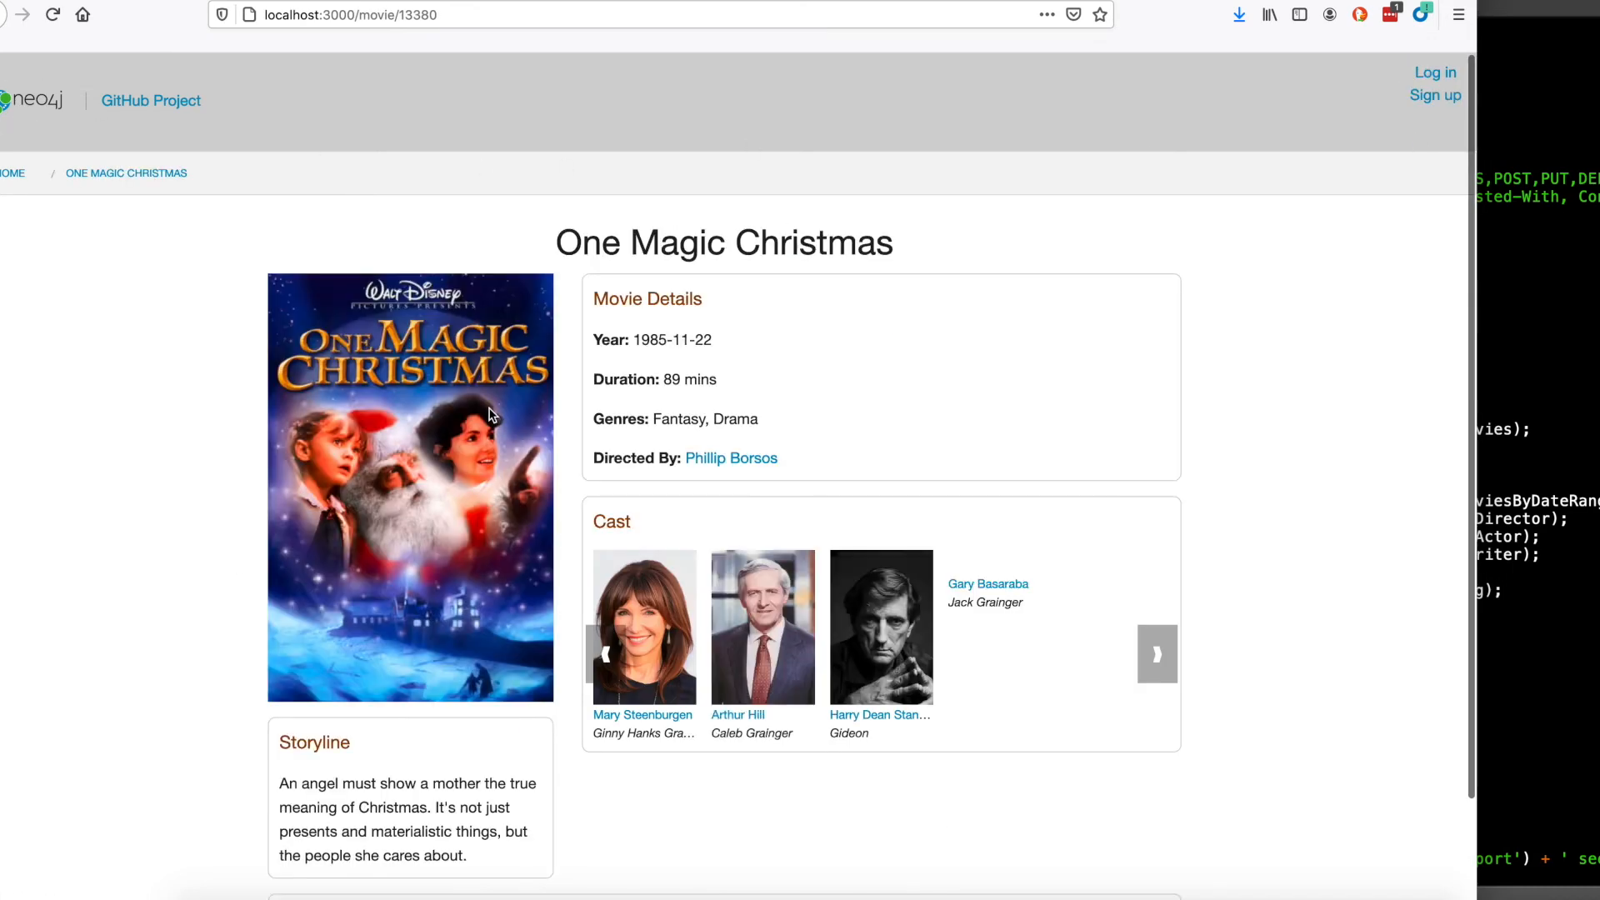
pyautogui.click(1157, 654)
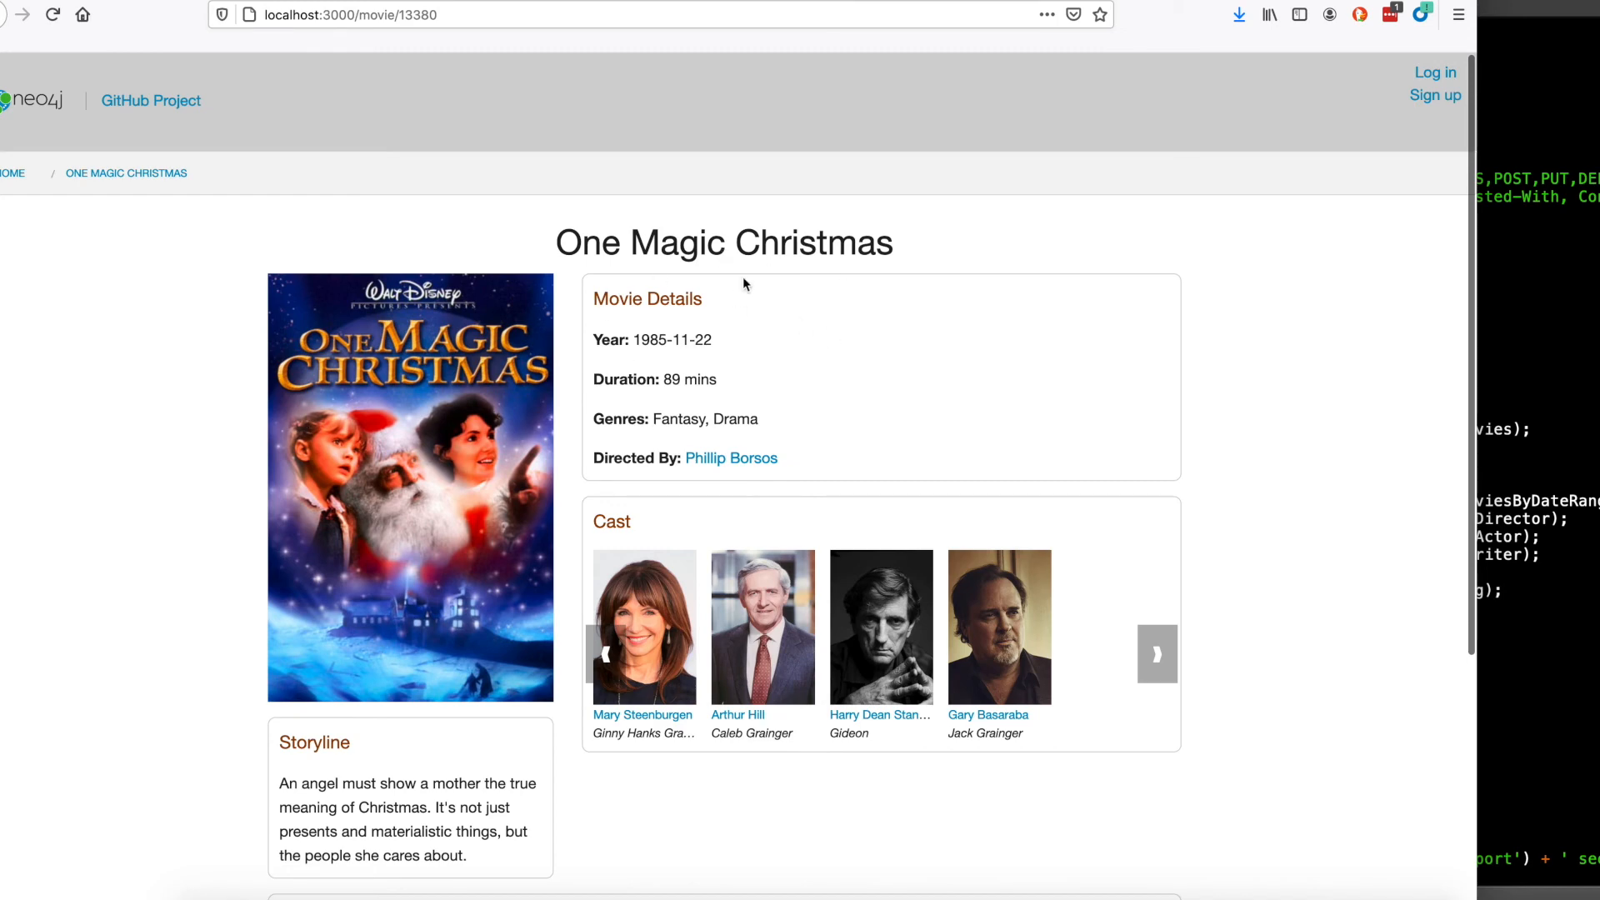
pyautogui.scroll(-3)
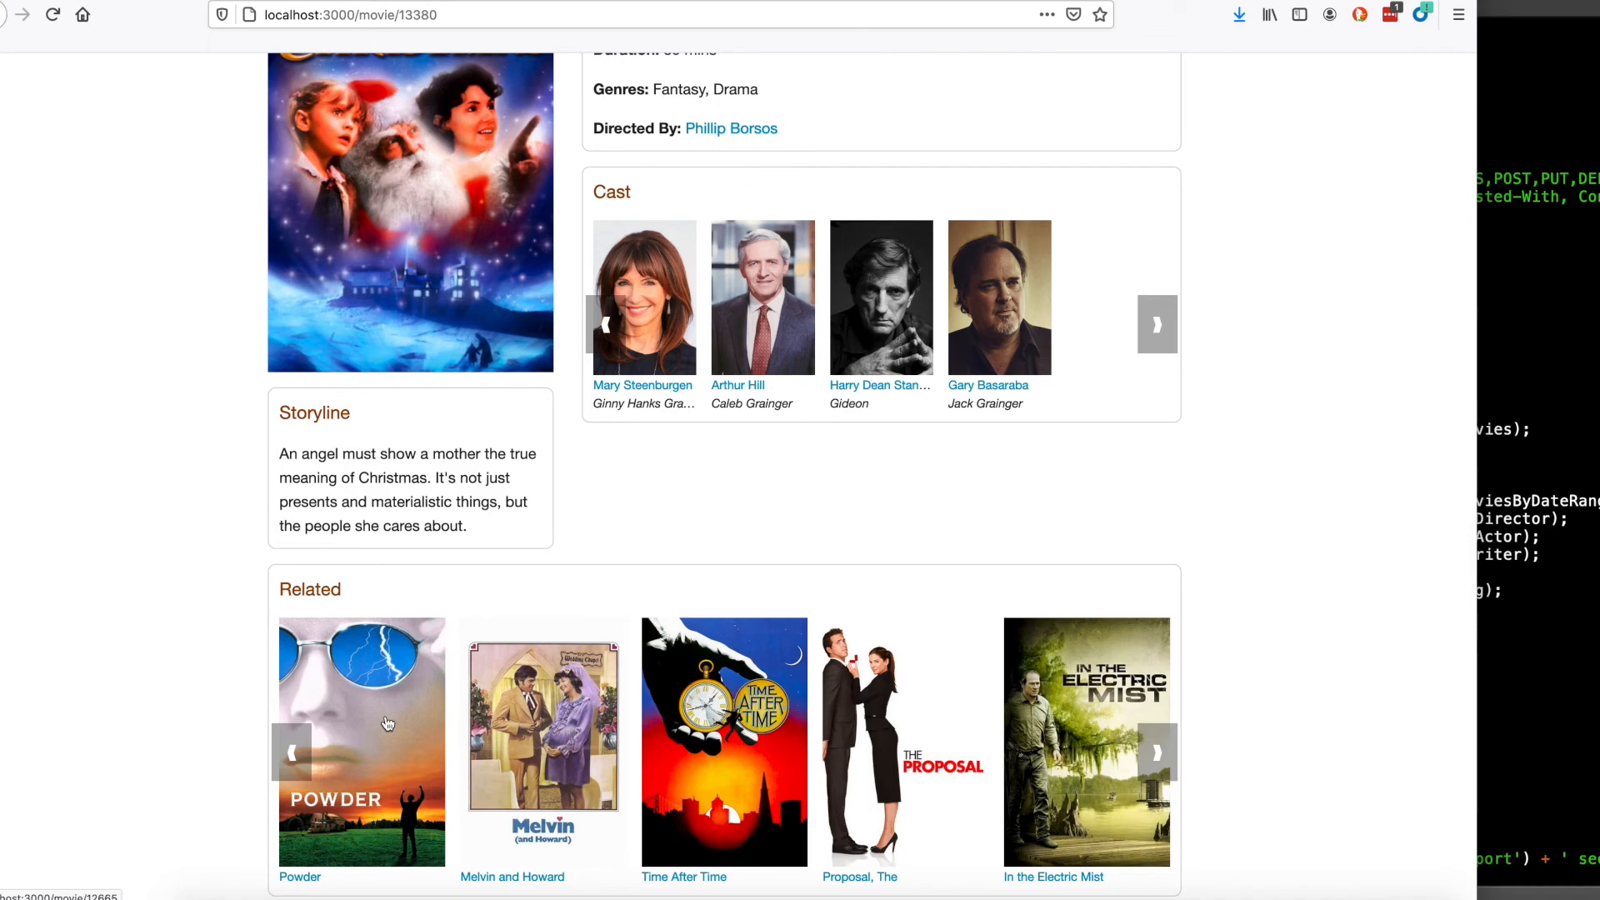
pyautogui.scroll(3)
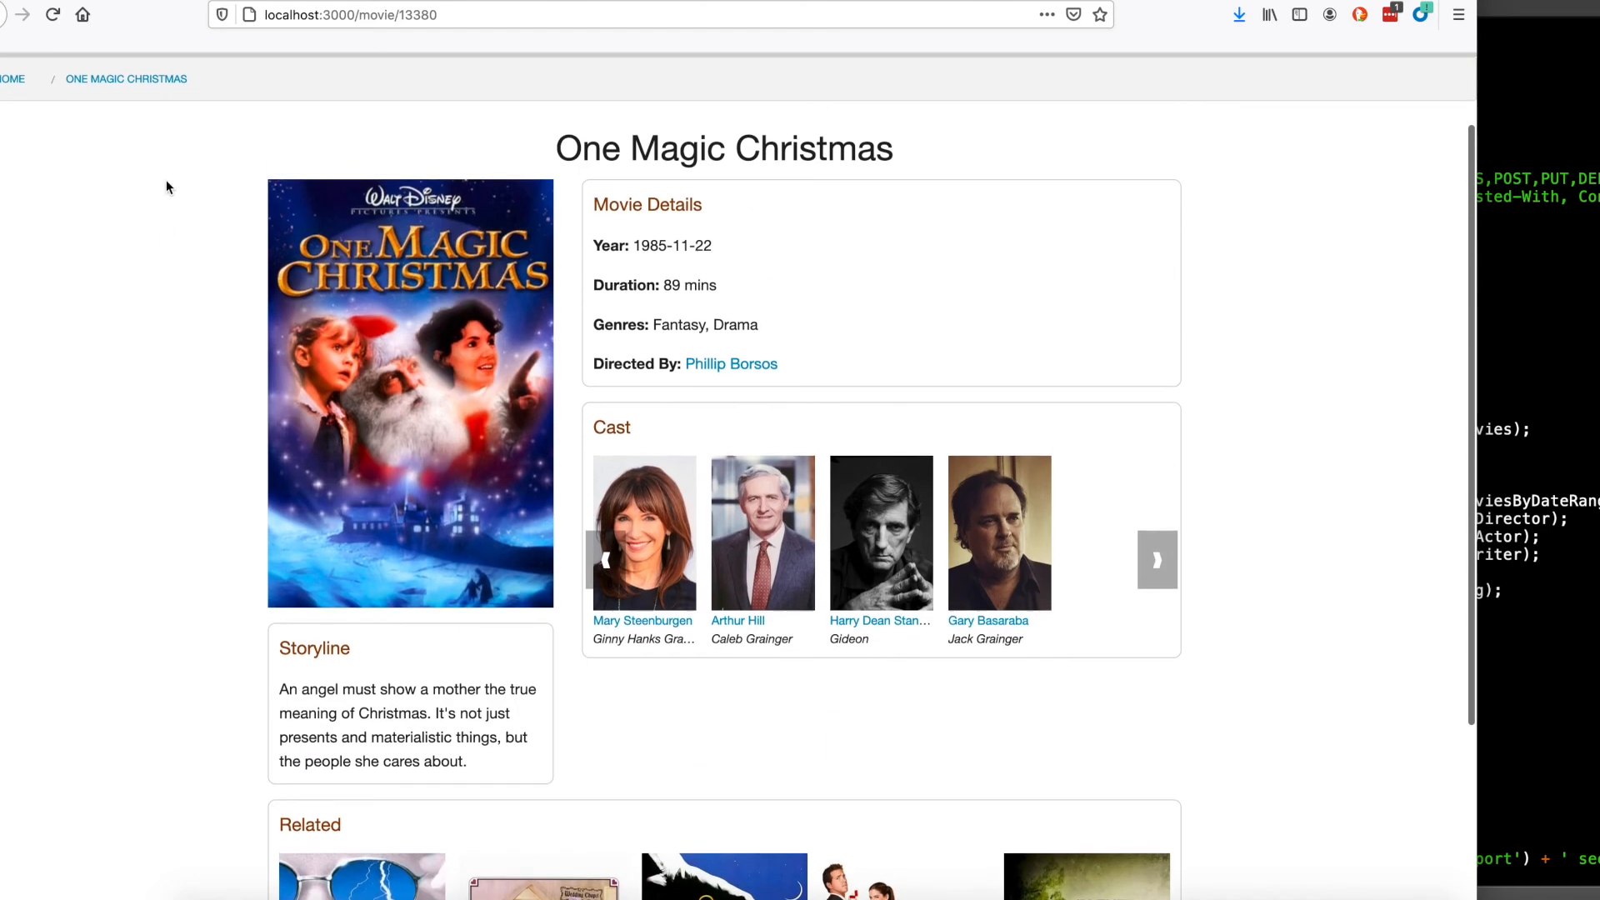
pyautogui.moveTo(619, 58)
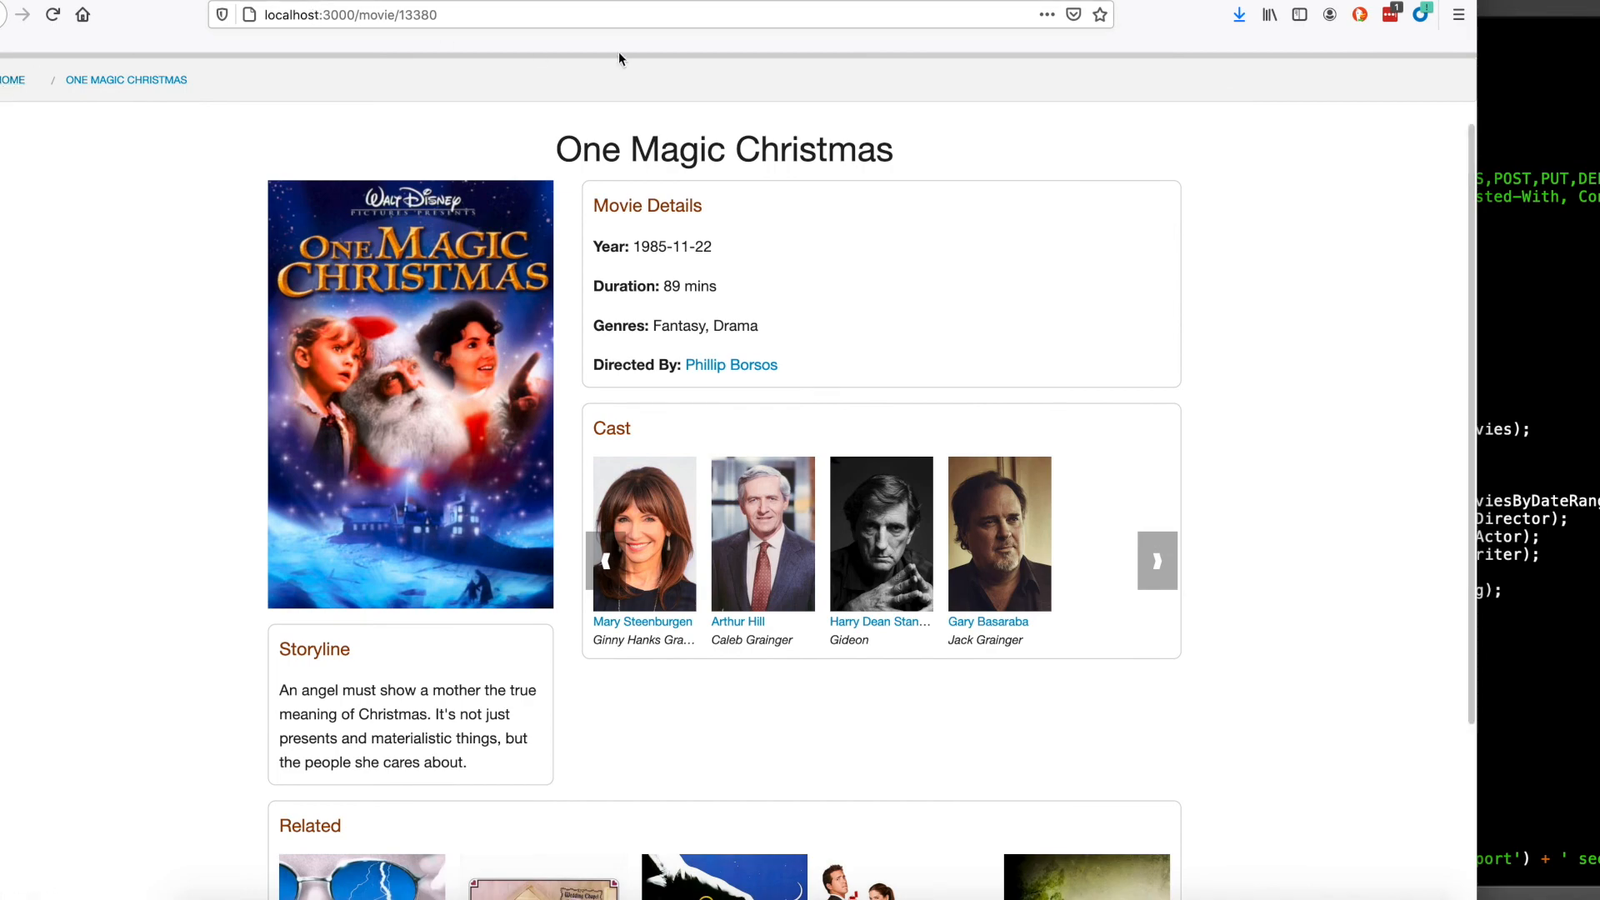
pyautogui.moveTo(433, 227)
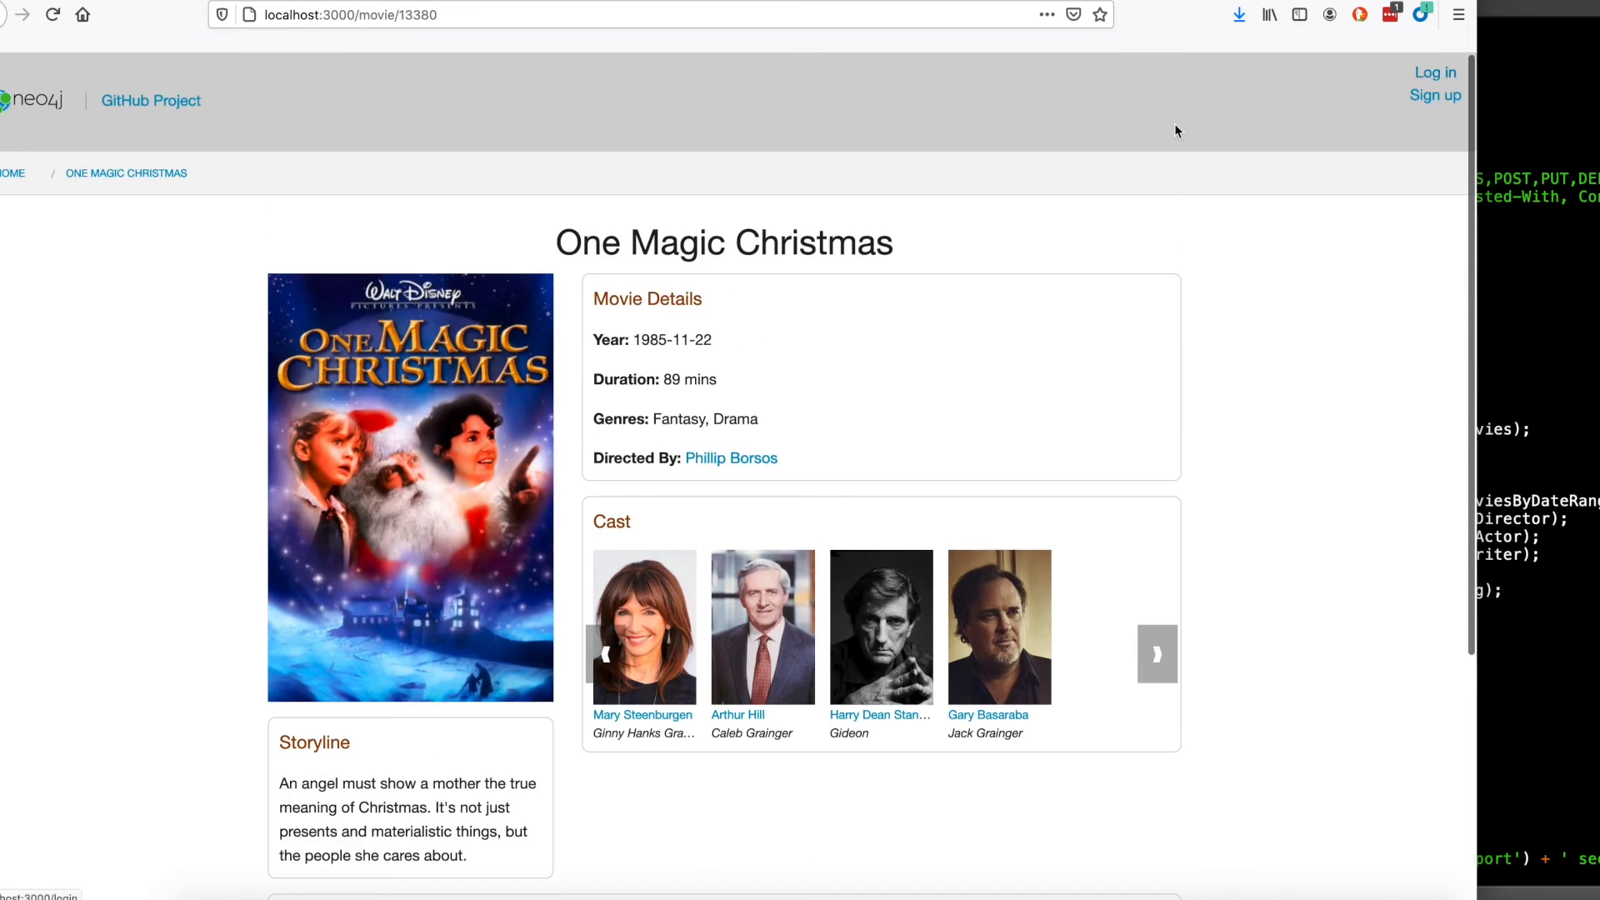
pyautogui.moveTo(913, 209)
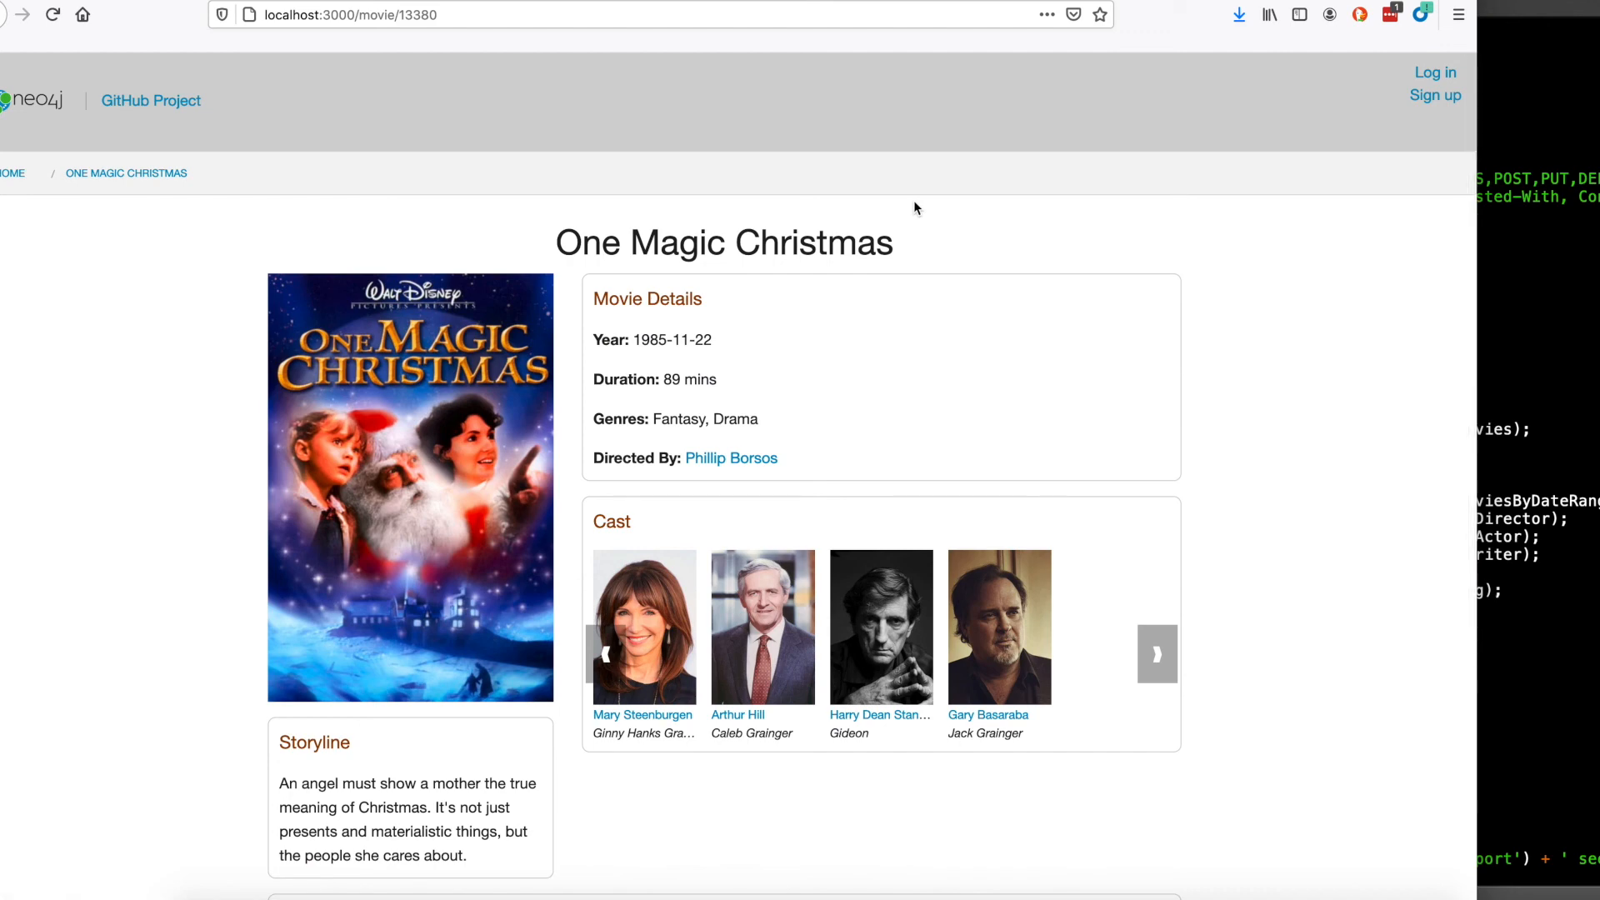
pyautogui.moveTo(705, 715)
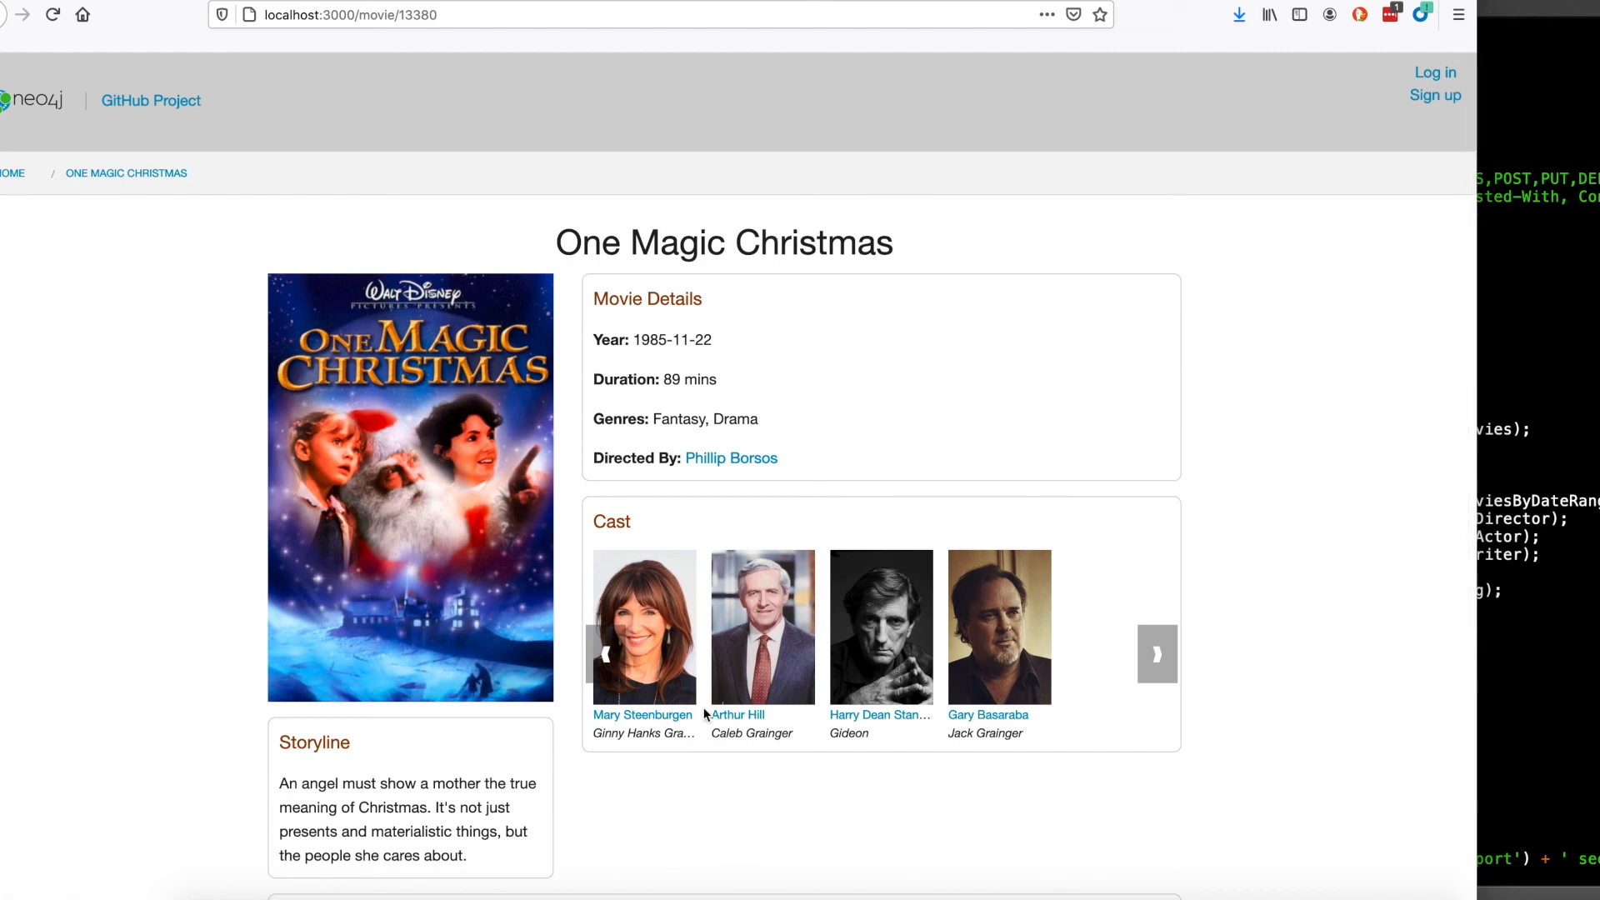
# Return to the home page and scroll through Featured Movies and the Action and Drama rows.
pyautogui.click(14, 171)
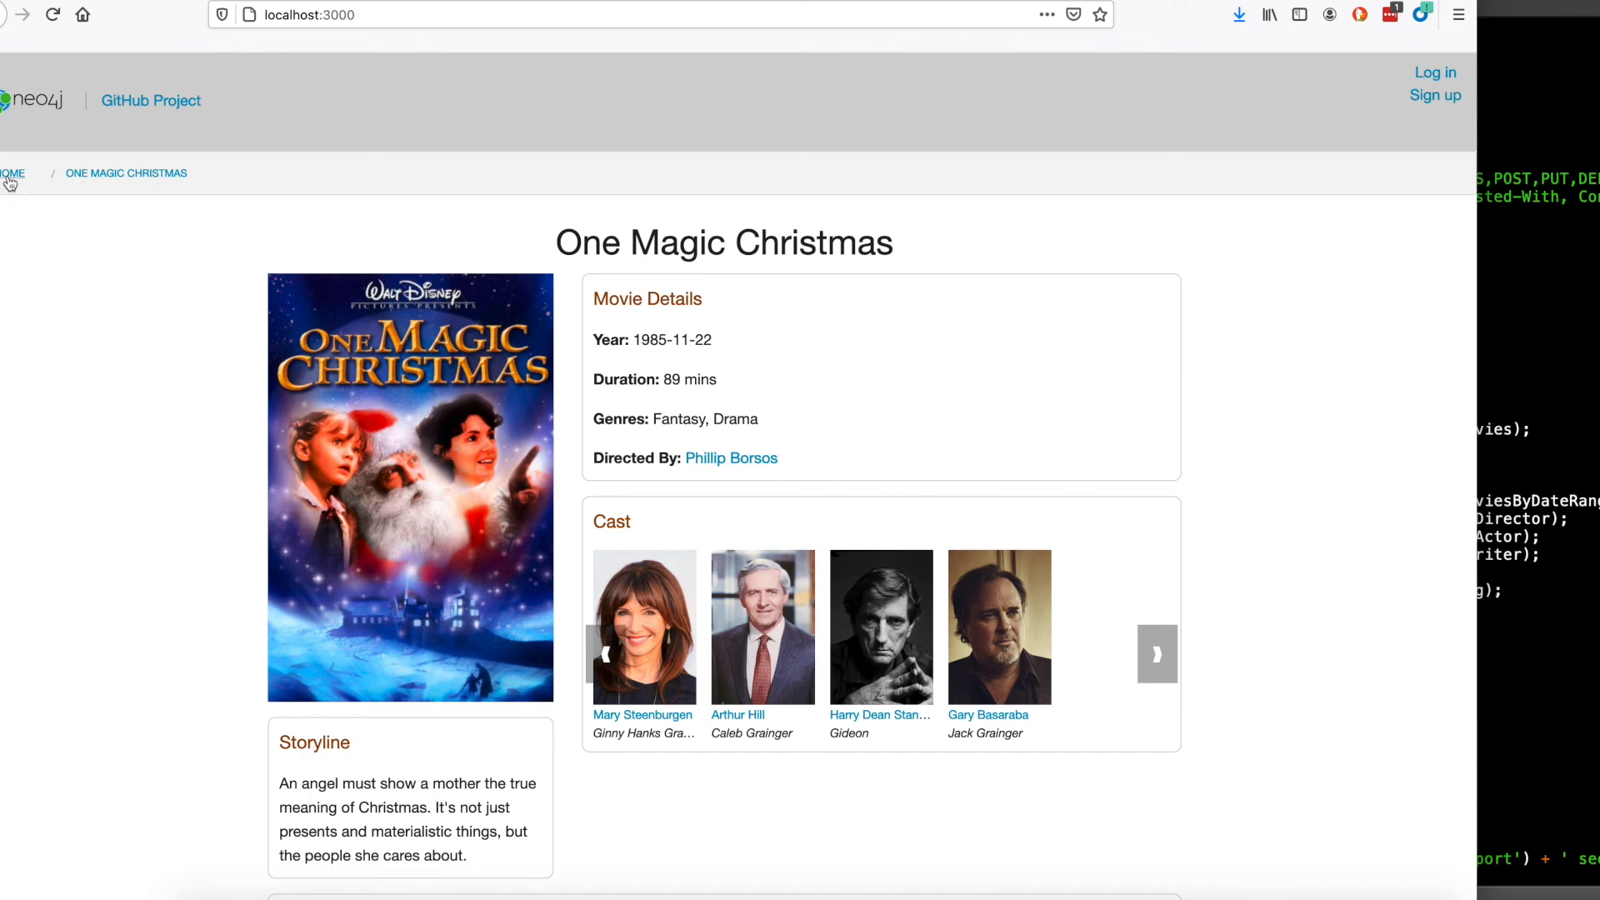
pyautogui.moveTo(40, 130)
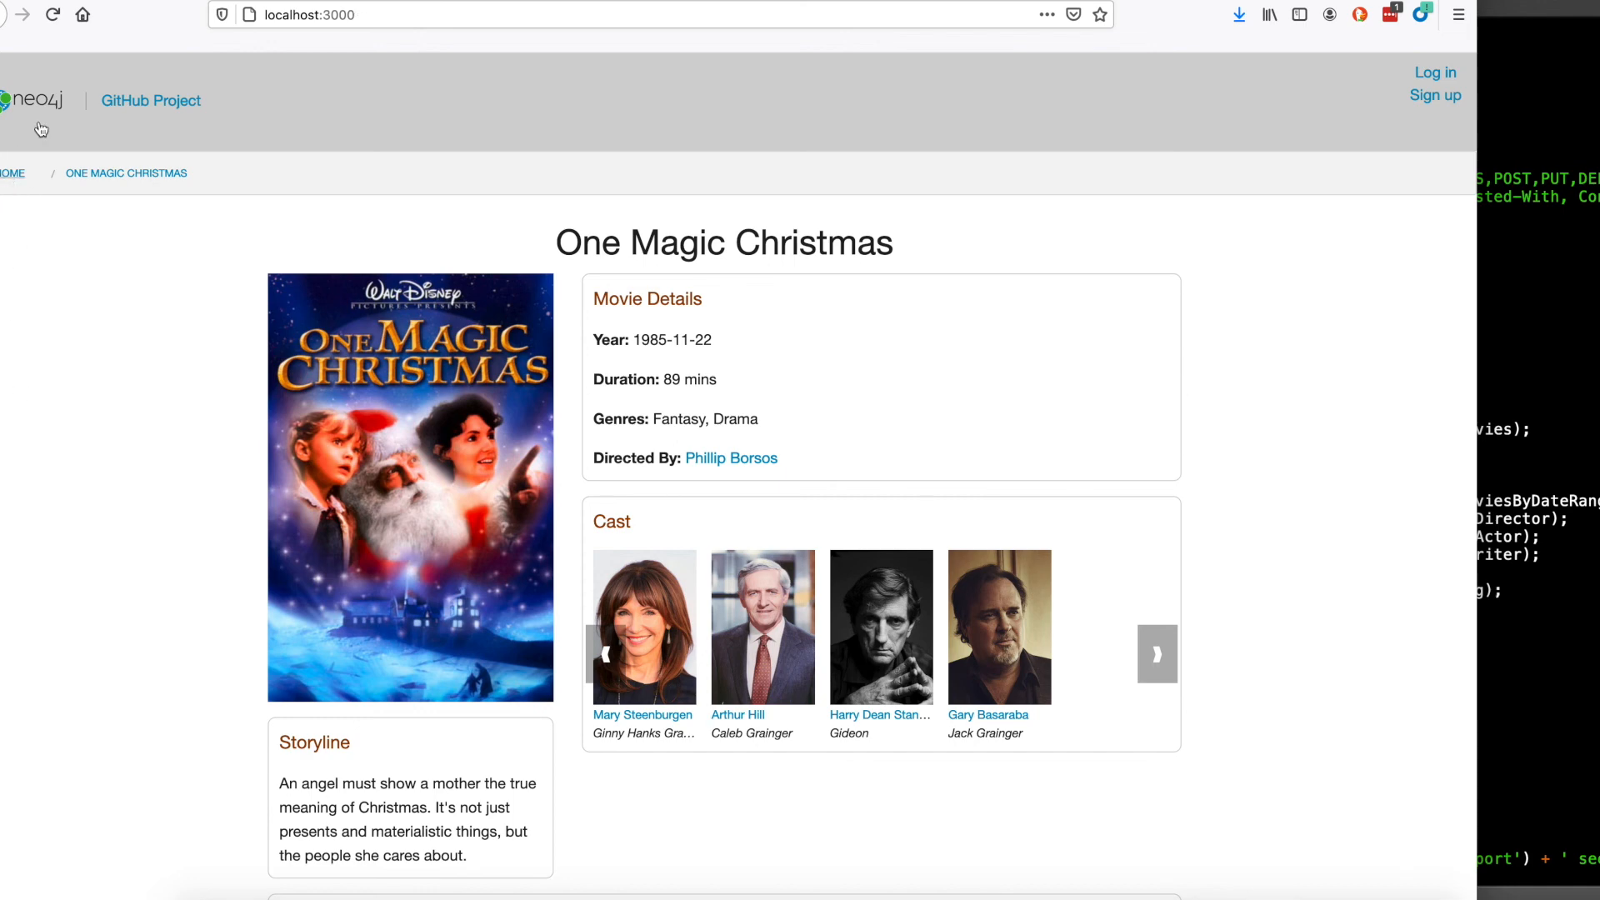
pyautogui.click(11, 172)
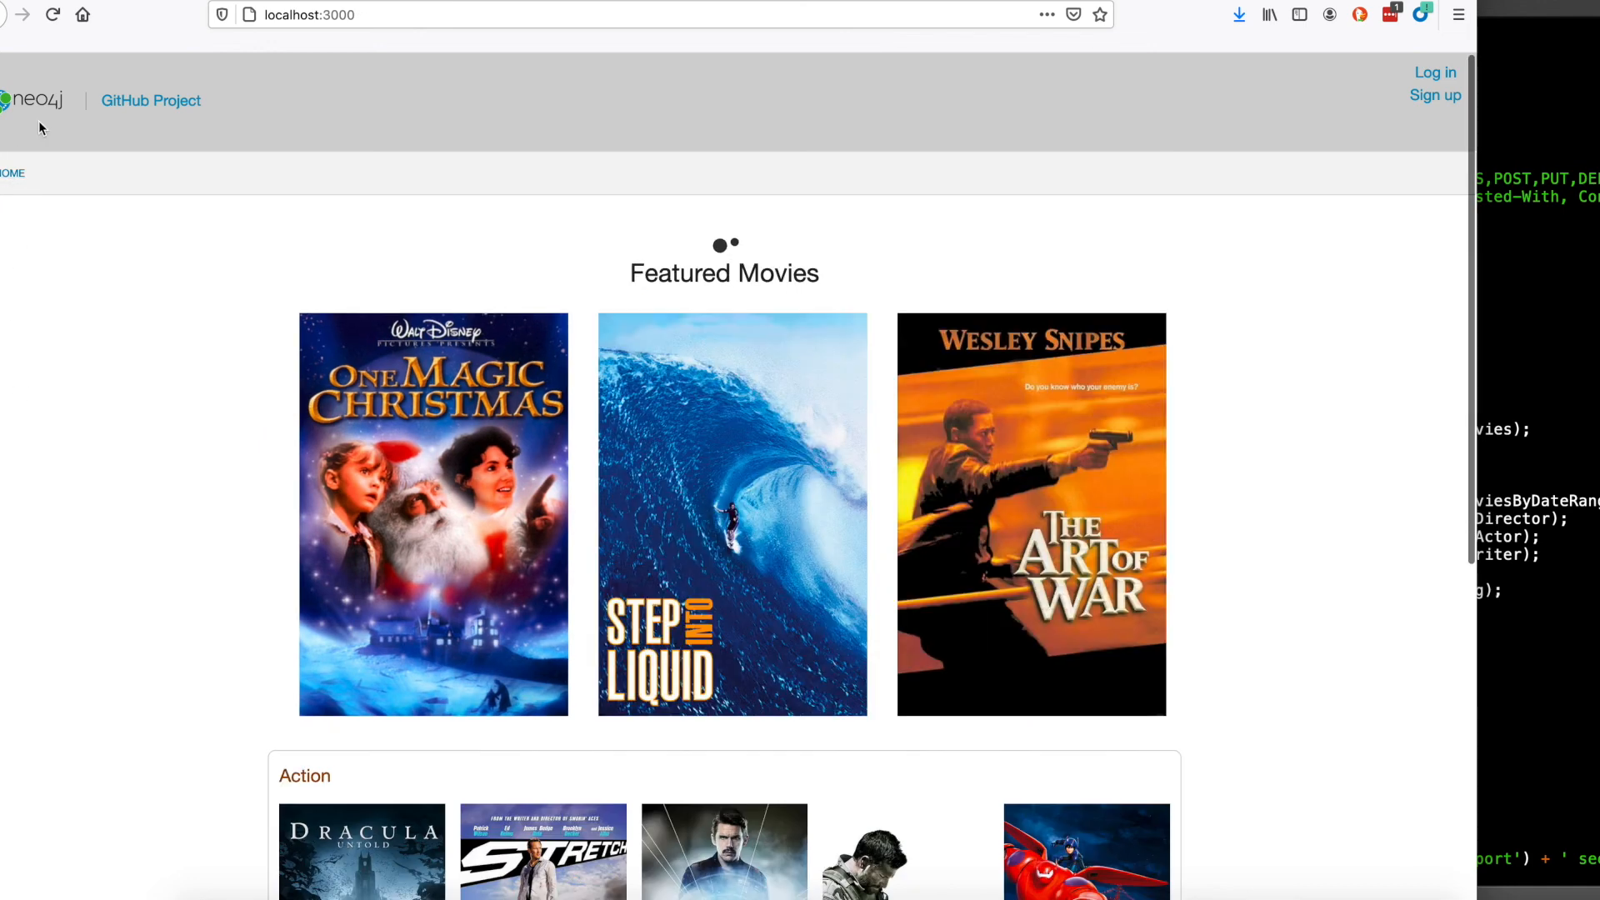
pyautogui.moveTo(225, 495)
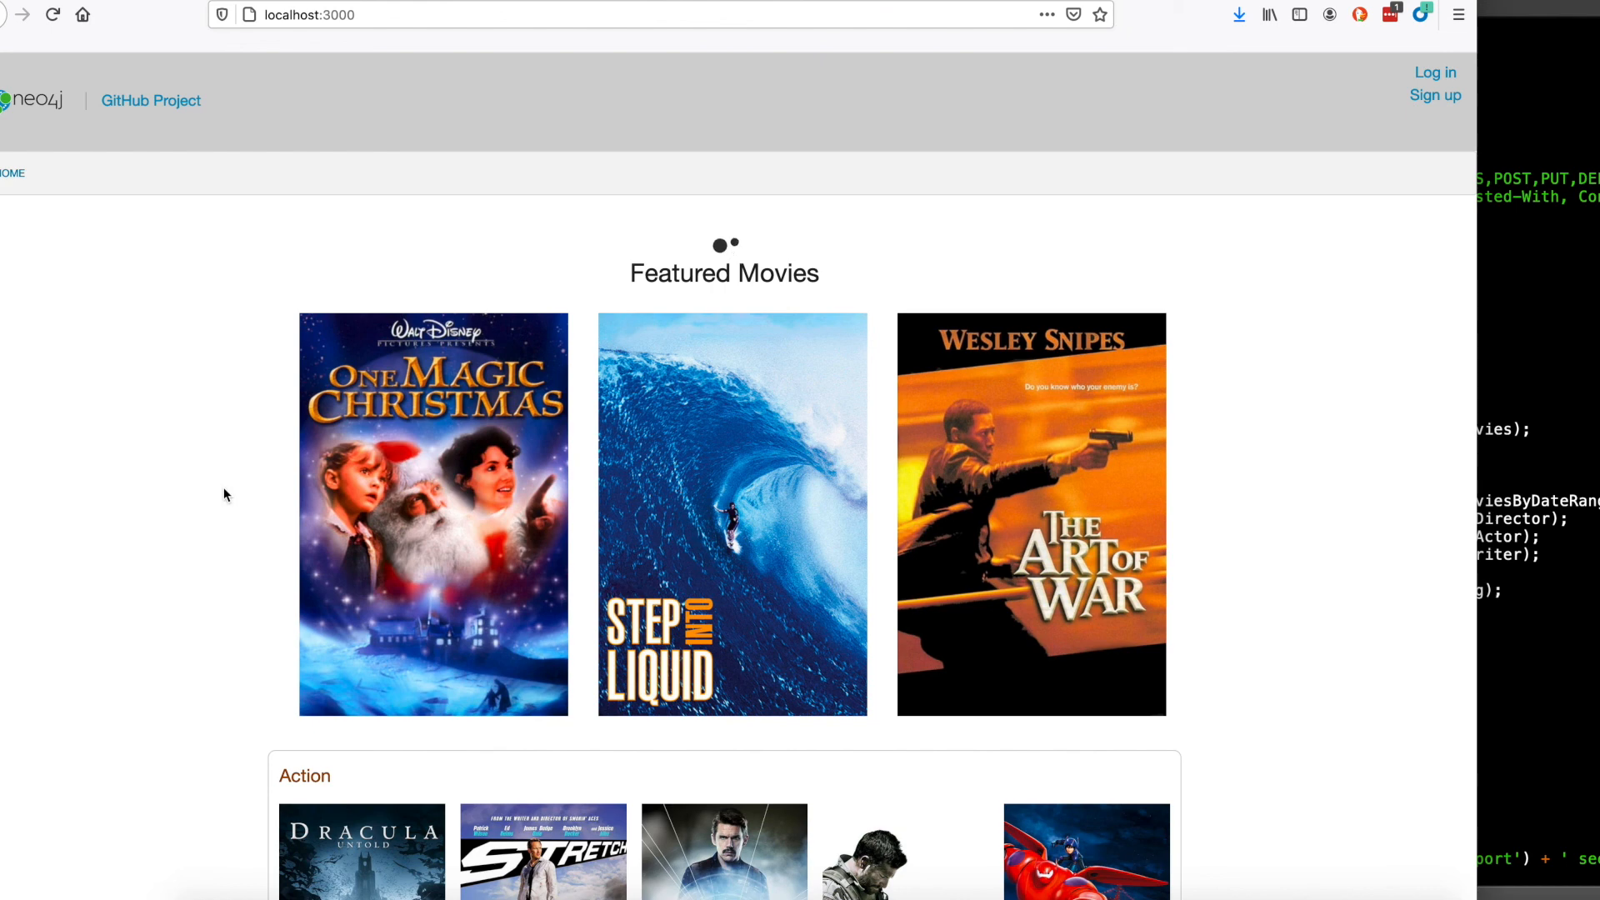
pyautogui.scroll(-3)
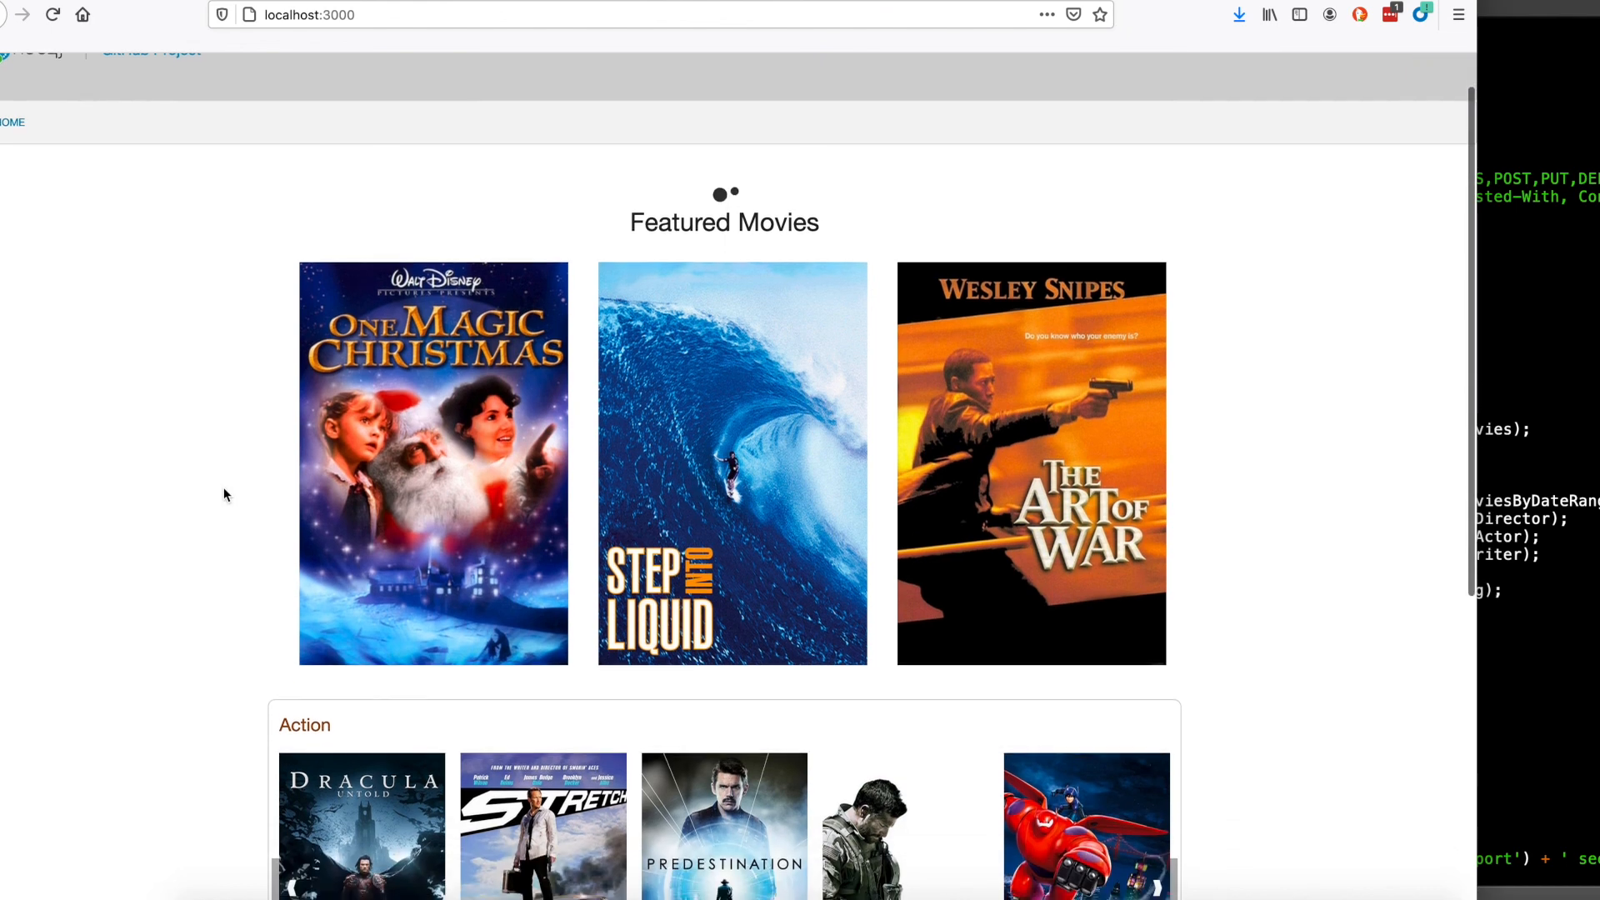
pyautogui.scroll(-3)
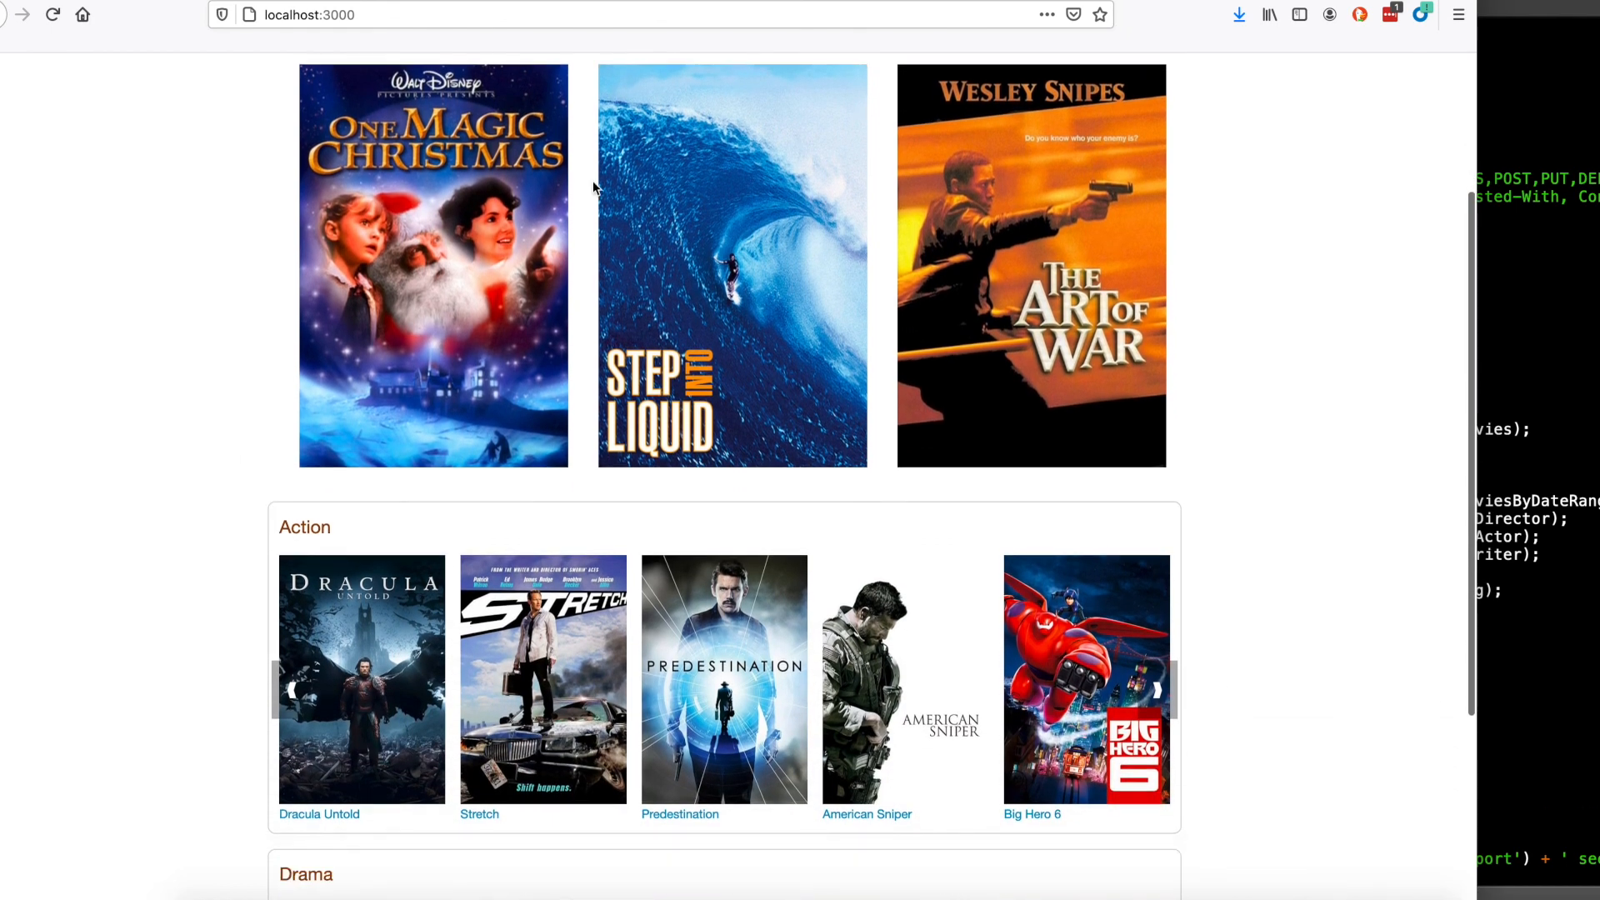
pyautogui.scroll(-3)
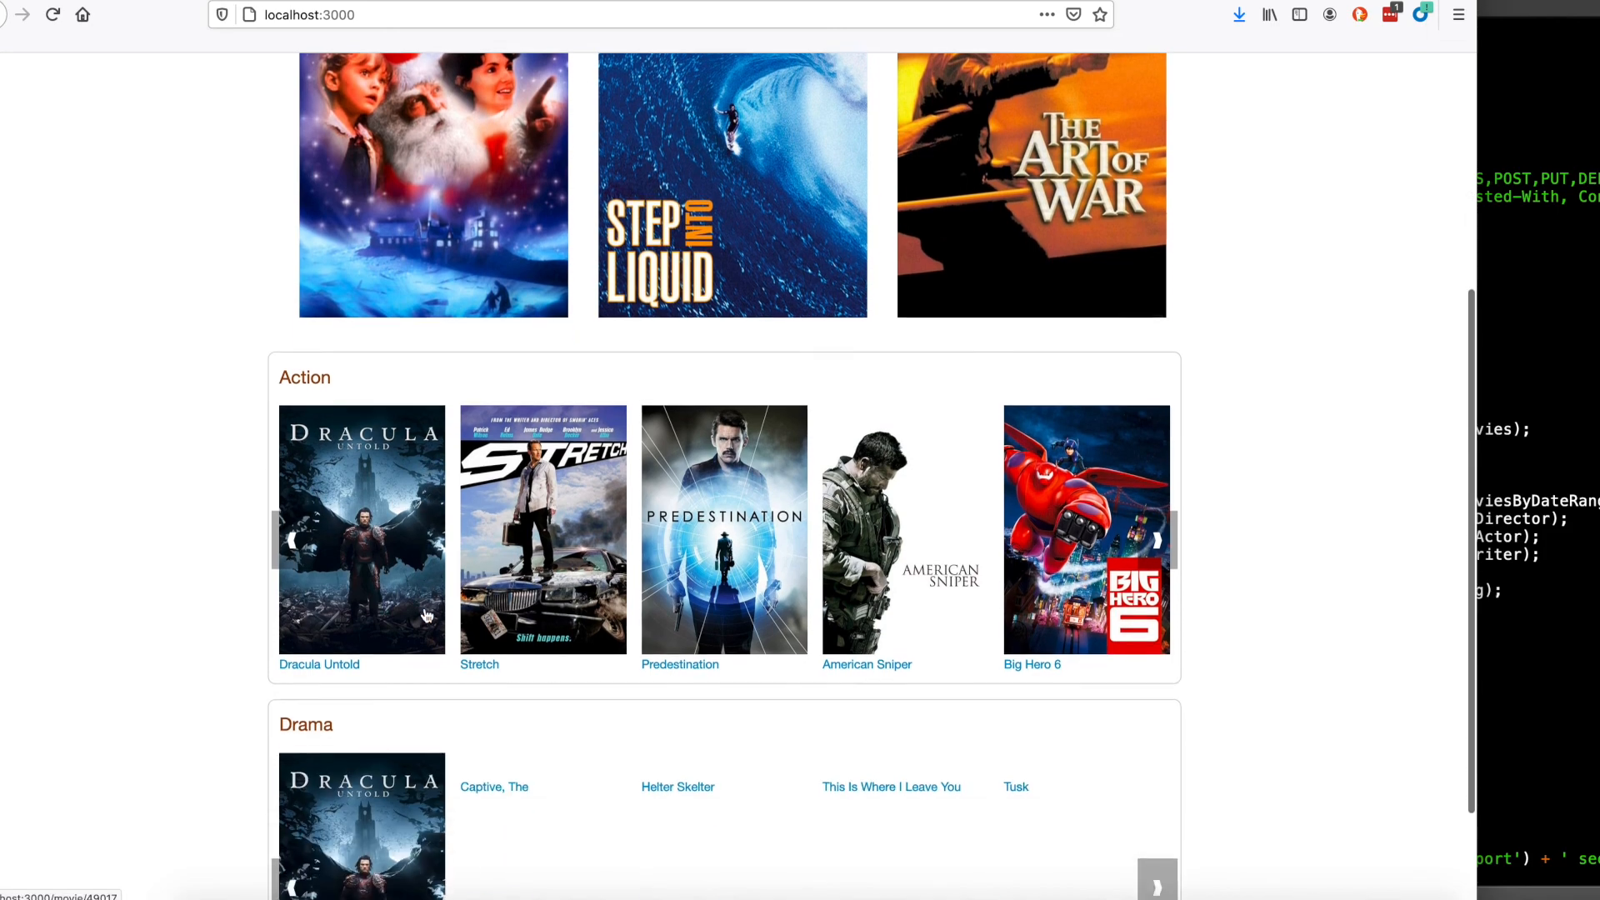
pyautogui.scroll(3)
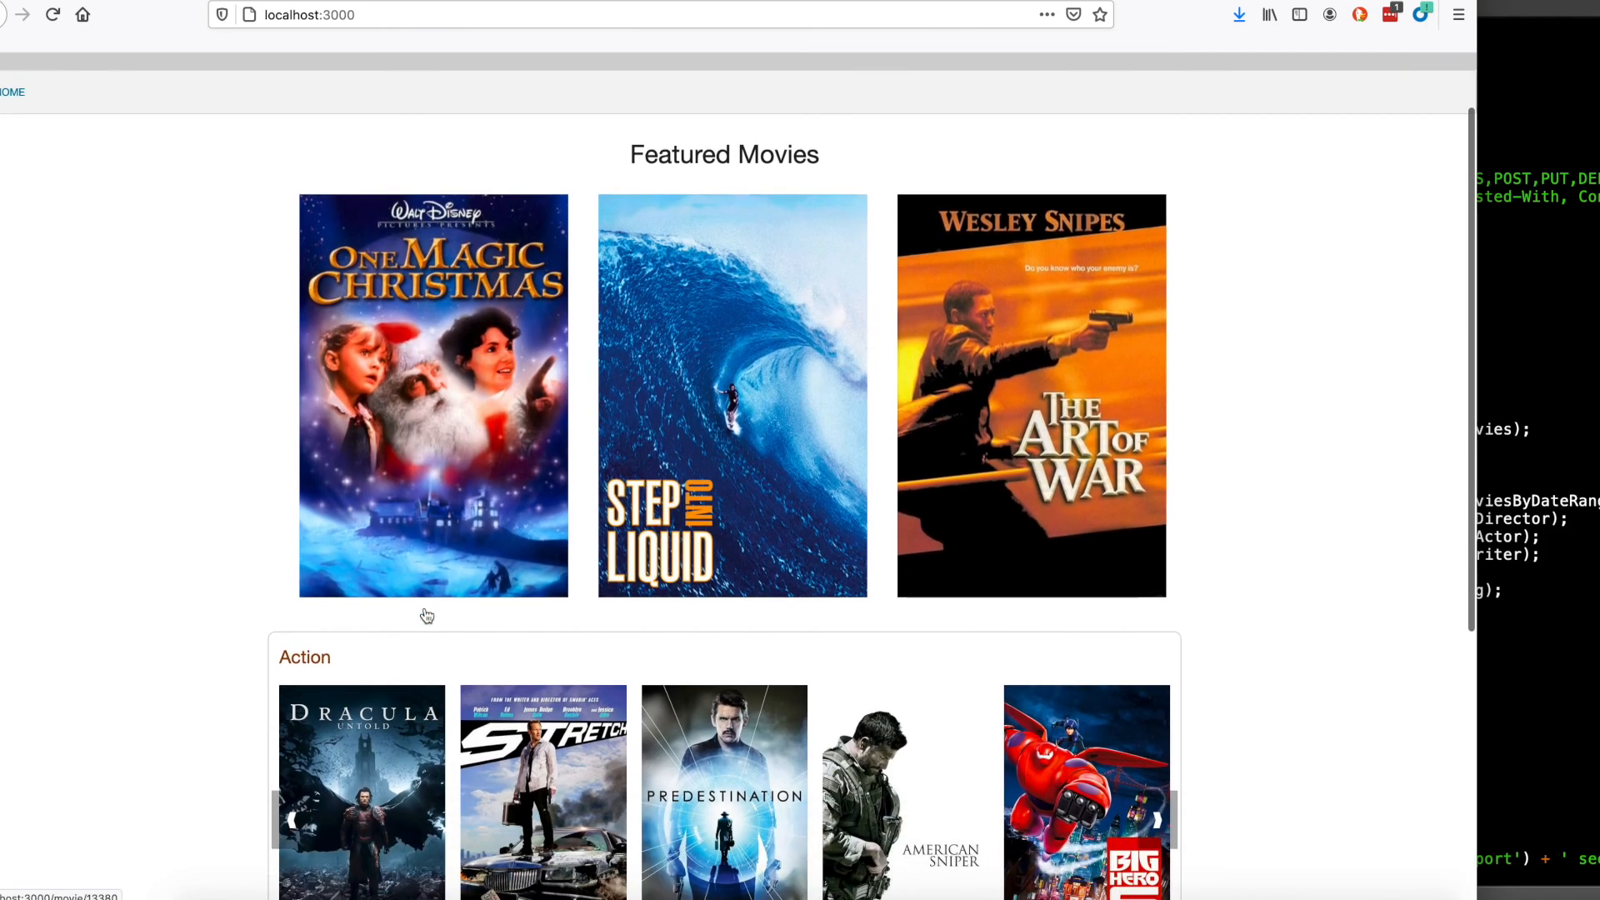